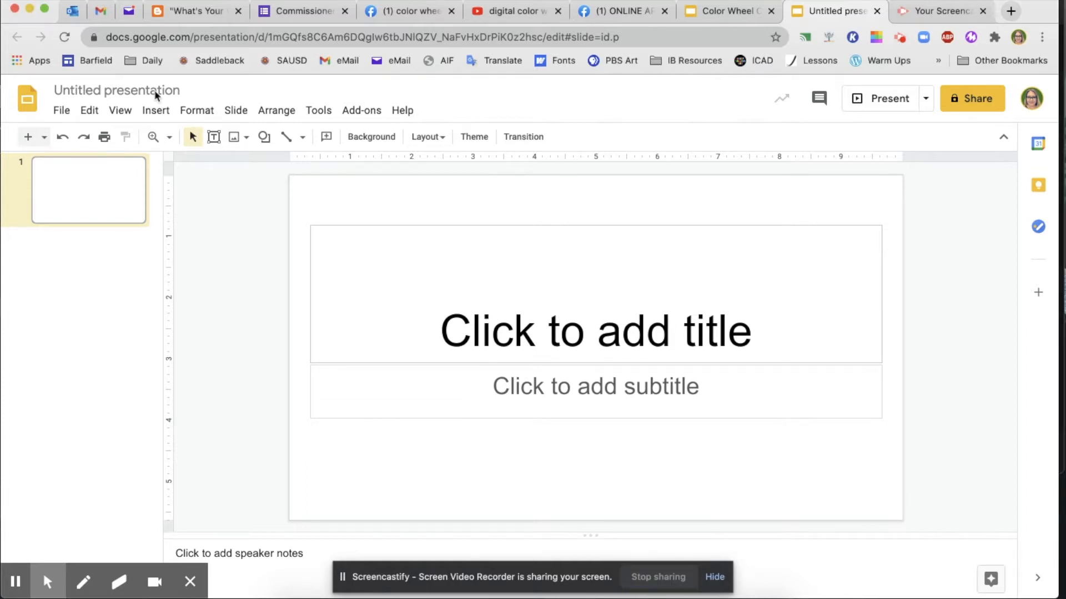
Step: Rename the untitled presentation to 'Name Digital Color Wheel'
left_click(116, 91)
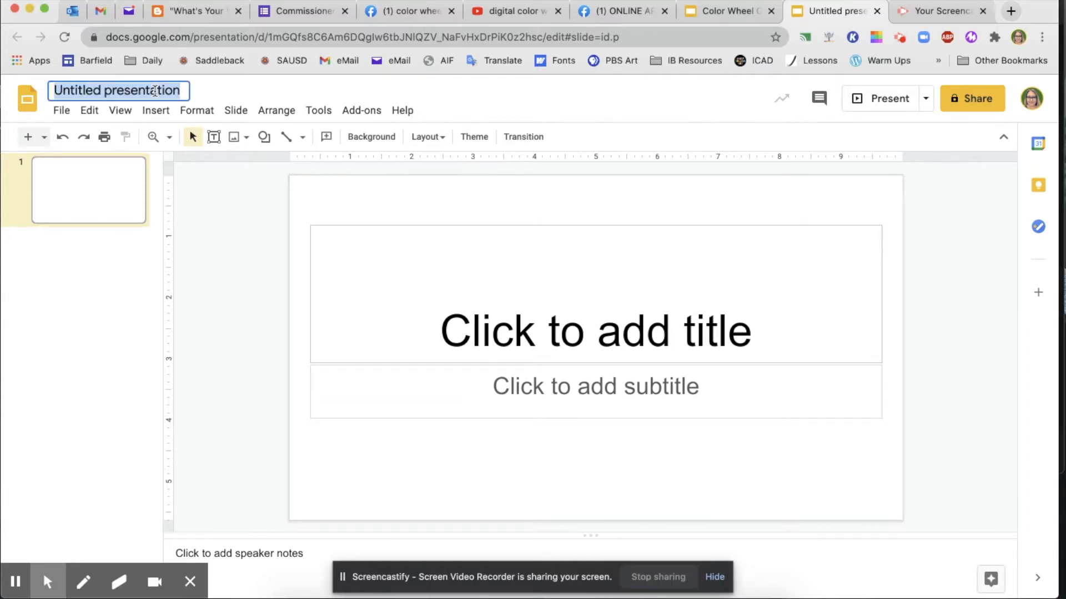
type("Name")
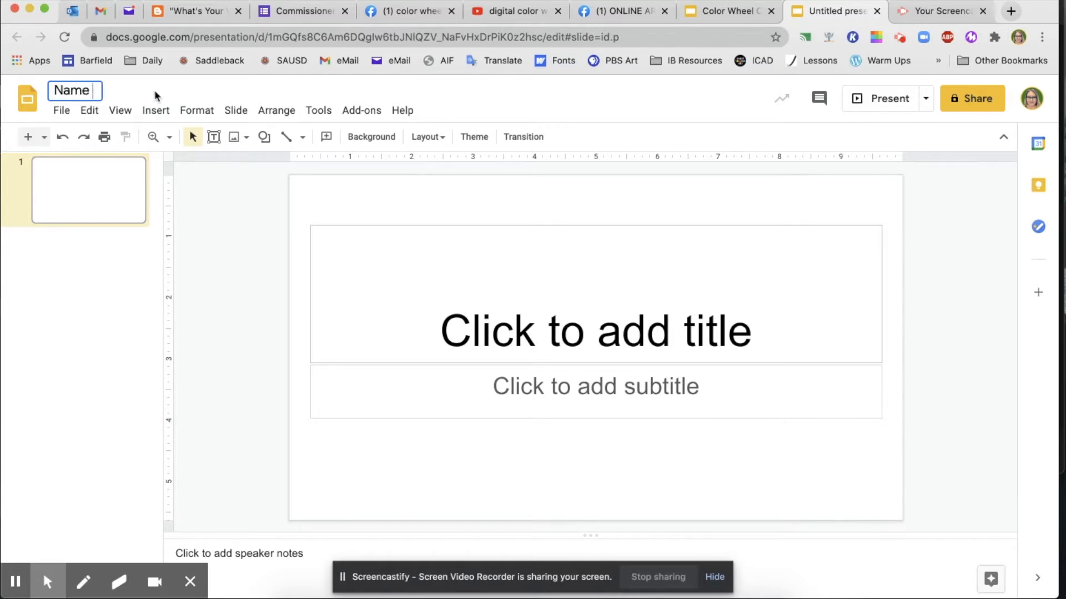
type("Digital Color Wheel")
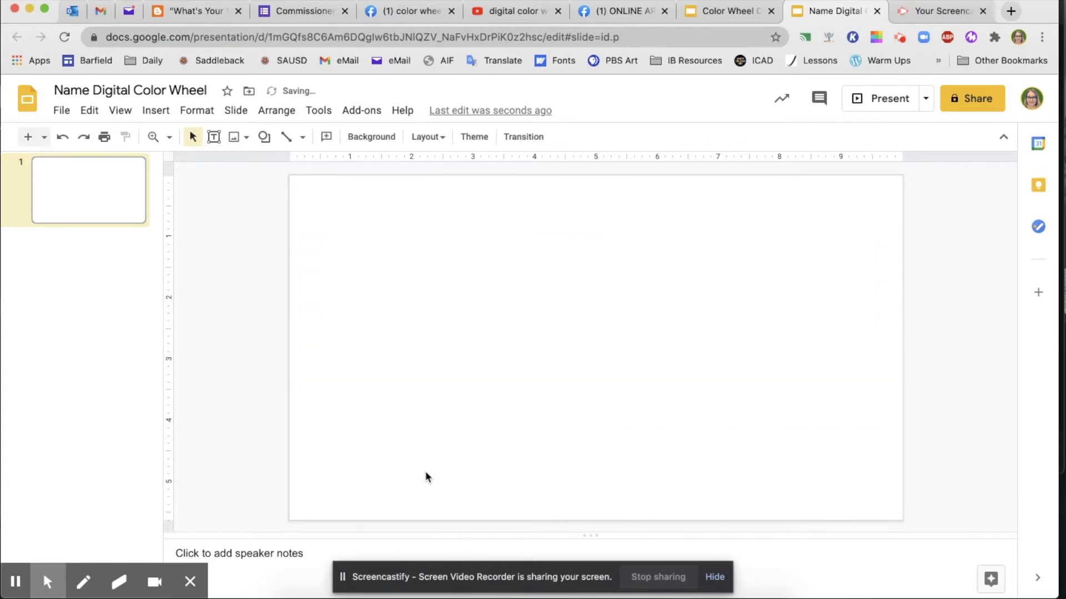
mouse_move(383, 297)
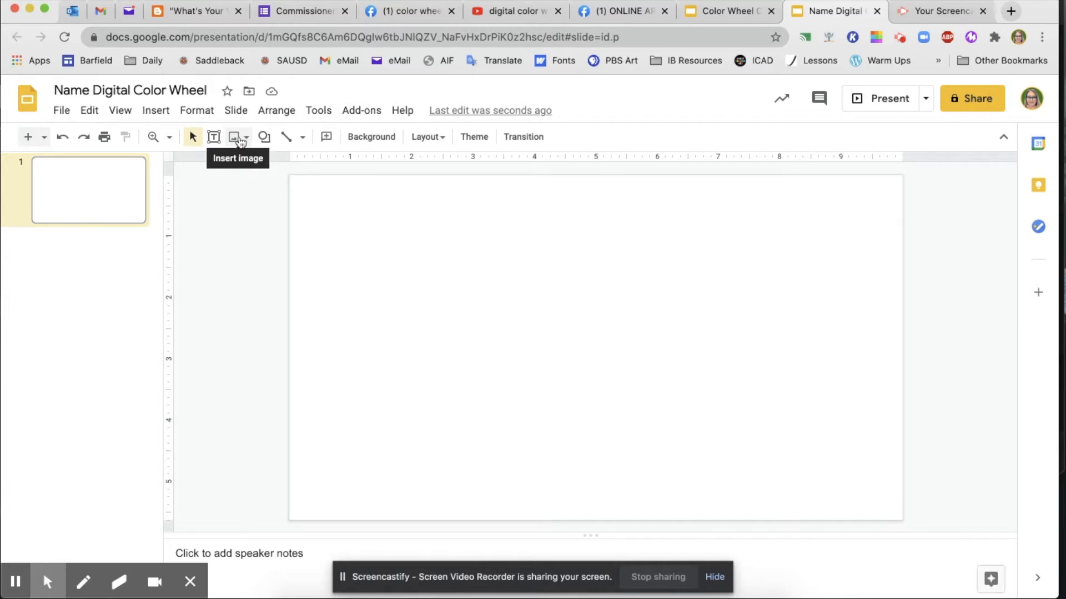
Step: Search the web for 'red png' and insert the red crewmate near the slide's top
left_click(237, 137)
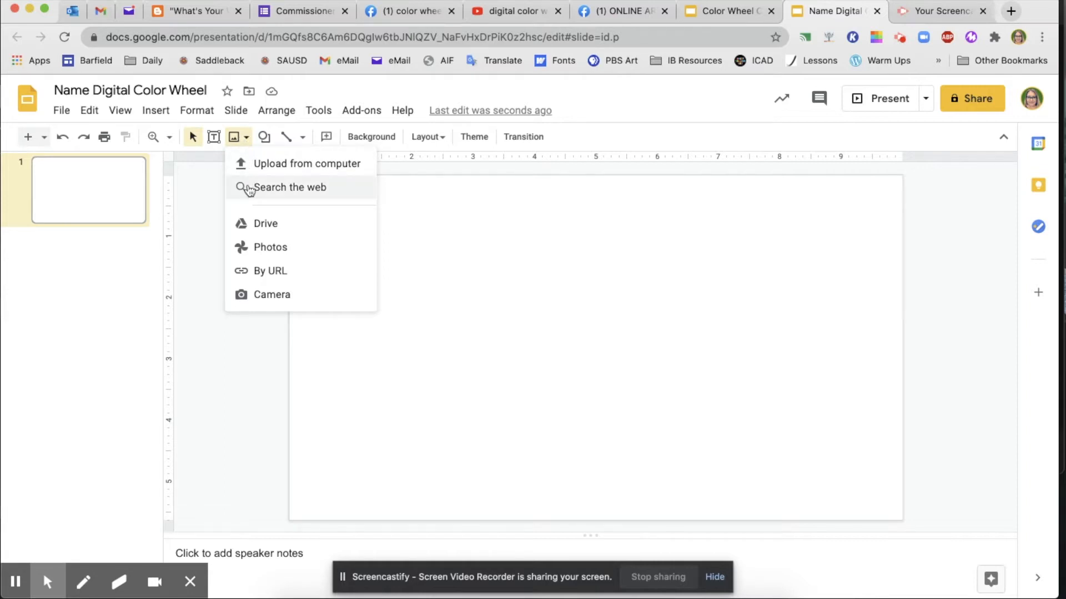
left_click(290, 187)
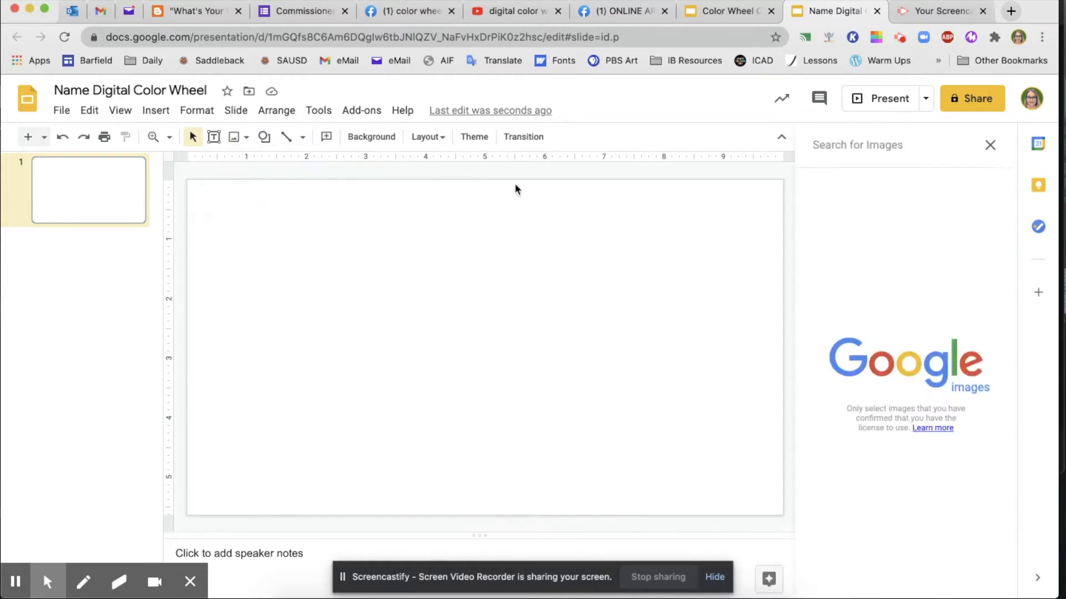
mouse_move(866, 235)
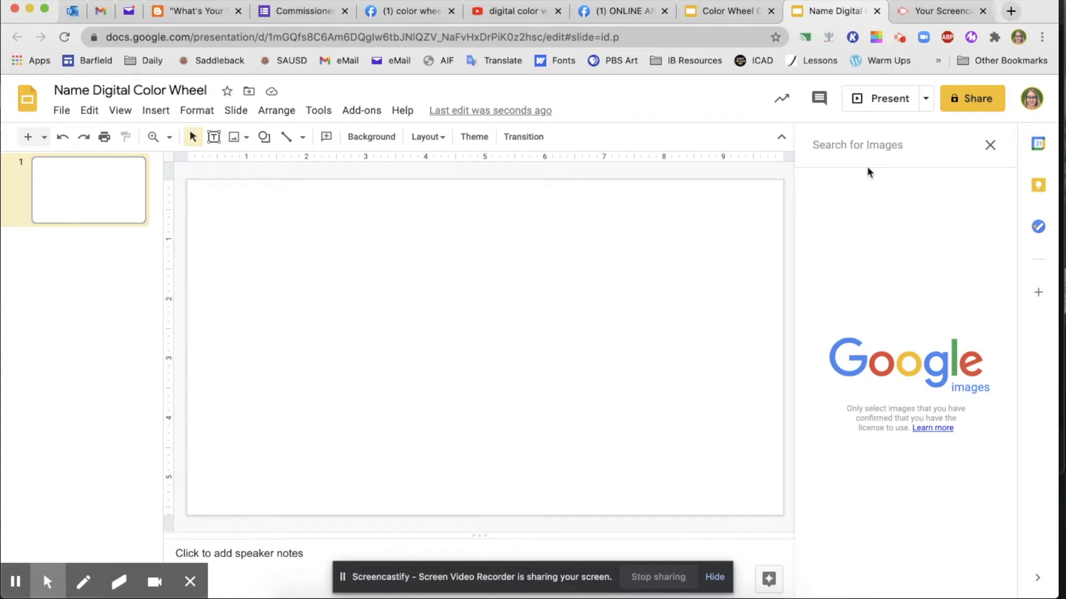
type("red png")
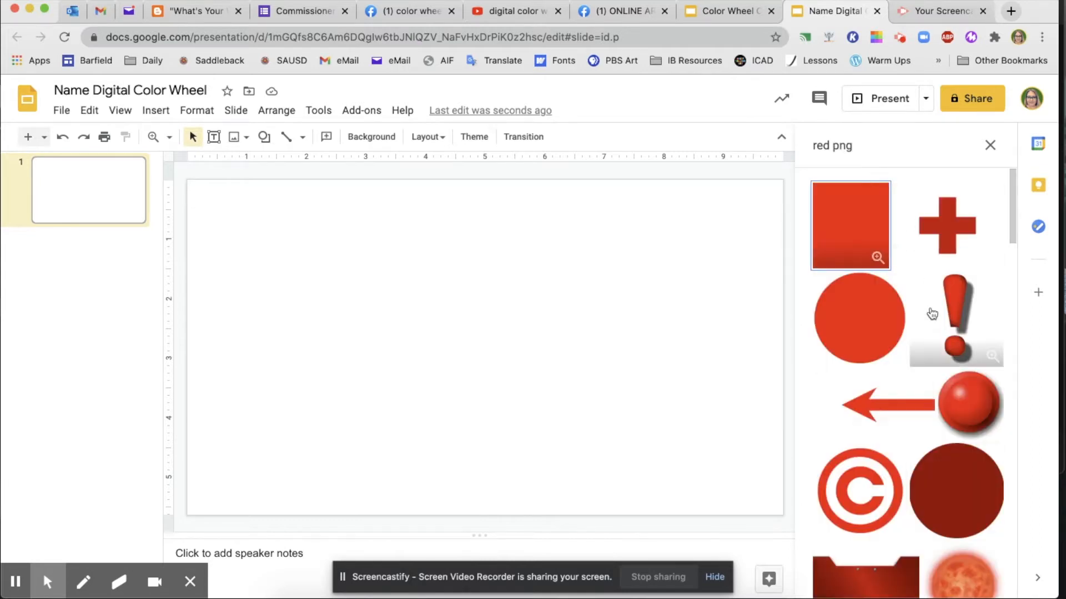
scroll("down", 3)
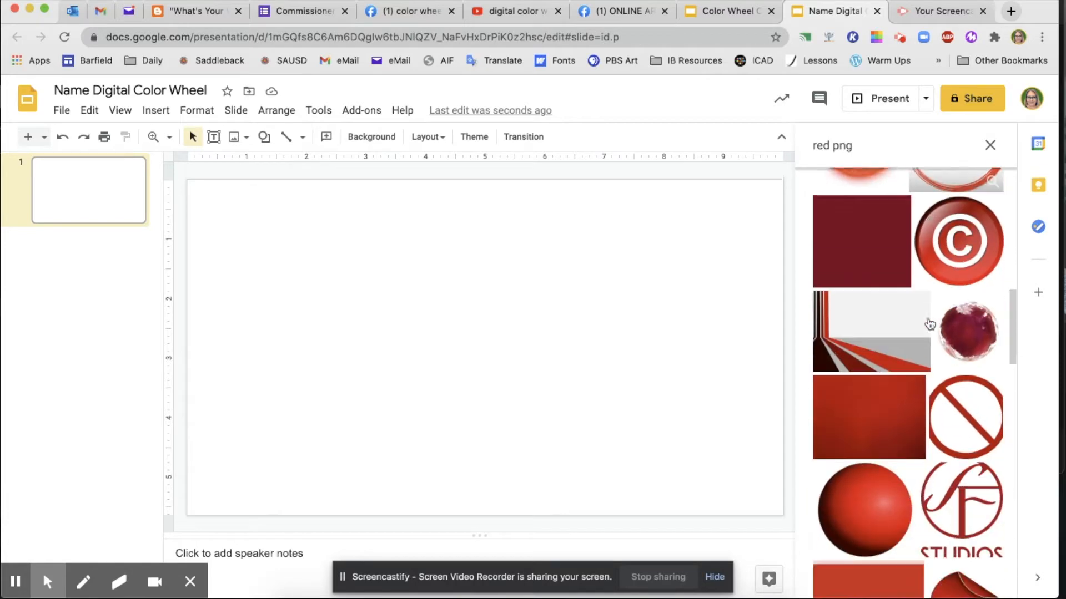
scroll("down", 3)
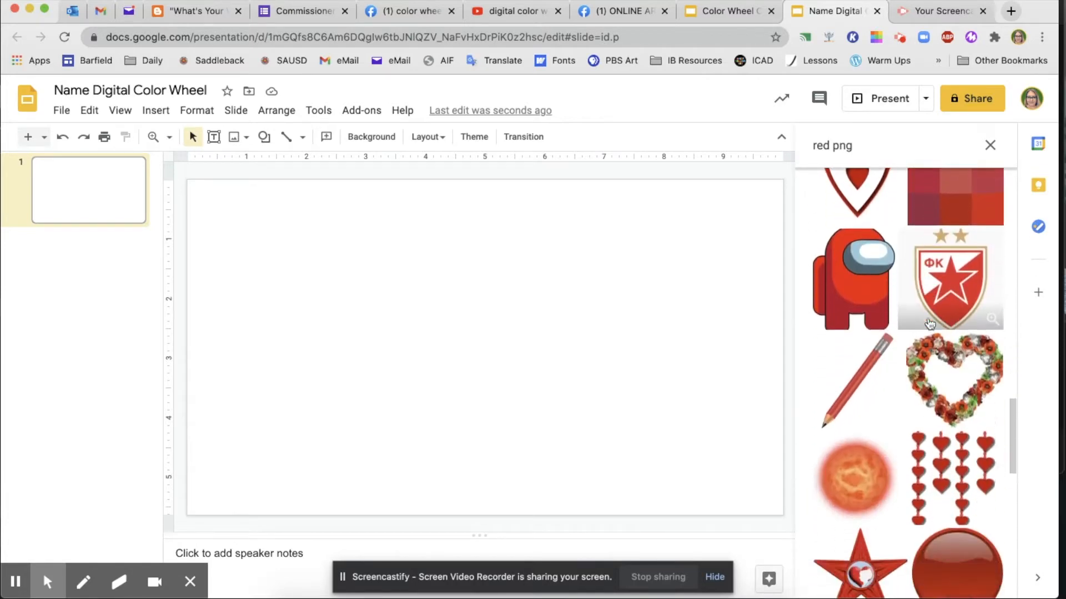
scroll("down", 3)
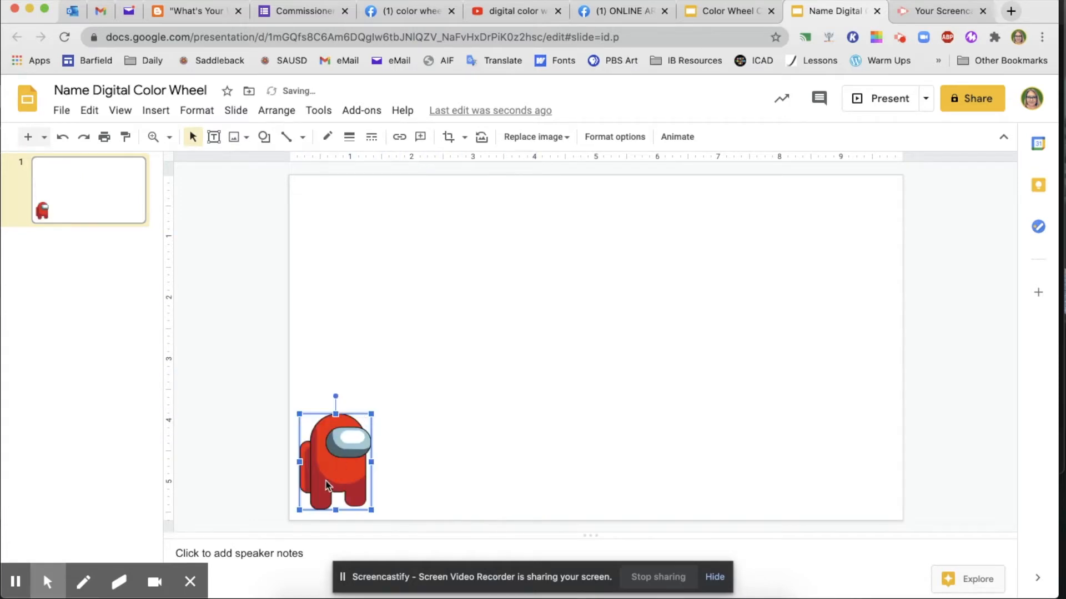
left_click(234, 137)
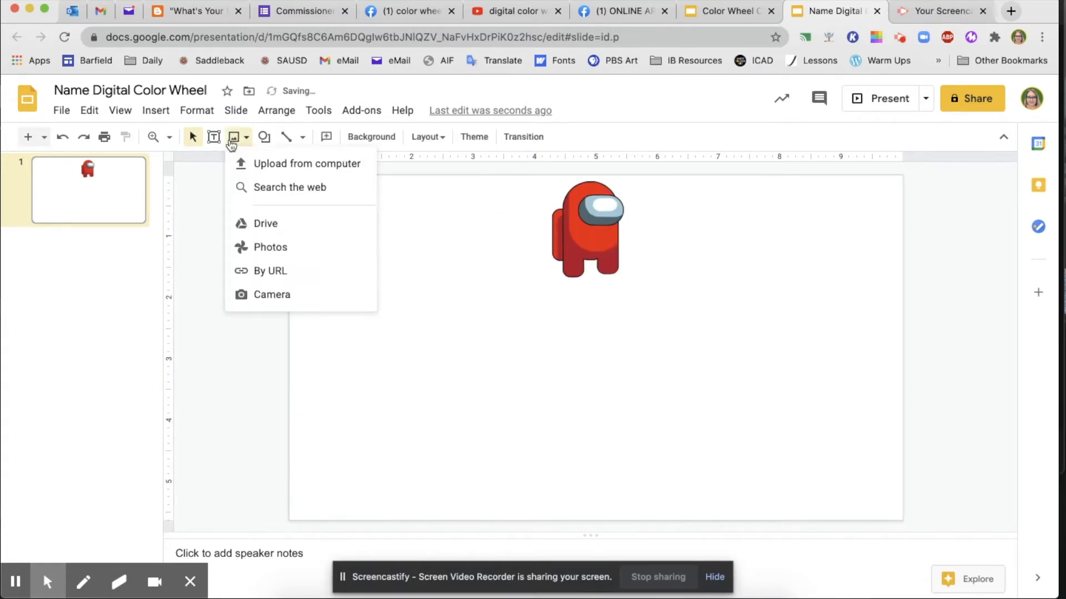
Step: Search the web for 'orange among us png' and scroll through the image results
left_click(289, 187)
type("orange png")
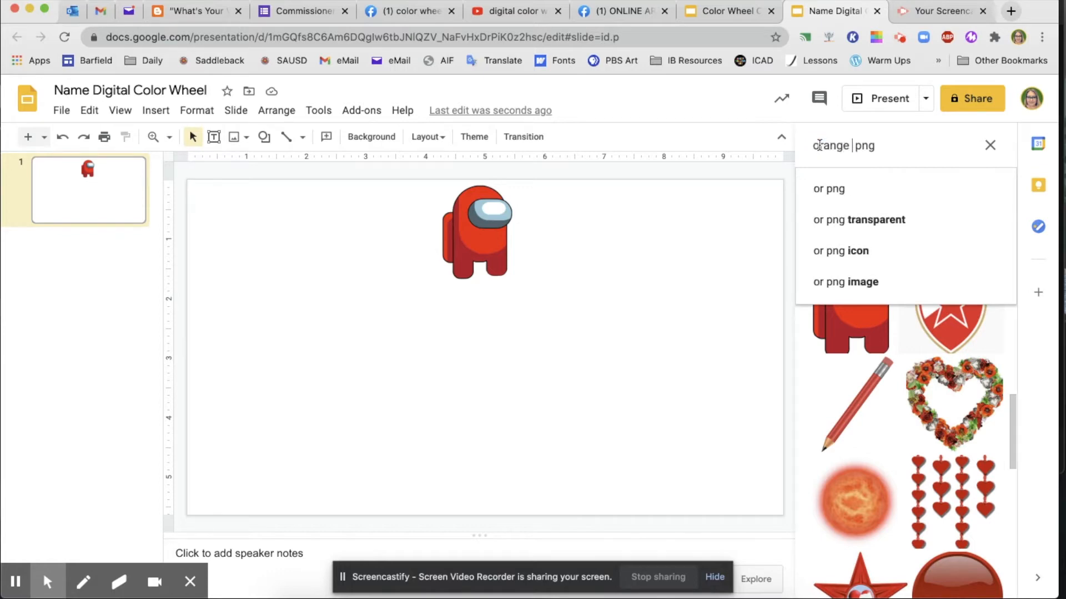
type("among us")
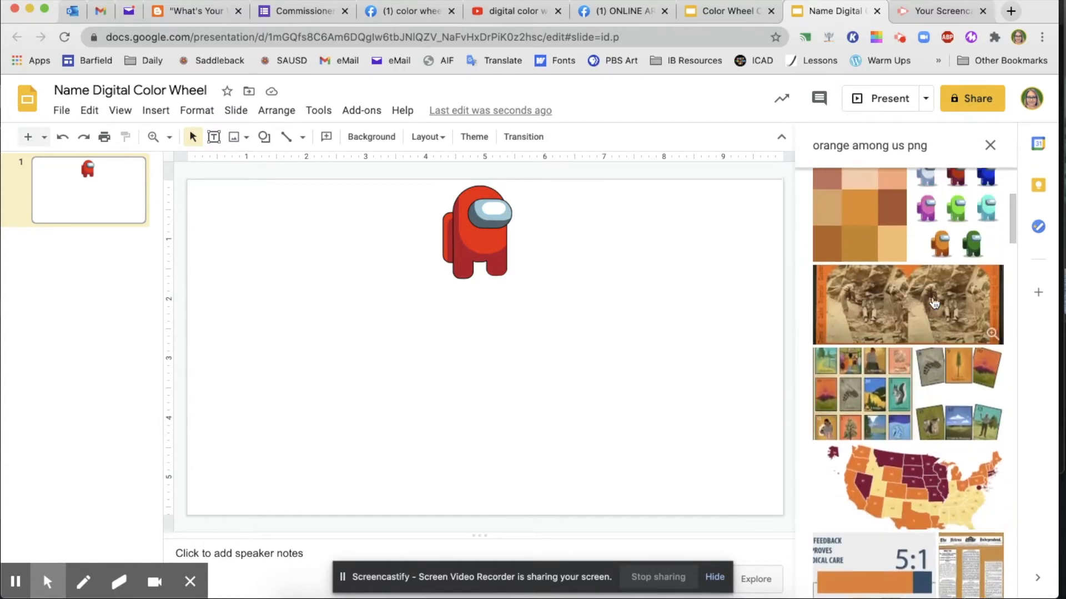
scroll("down", 3)
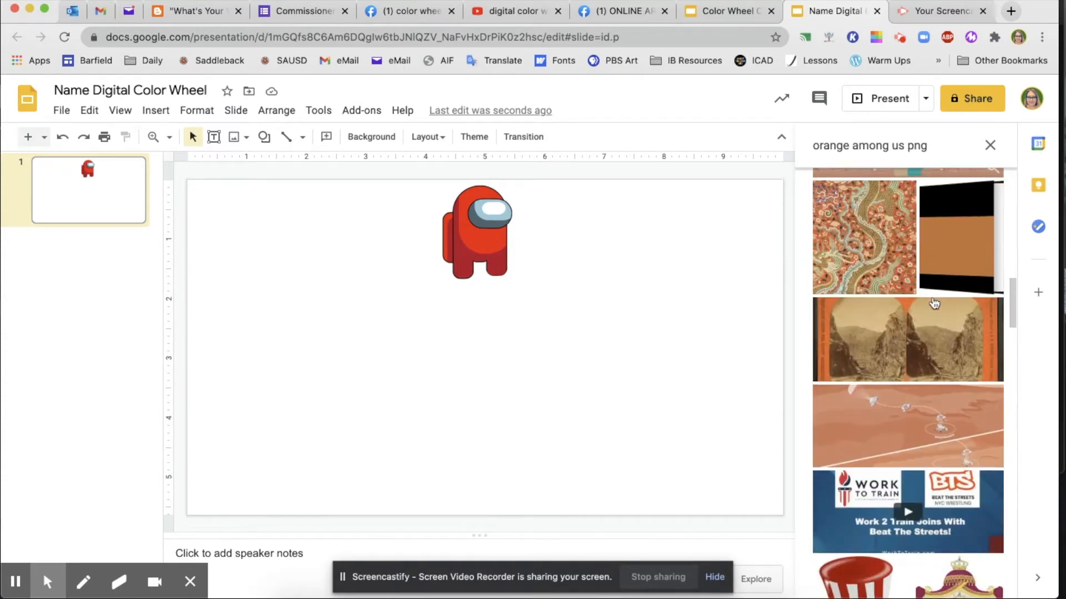
scroll("down", 3)
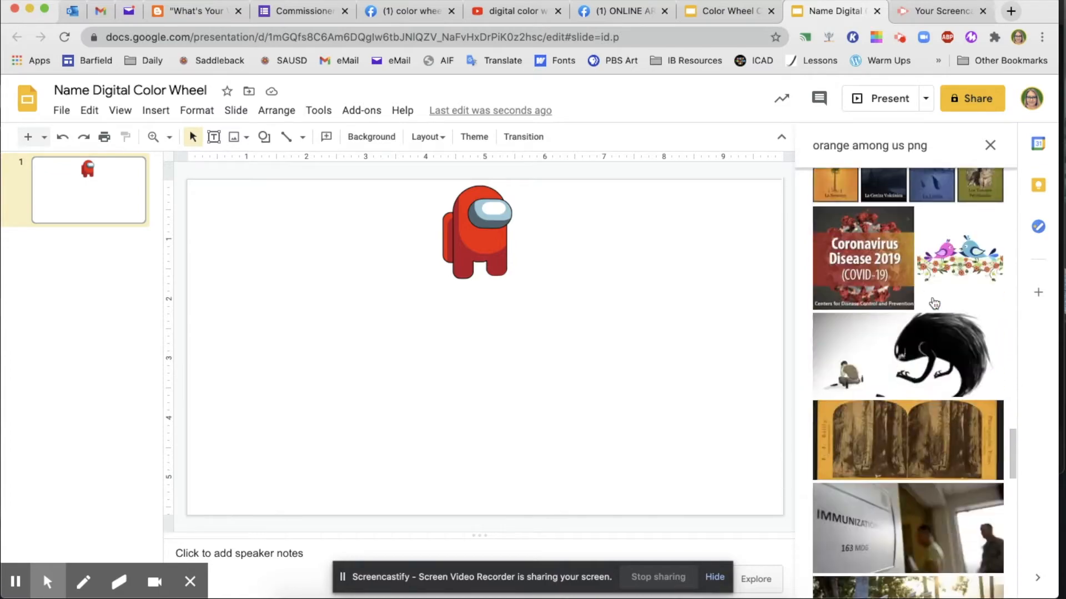
scroll("down", 3)
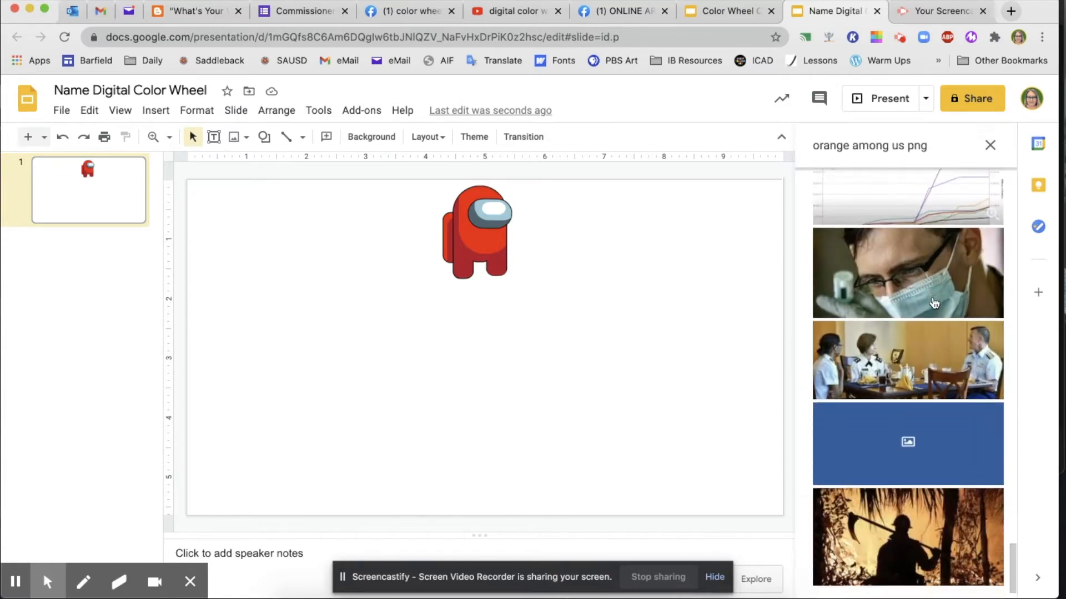
scroll("down", 3)
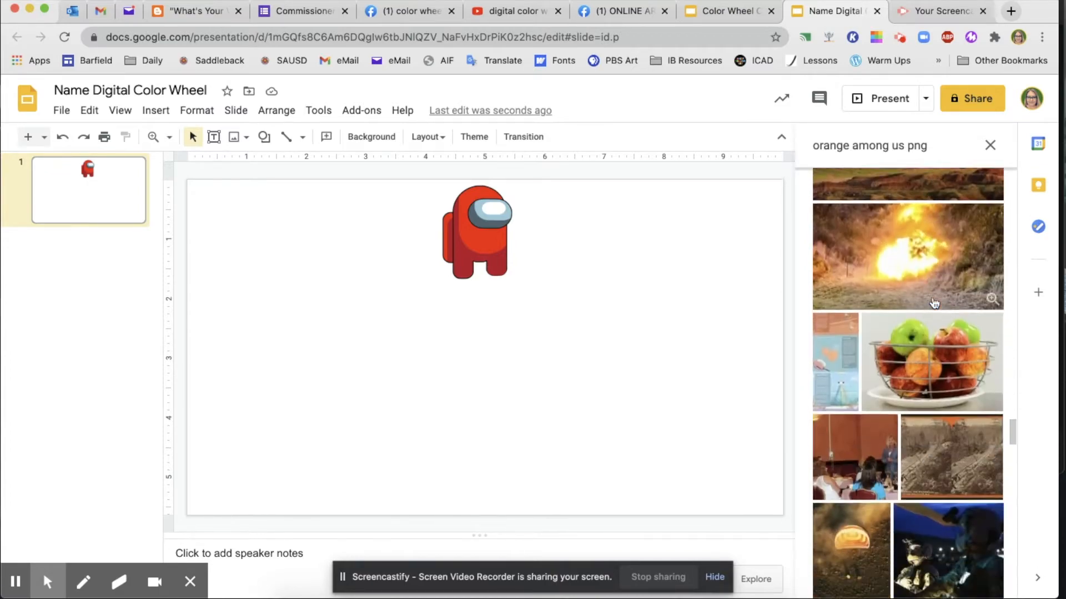
left_click(1011, 11)
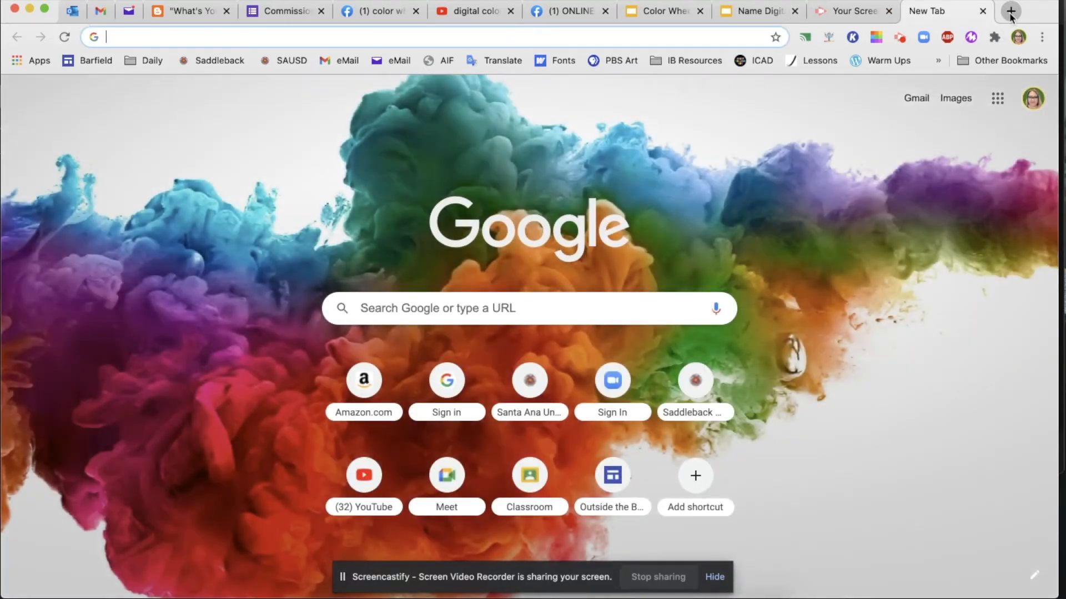
Step: Google 'orange among us png', preview the lighter orange crewmate and copy it
type("orange among us png")
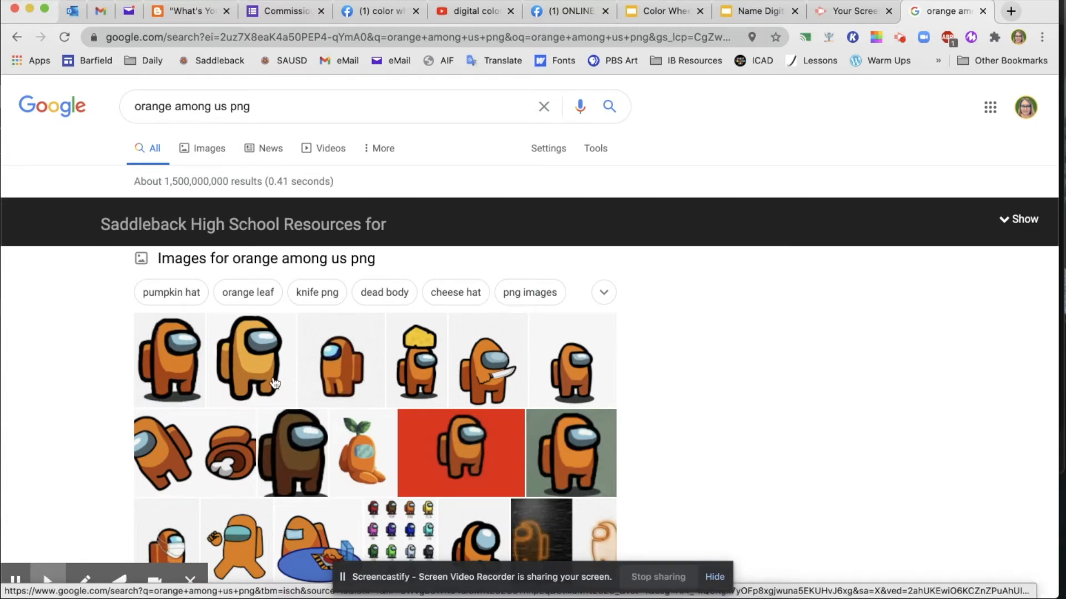
left_click(169, 360)
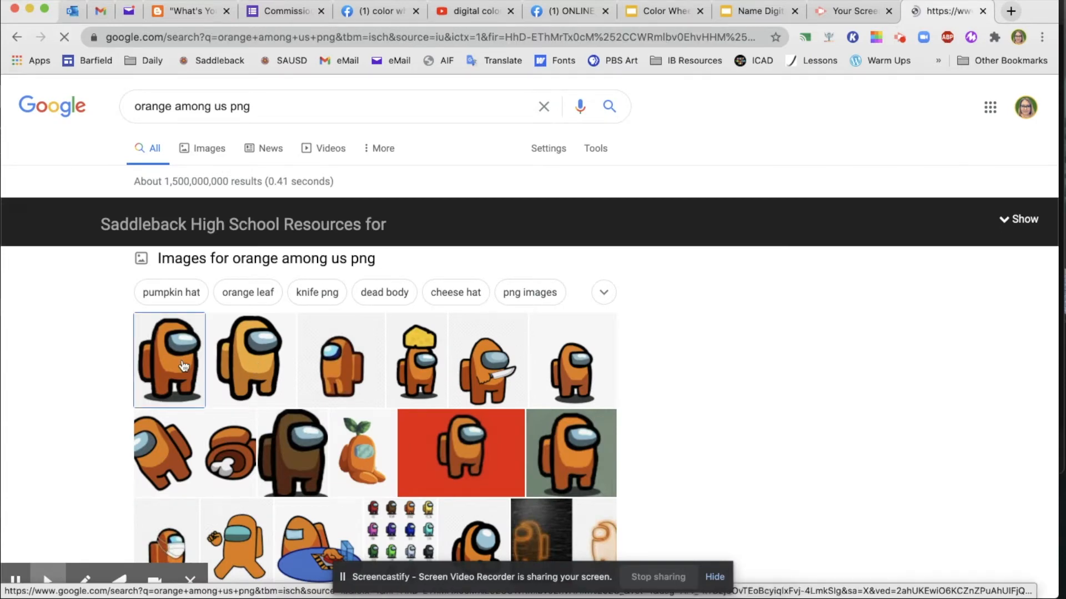
left_click(168, 360)
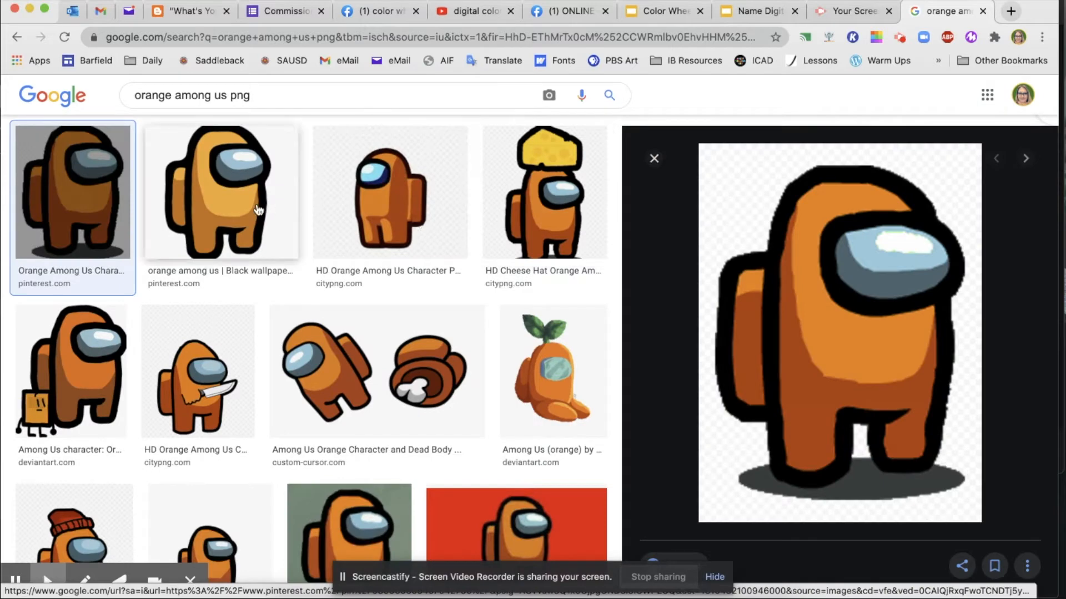
left_click(221, 192)
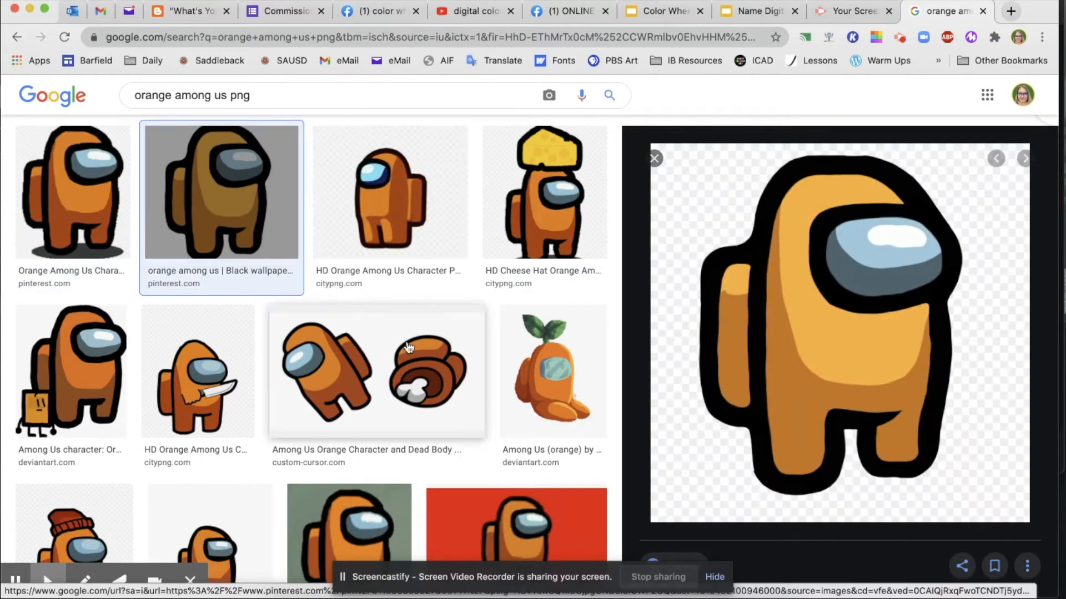
right_click(805, 329)
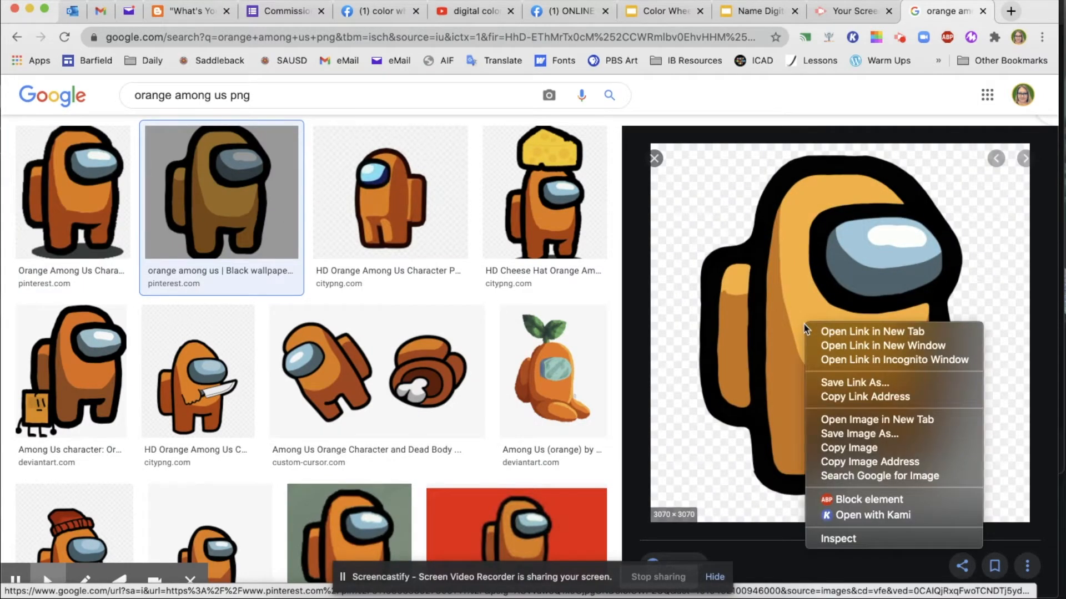
mouse_move(873, 332)
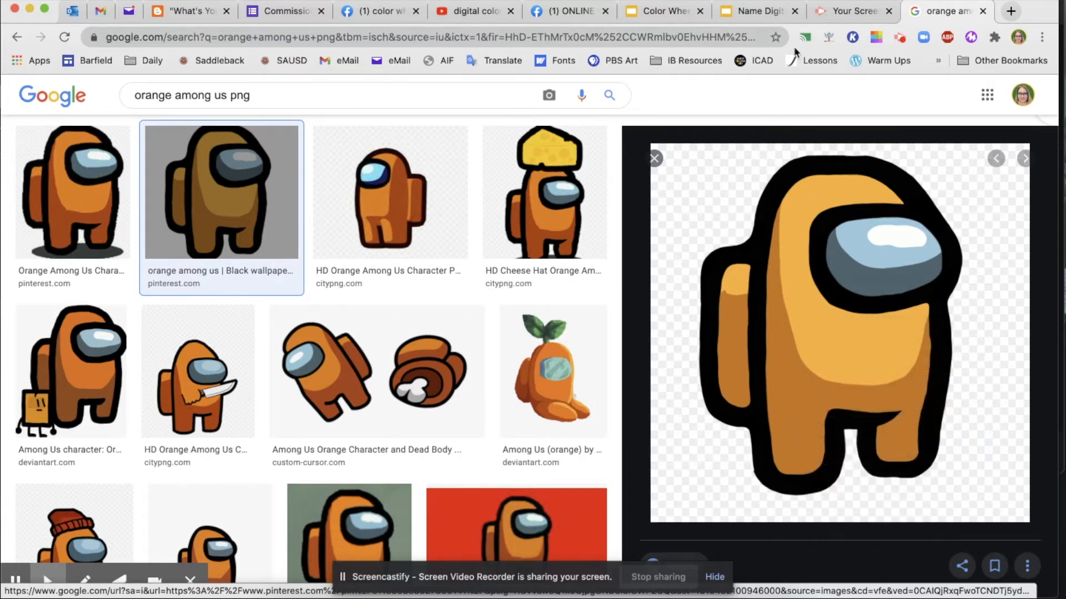
Step: Tilt, shrink and move the pasted orange crewmate beside the red one
left_click(757, 11)
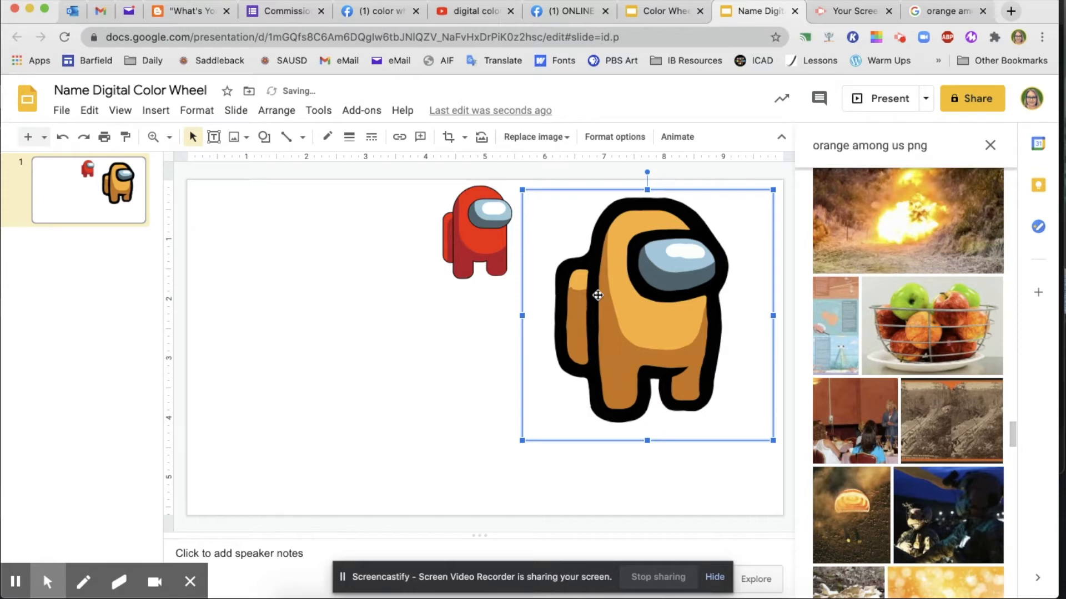
mouse_move(754, 261)
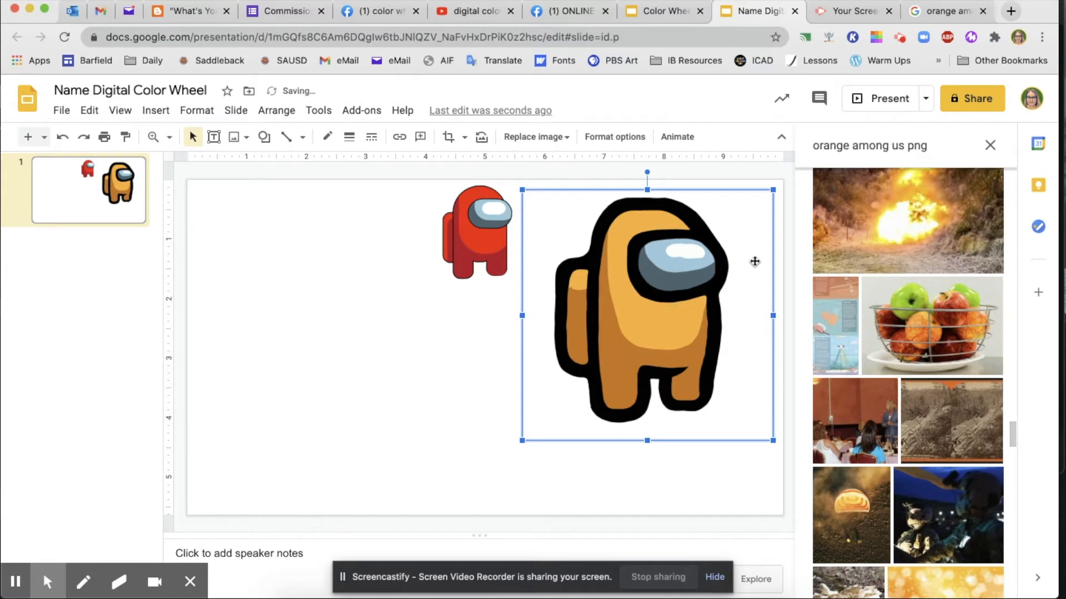
left_click_drag(646, 172, 708, 184)
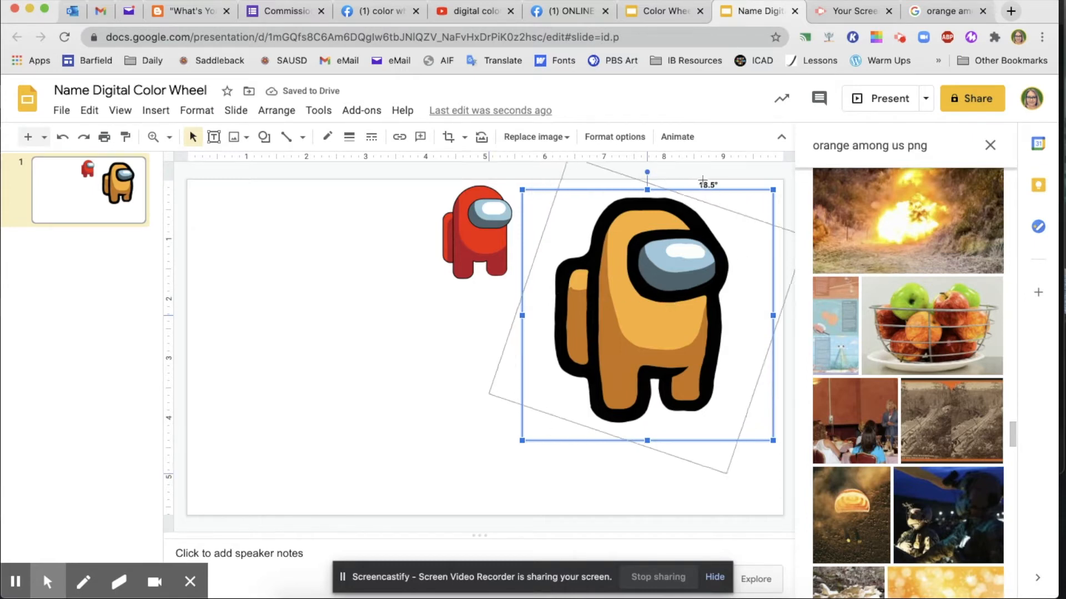
left_click_drag(646, 173, 719, 194)
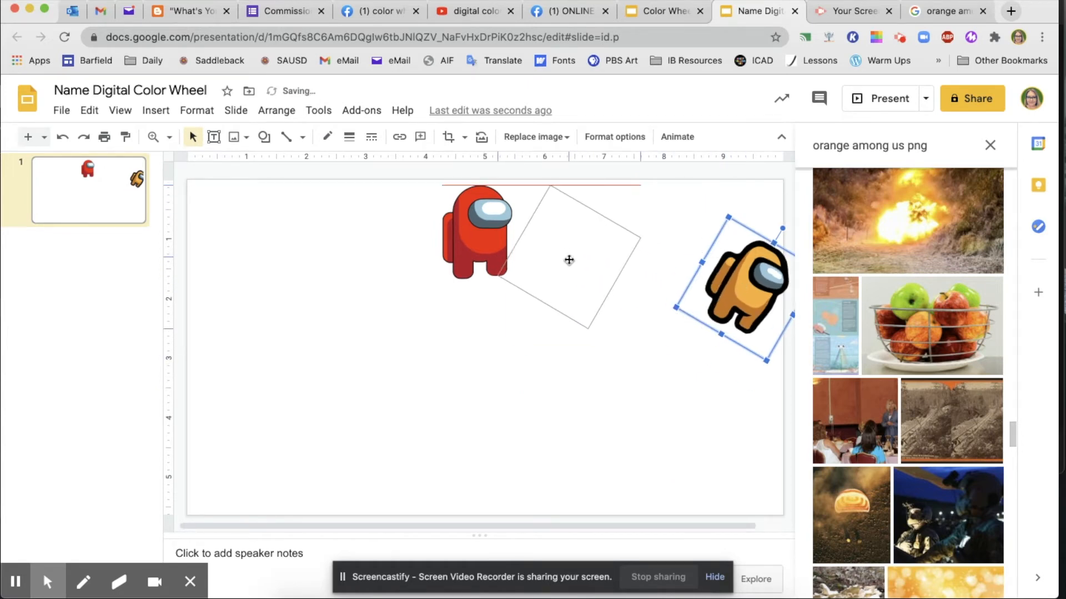
left_click_drag(741, 276, 578, 255)
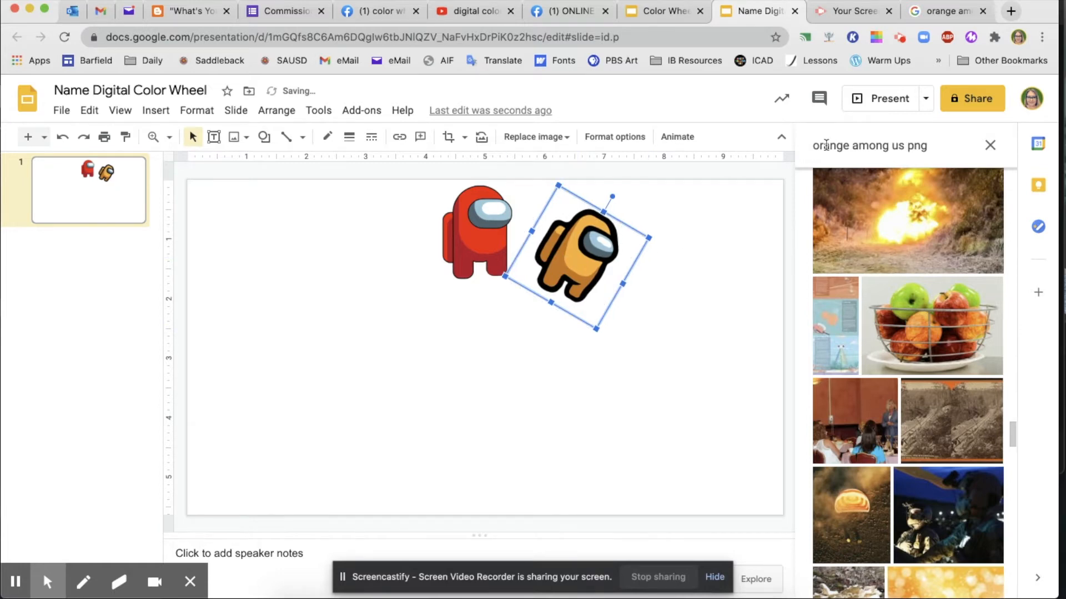
Step: Search for 'yellow among us png' and scroll through the results
left_click(870, 146)
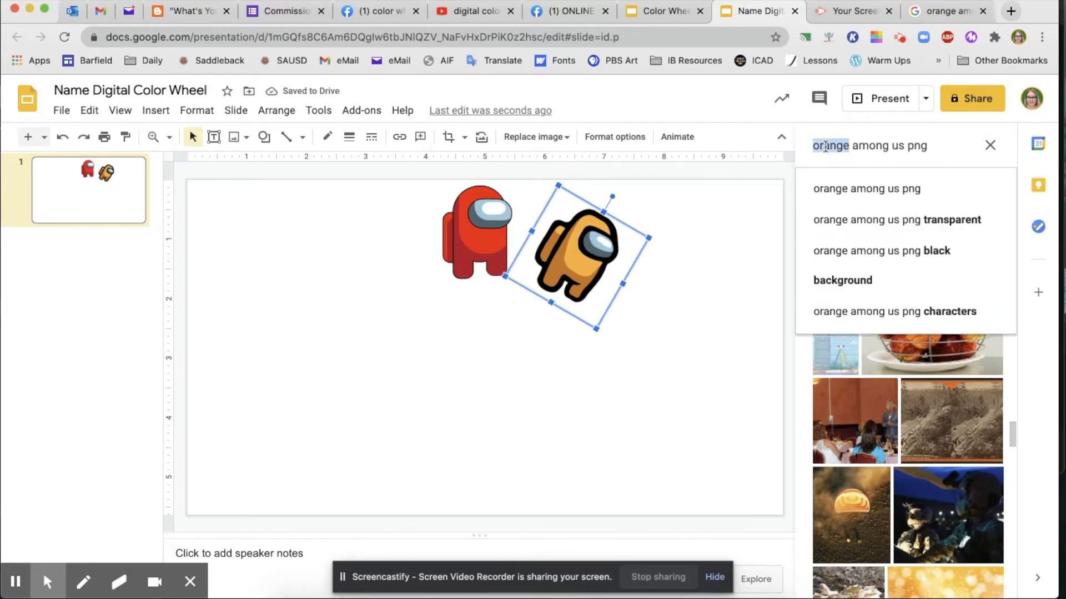
type("yellow among us png")
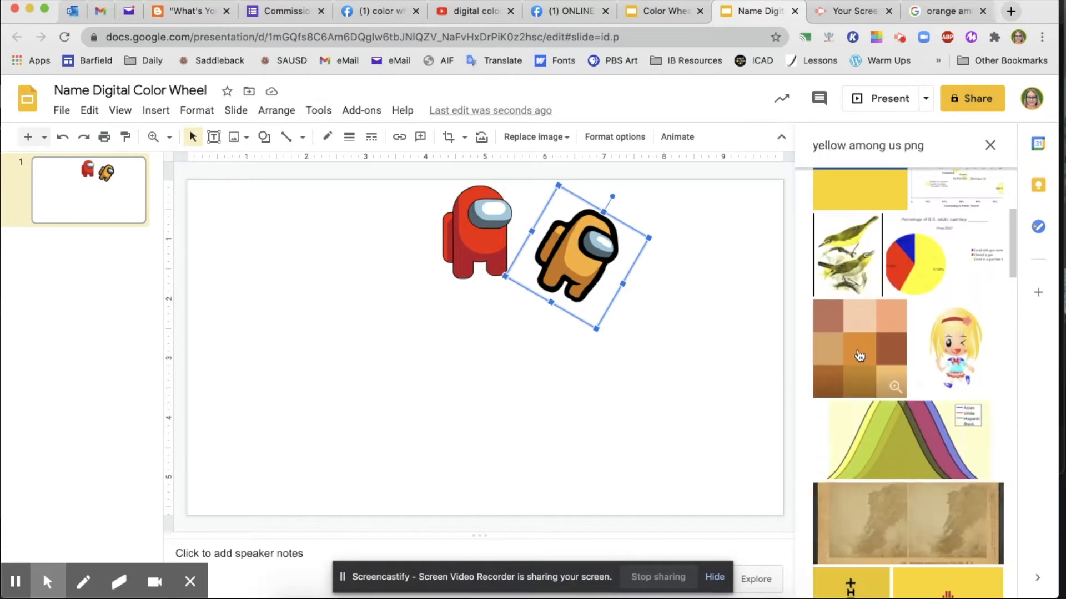
scroll("down", 3)
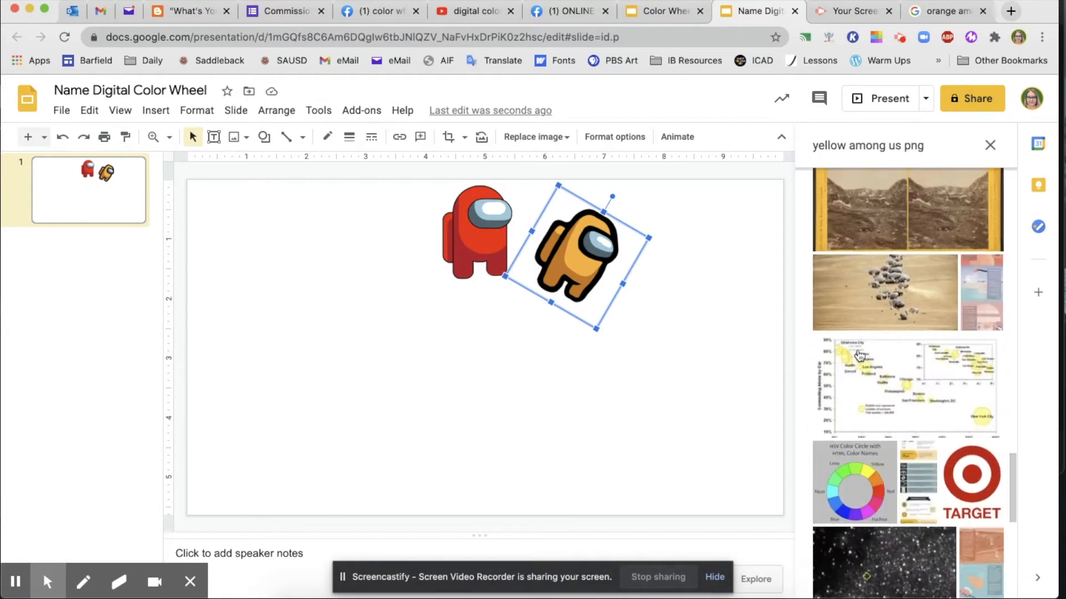
left_click(944, 11)
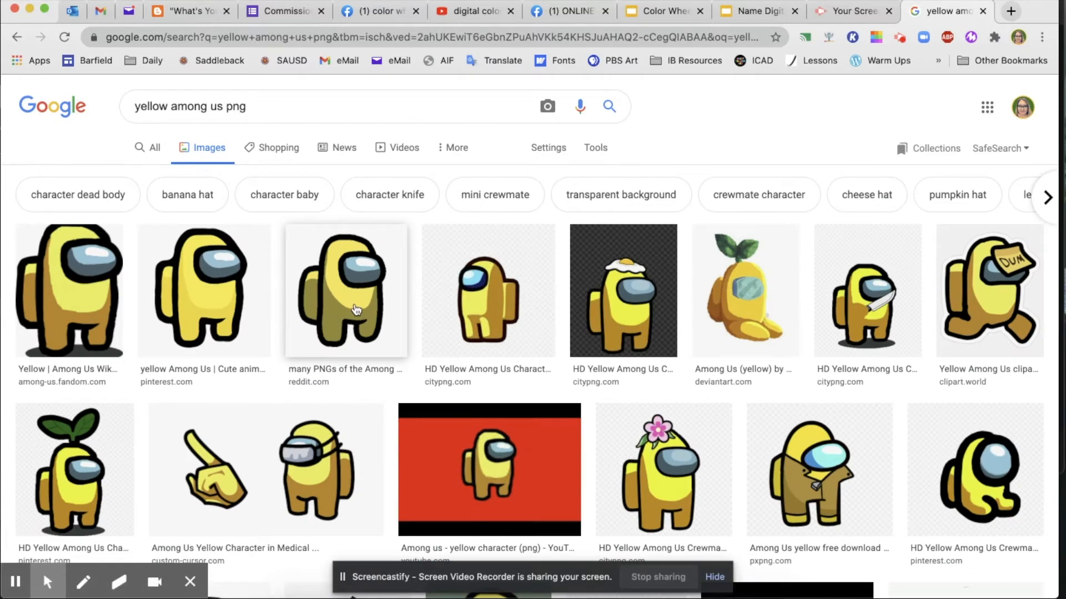
mouse_move(320, 454)
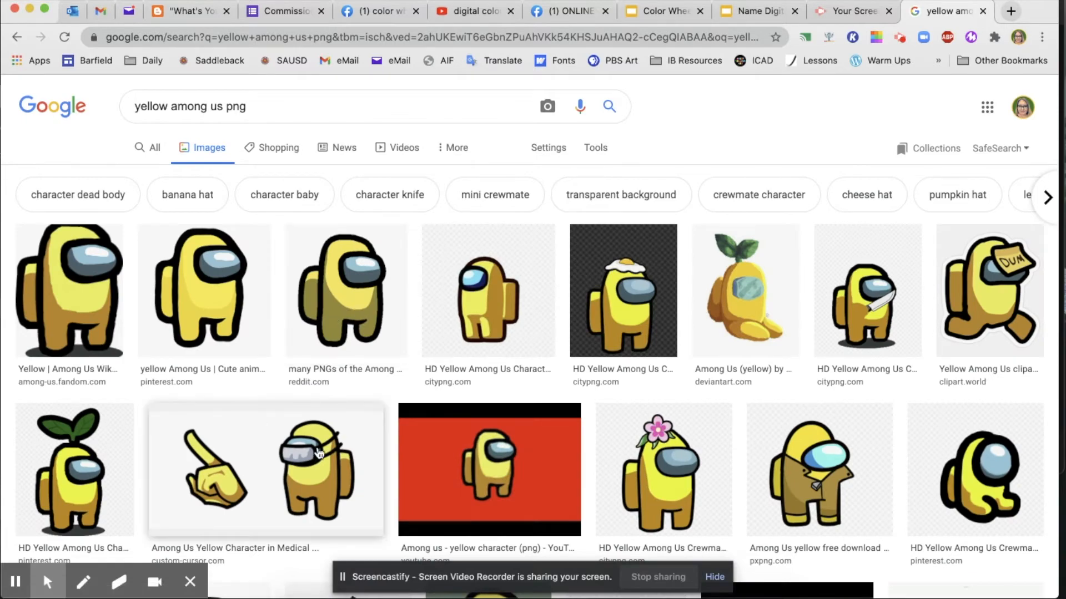
Step: Preview the yellow crewmate with a pink flower and copy the image
left_click(84, 469)
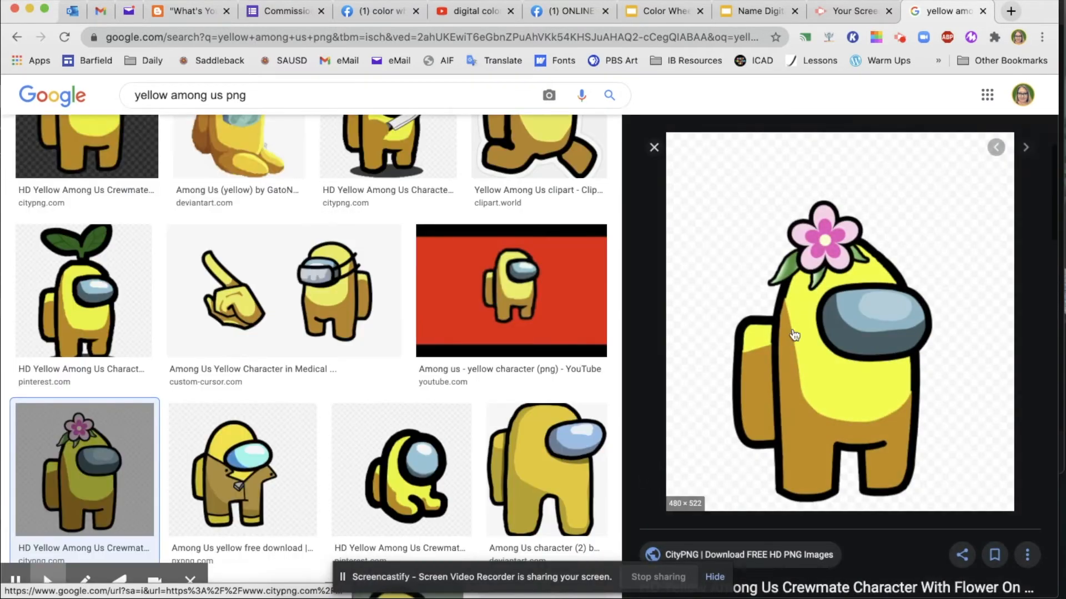
right_click(794, 333)
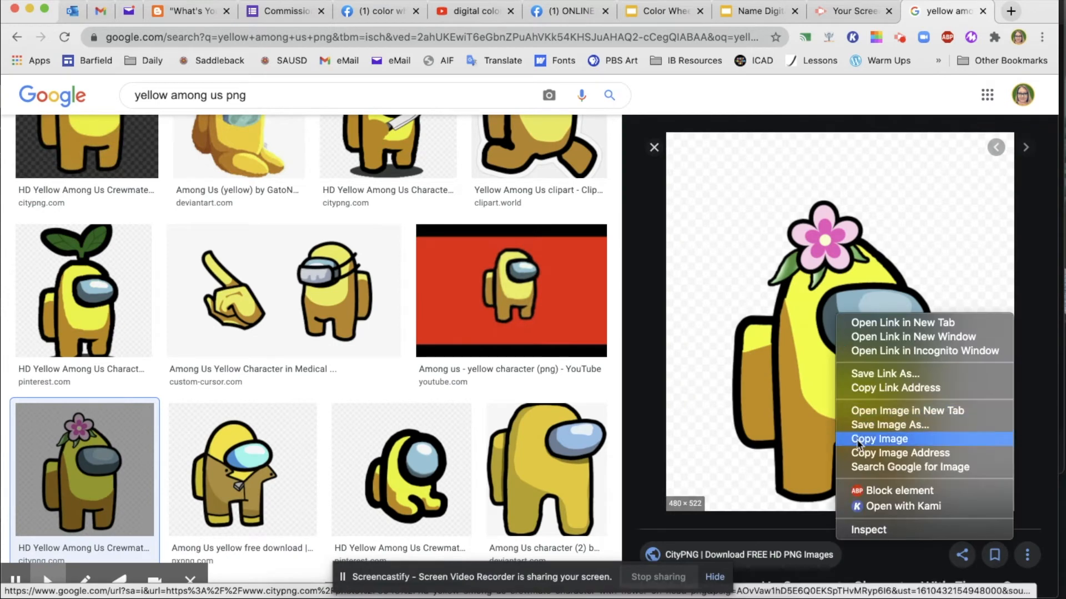
left_click(756, 11)
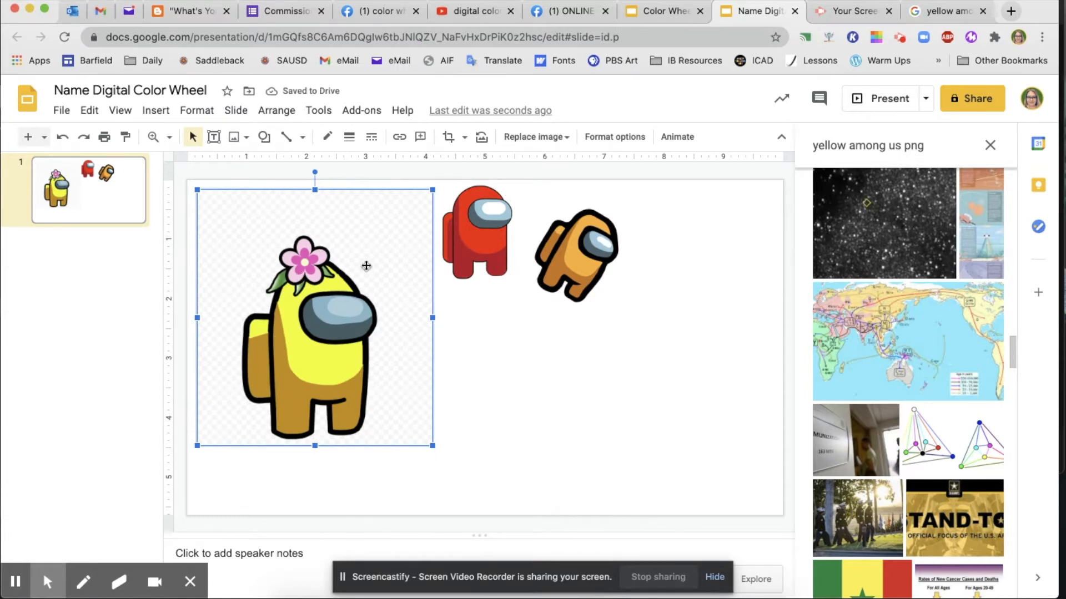
mouse_move(613, 136)
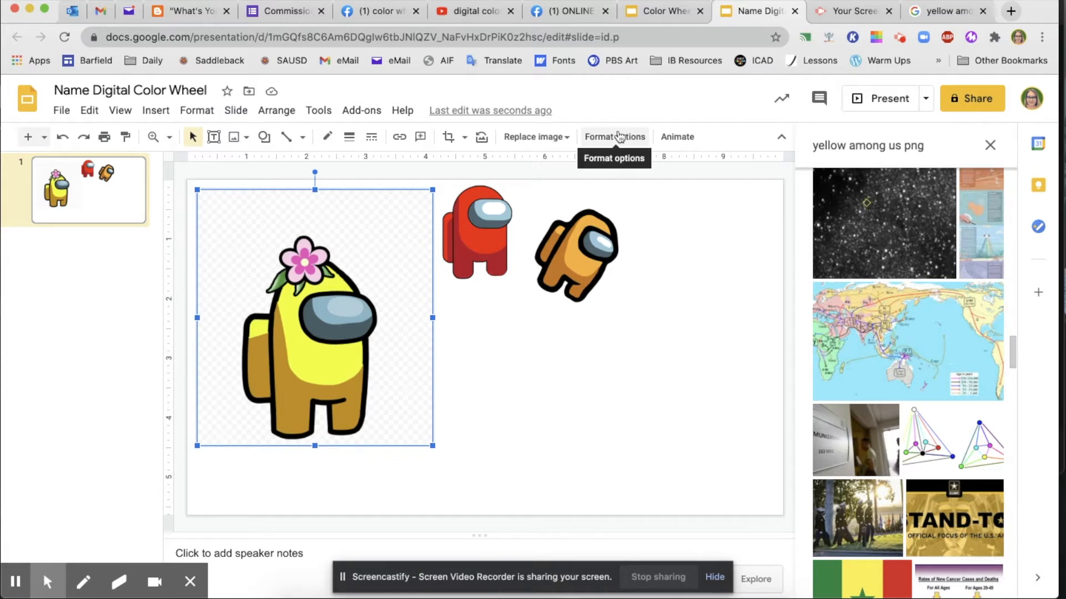
Step: Delete the pasted flower crewmate with its checkered background from the slide
left_click(614, 137)
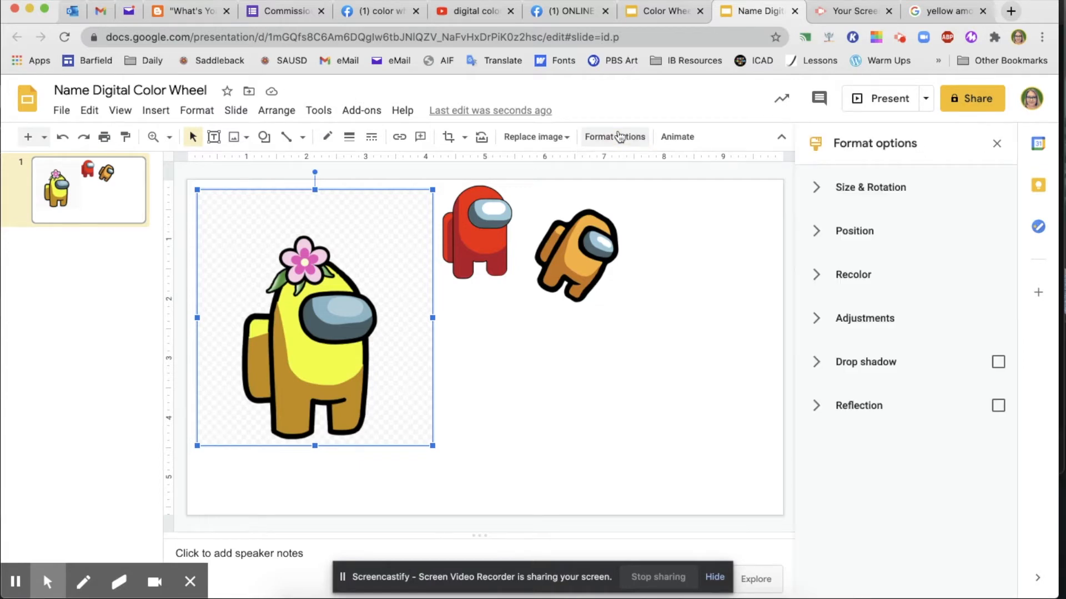
mouse_move(342, 266)
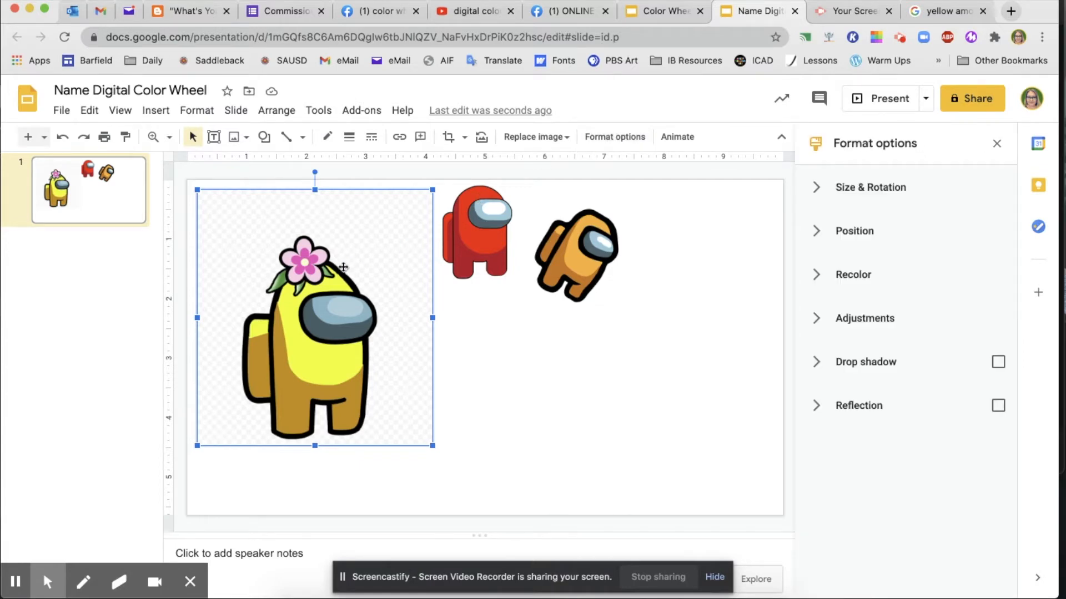
key("delete")
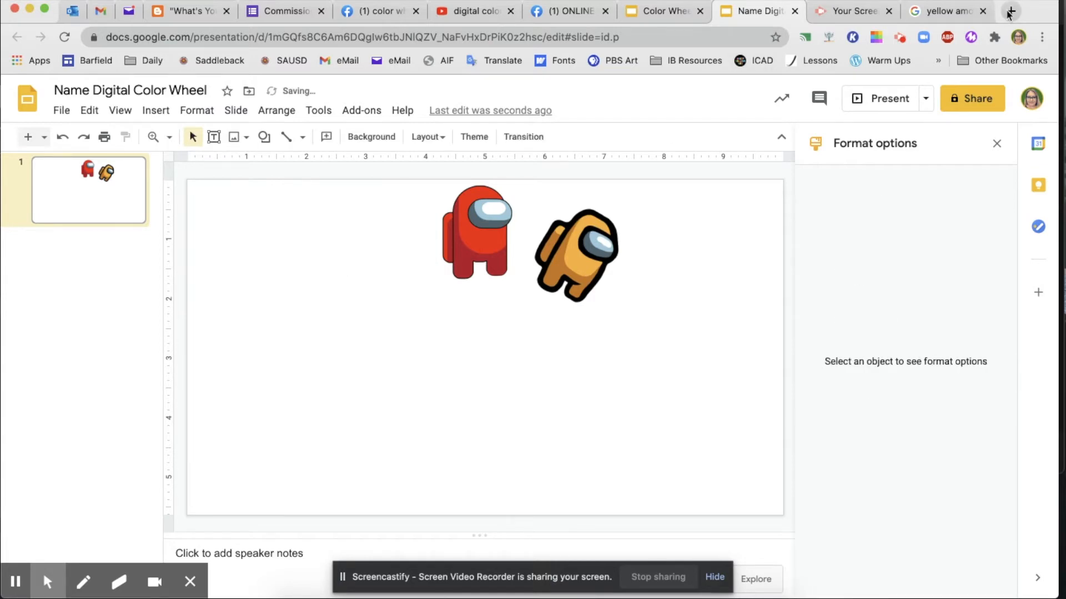
left_click(1010, 11)
type("remove.bg")
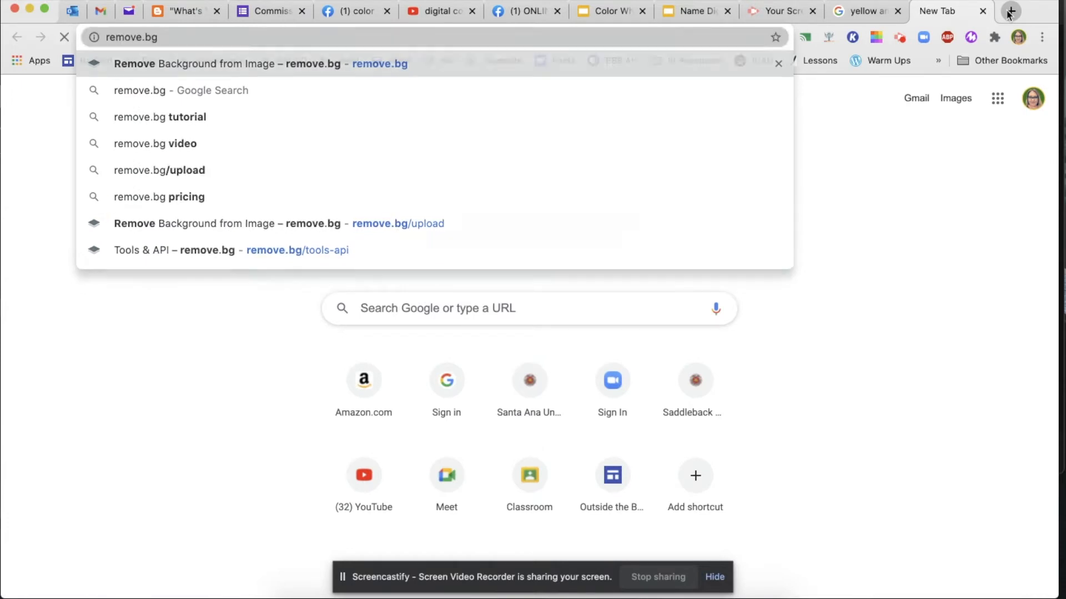
Step: Remove the flower crewmate's background on remove.bg and place the transparent PNG on the slide
left_click(258, 63)
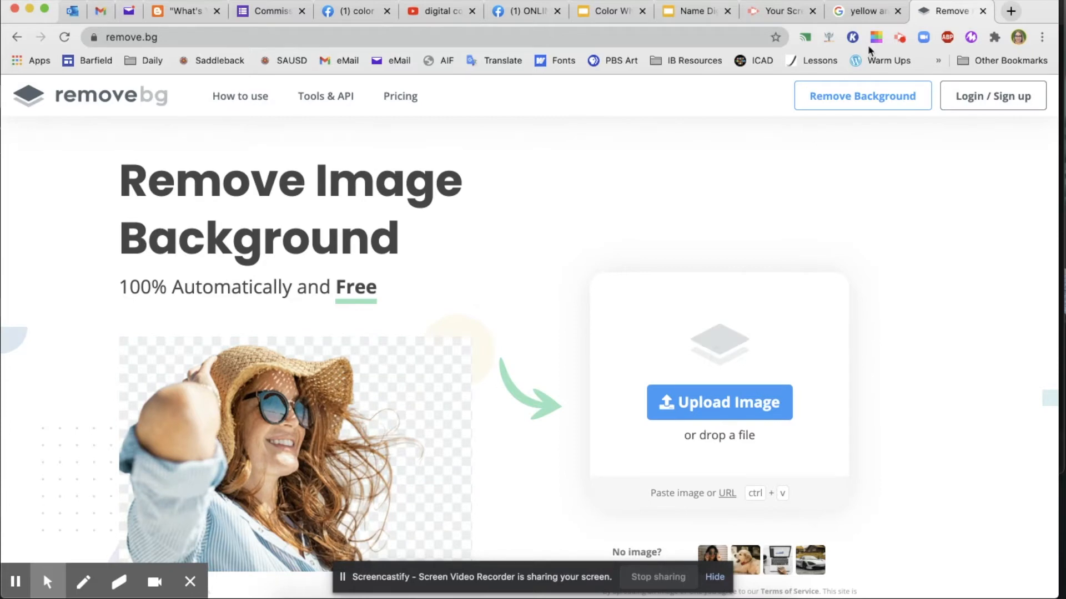
left_click(863, 11)
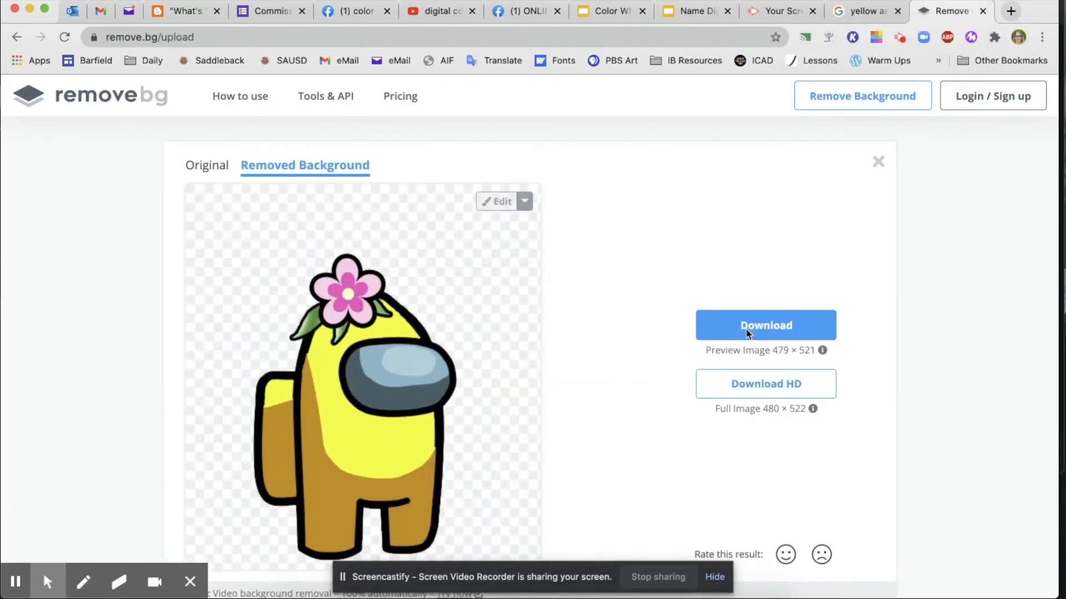
mouse_move(555, 312)
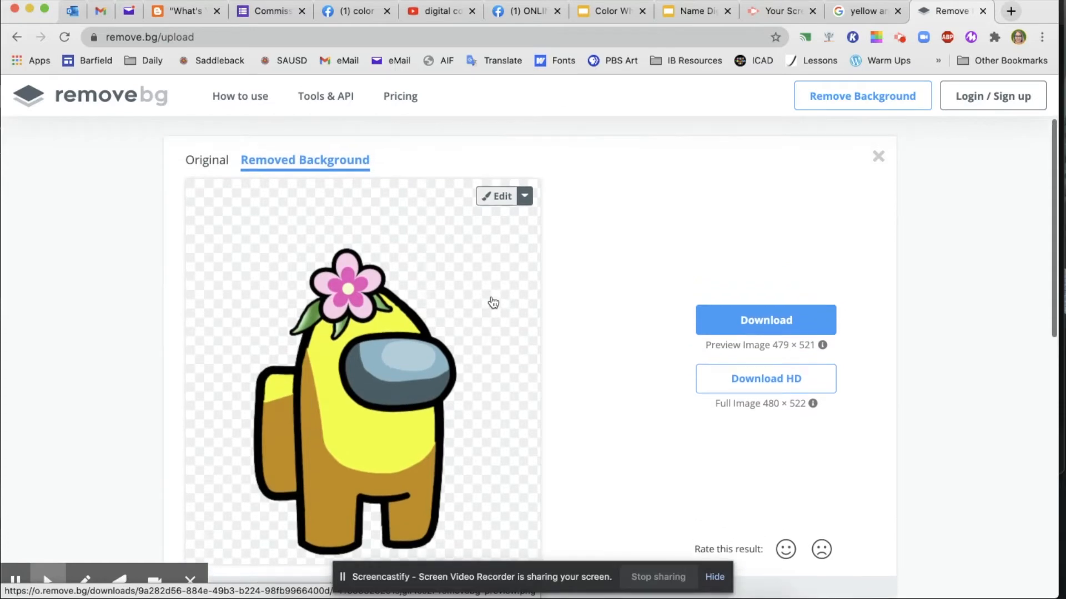
left_click(523, 196)
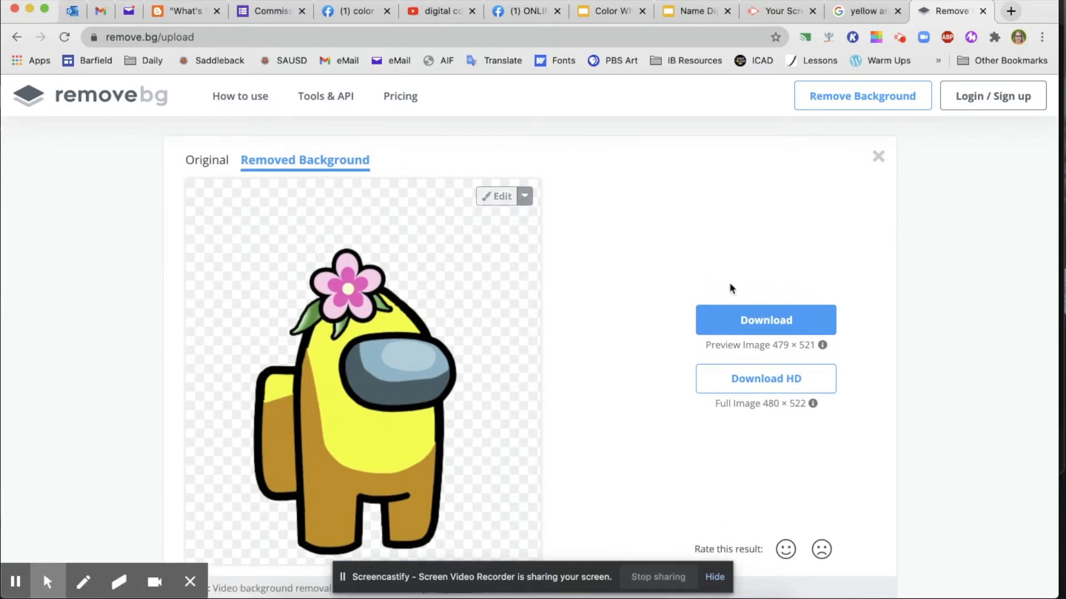
left_click(766, 320)
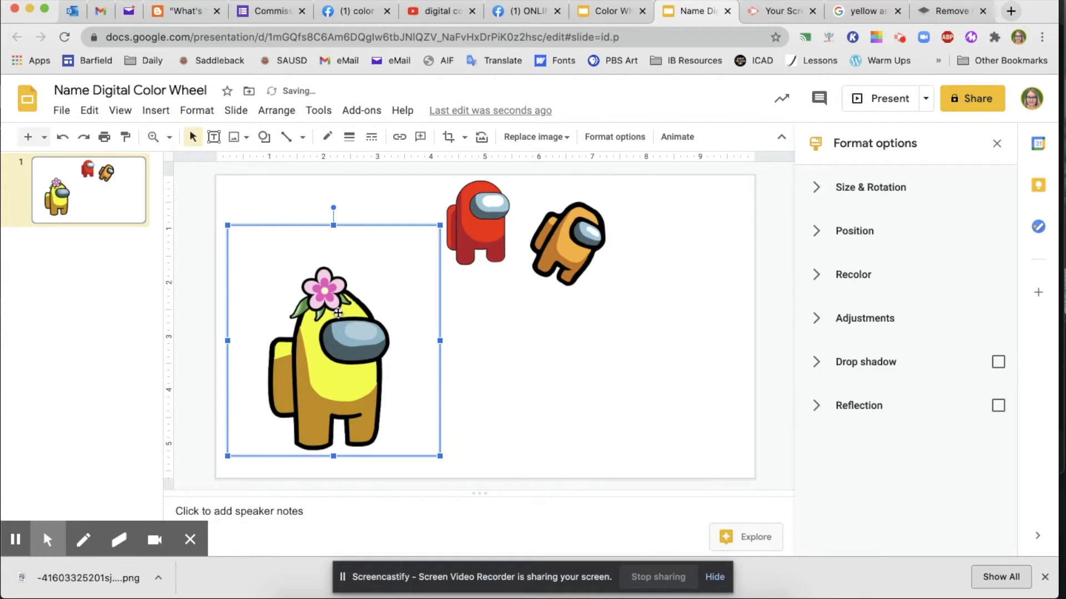
Step: Crop the empty top off the yellow crewmate, then move and tilt it beside the orange one
left_click(448, 137)
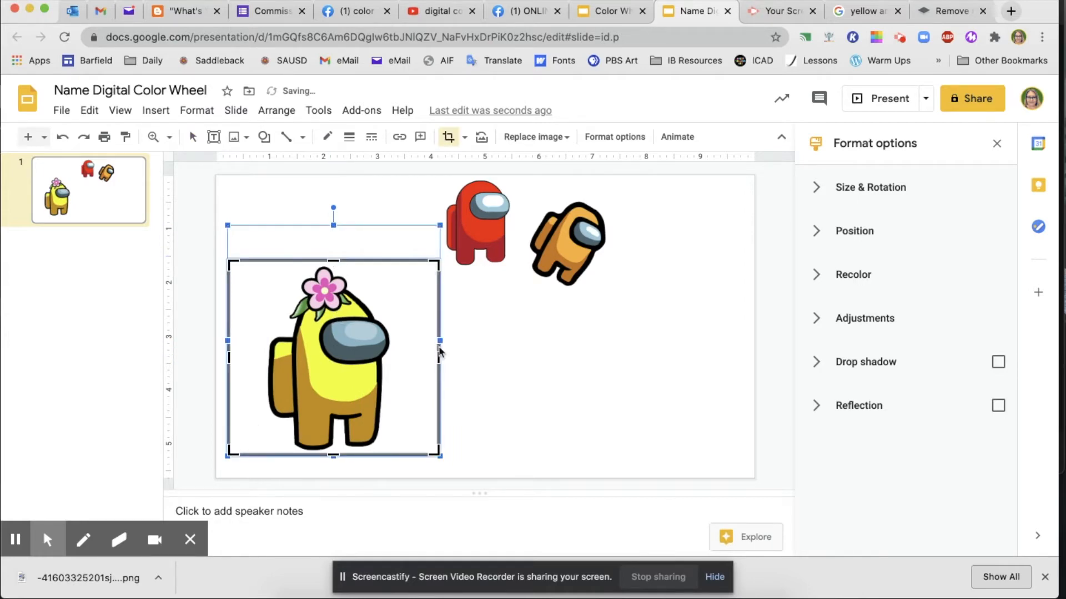
left_click_drag(435, 357, 394, 357)
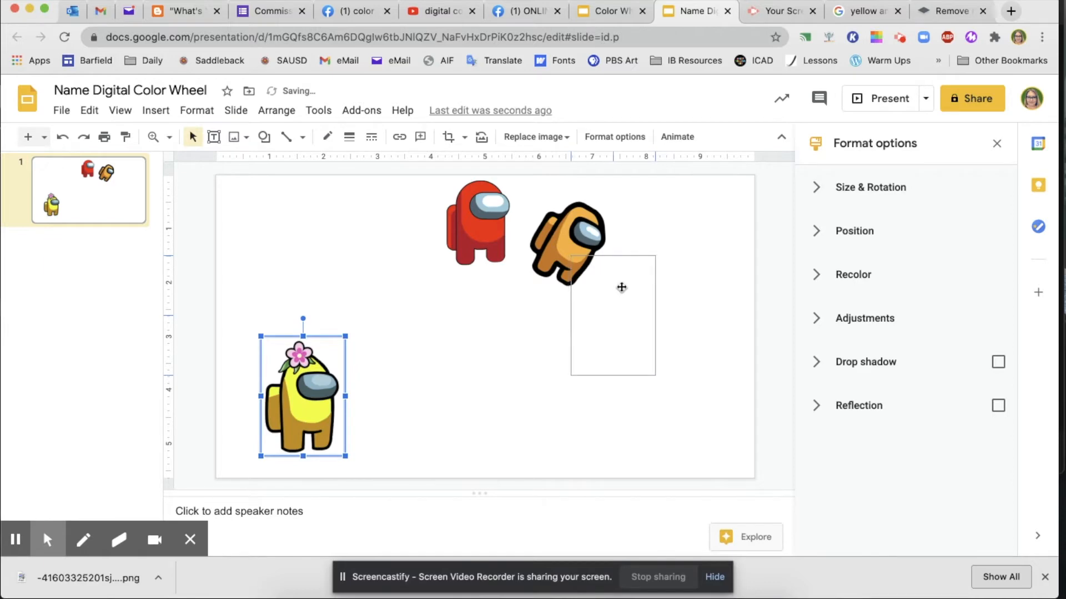
left_click_drag(302, 394, 611, 316)
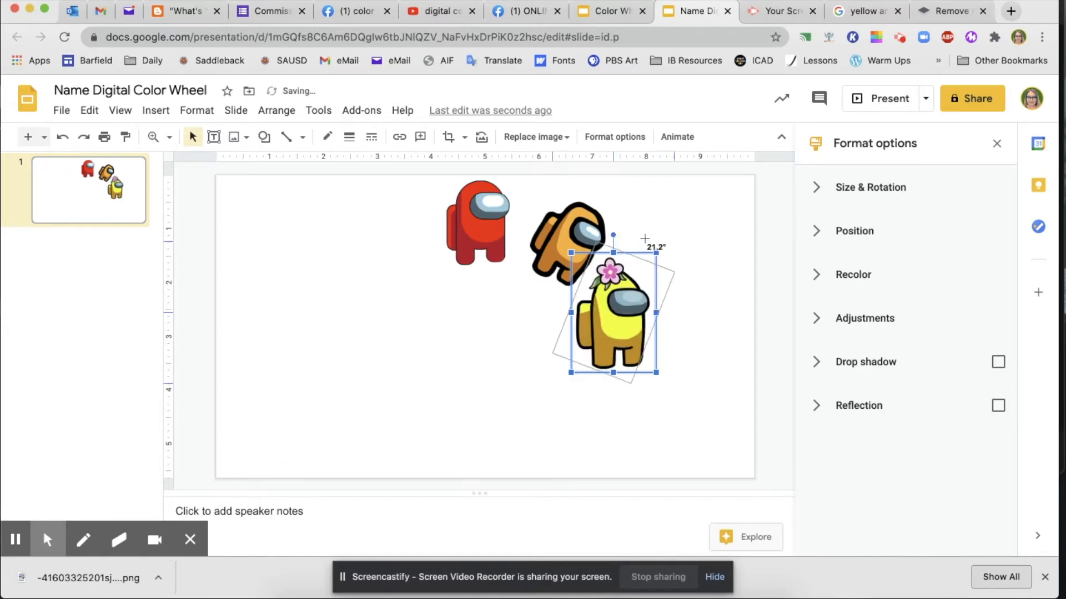
left_click_drag(611, 236, 645, 249)
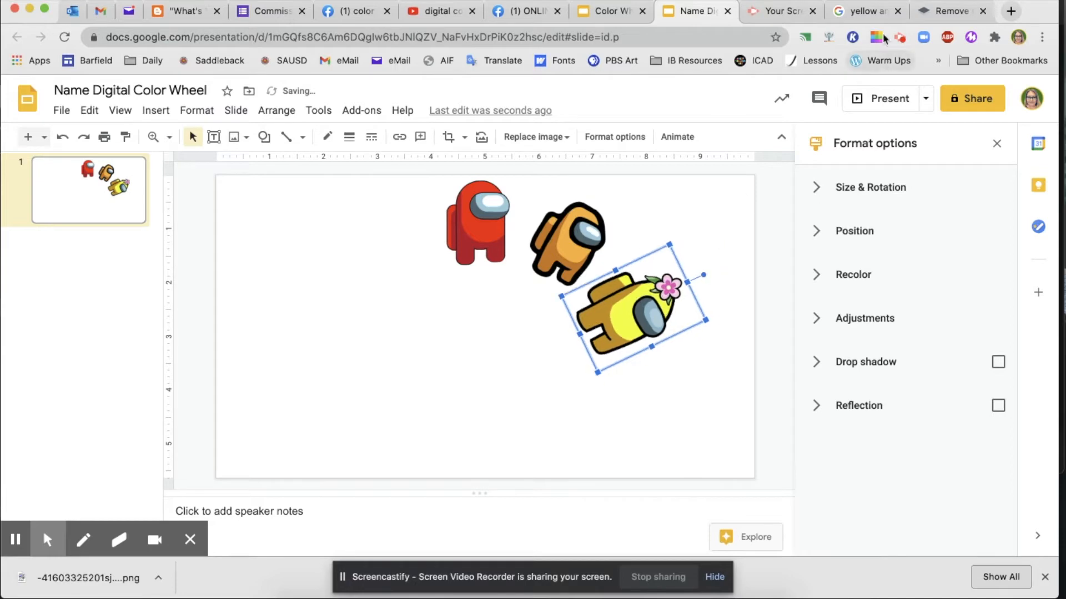
left_click(863, 11)
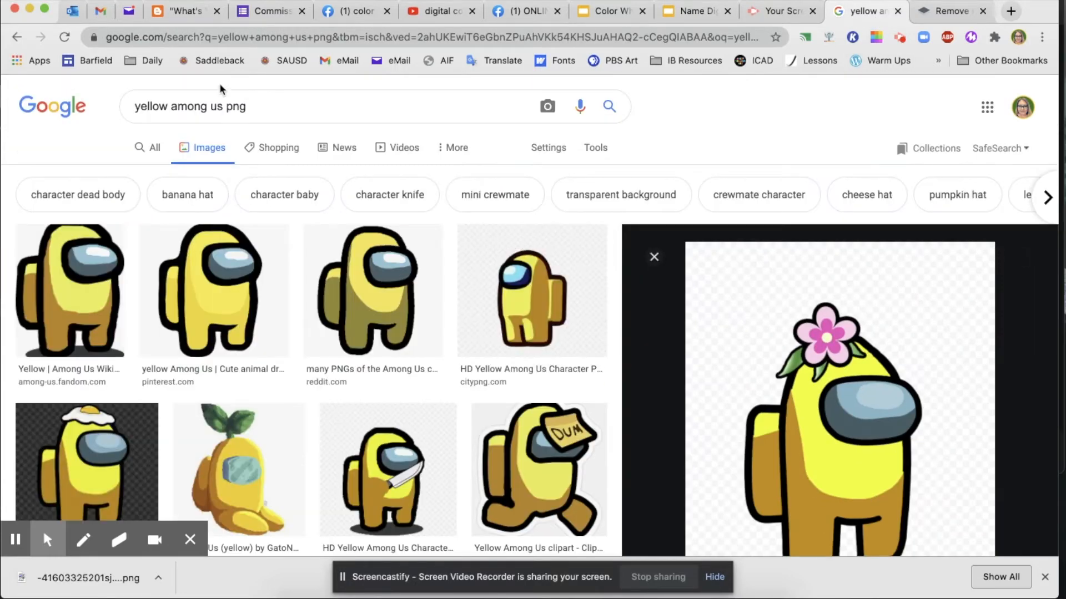
mouse_move(297, 176)
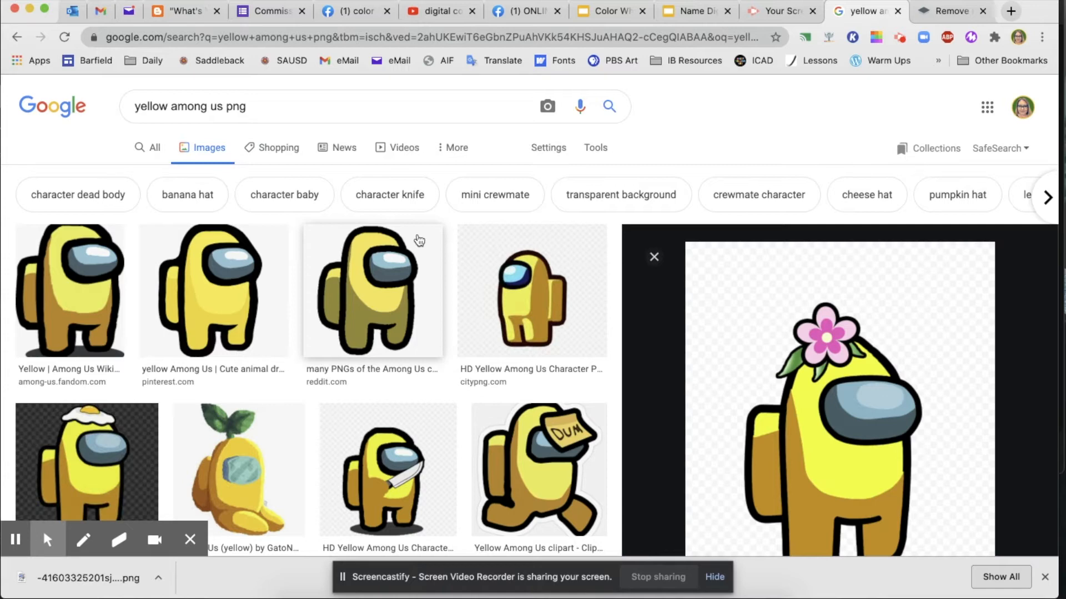
mouse_move(447, 236)
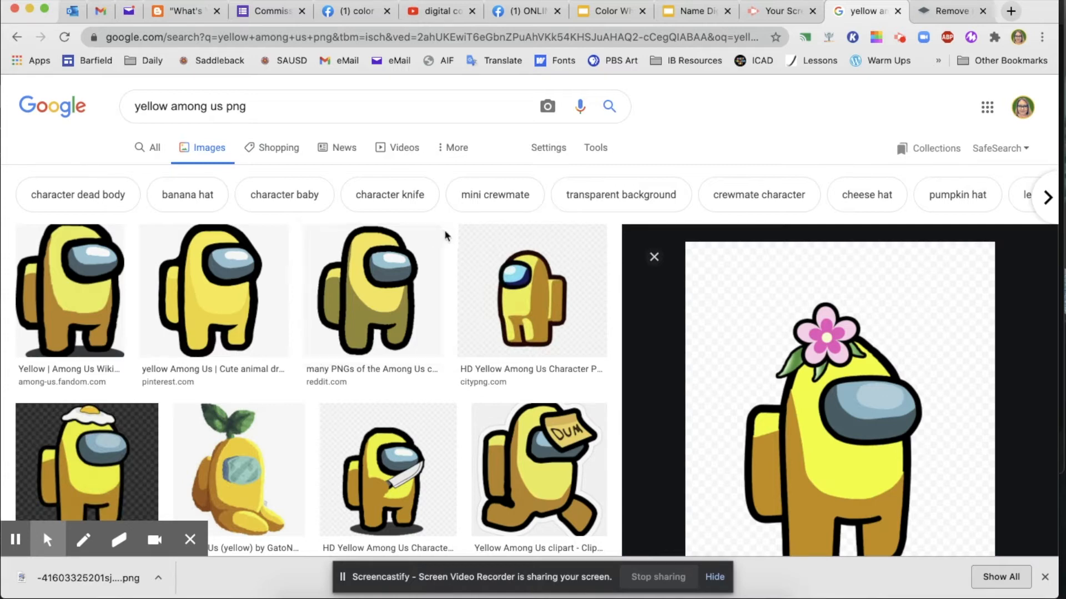
mouse_move(491, 162)
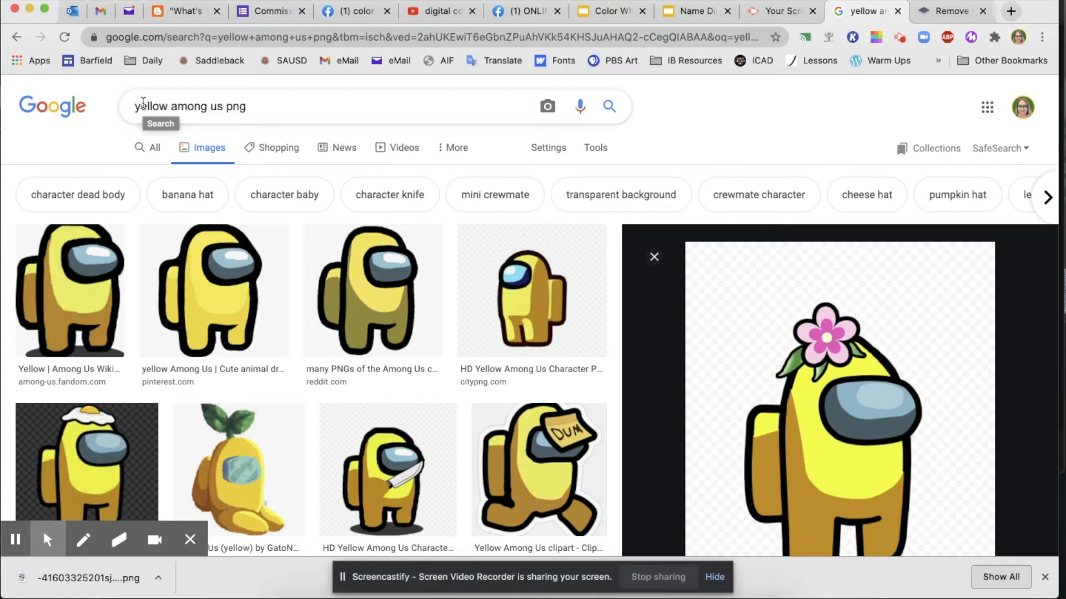
Step: Start a new image search for the green and blue crewmates
left_click(693, 11)
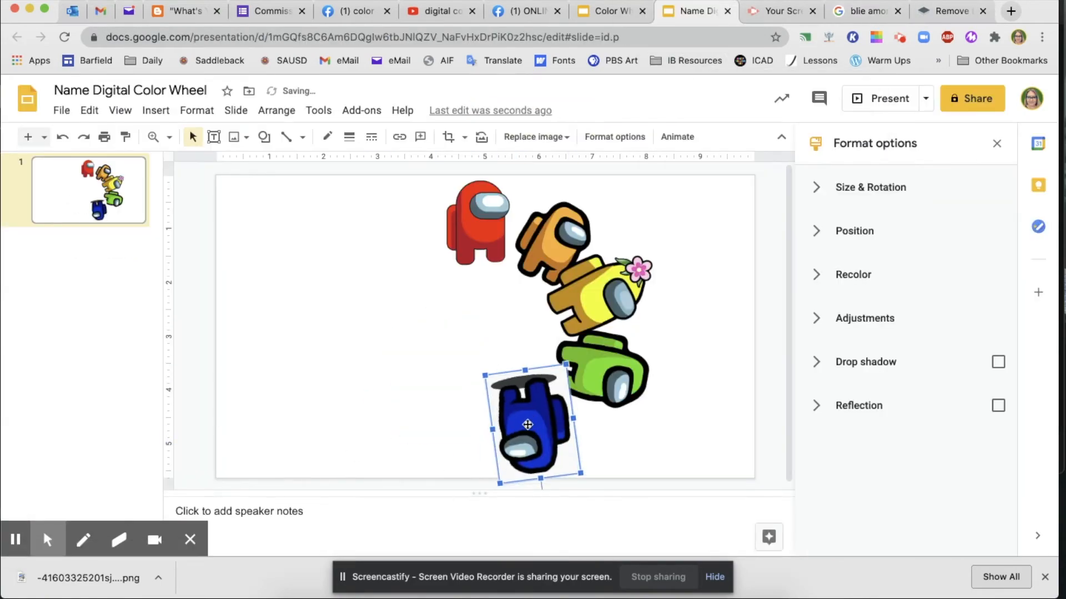
Step: Take a violet crewmate from Google Images and cut out its background in remove.bg
left_click(779, 11)
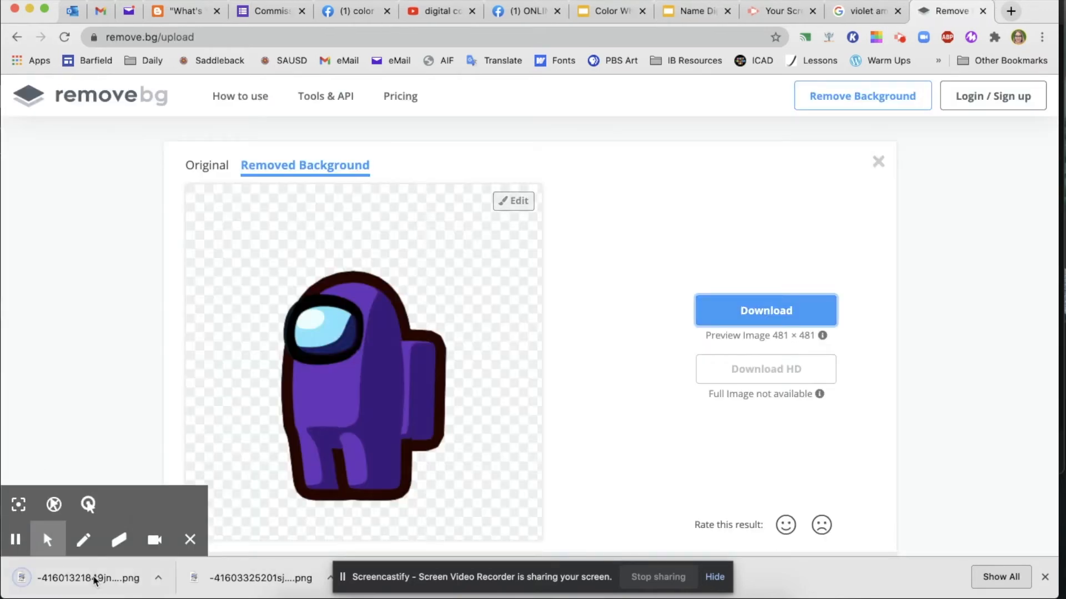
Step: Drag the downloaded violet crewmate PNG onto the slide, left of the red crewmate
left_click(693, 11)
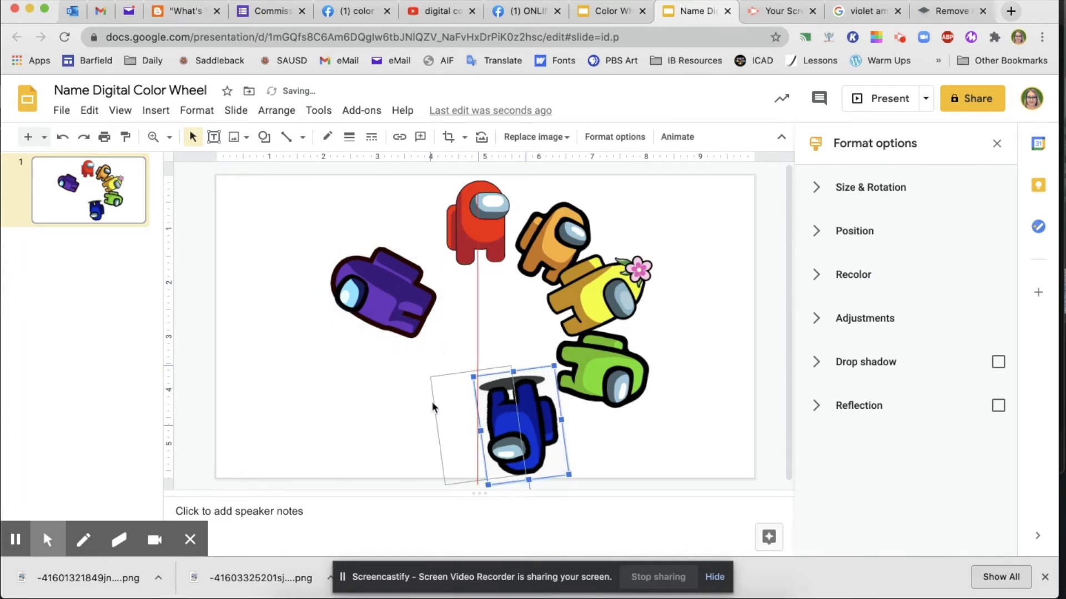
Step: Move the blue crewmate lower left and re-tilt the orange one into the ring
left_click_drag(513, 422, 442, 407)
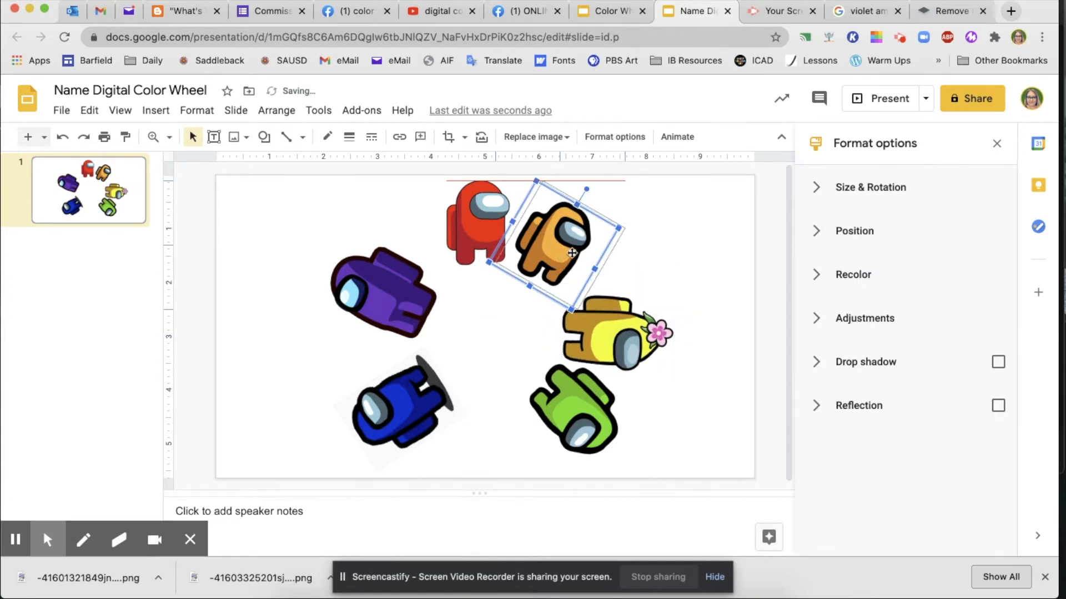
left_click_drag(571, 251, 601, 221)
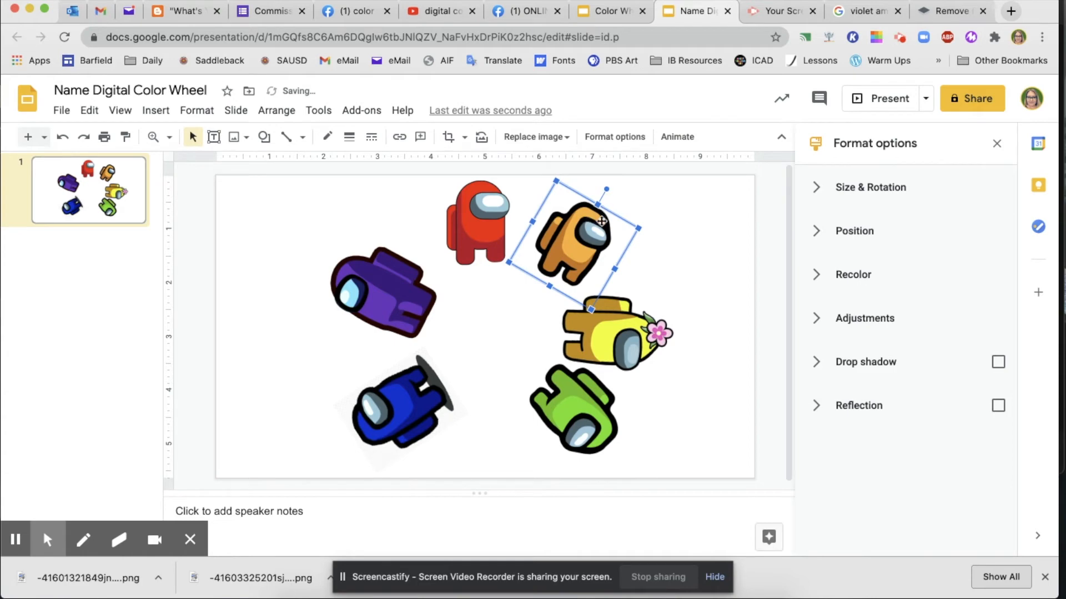
mouse_move(534, 371)
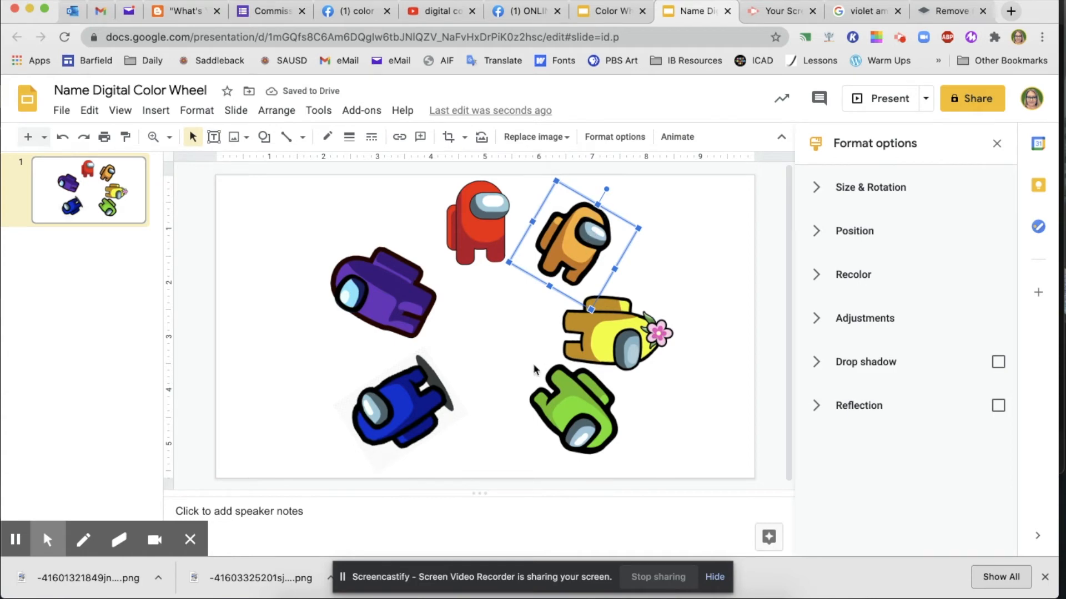
mouse_move(481, 366)
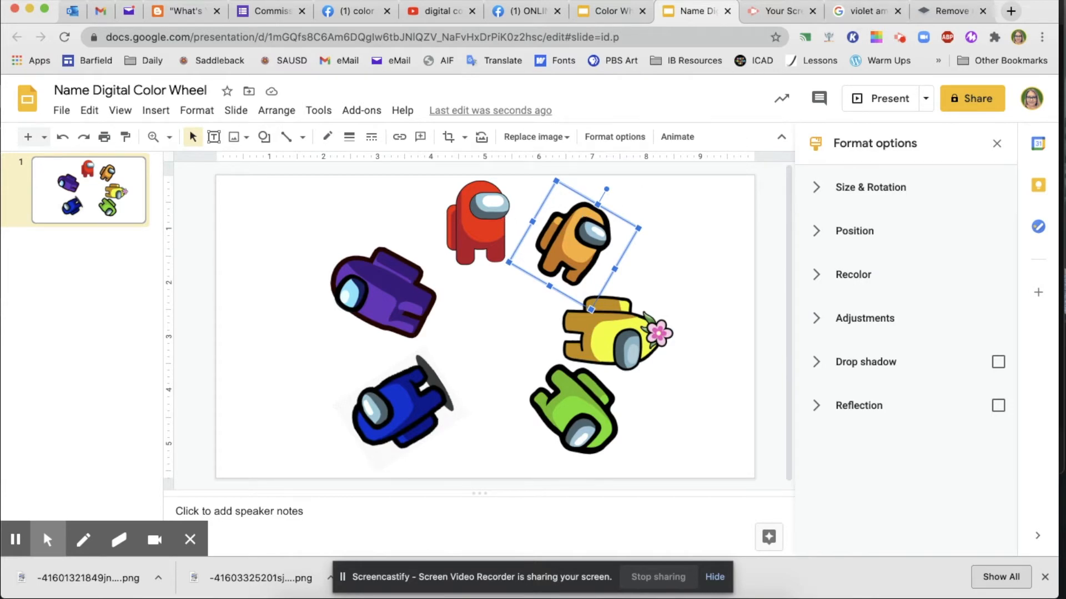
Step: Browse 'red orange among us png' results and pick the horned orange crewmate for remove.bg
left_click(863, 11)
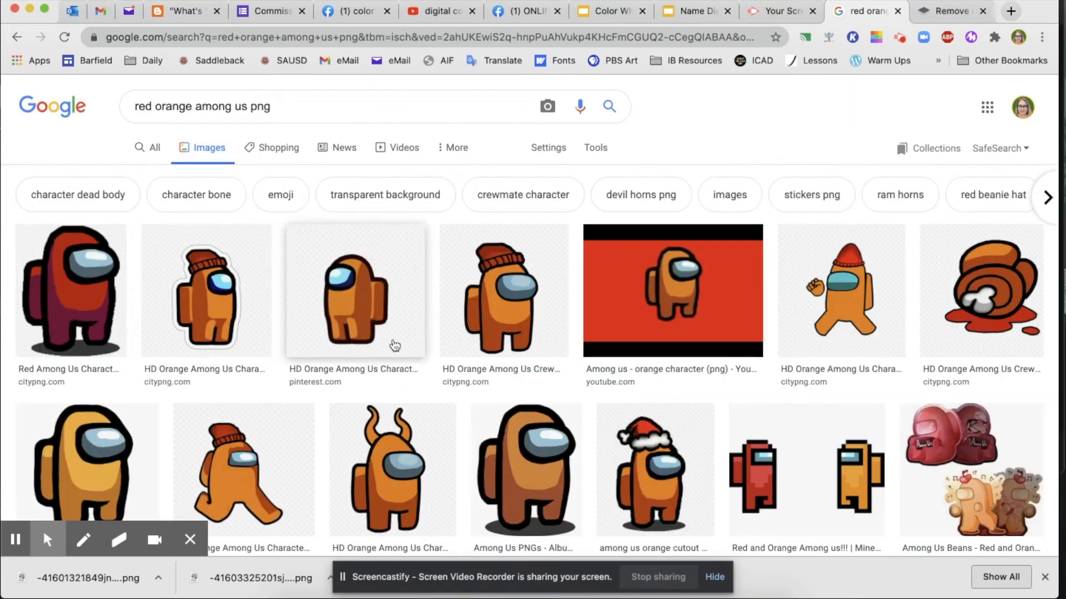
mouse_move(632, 462)
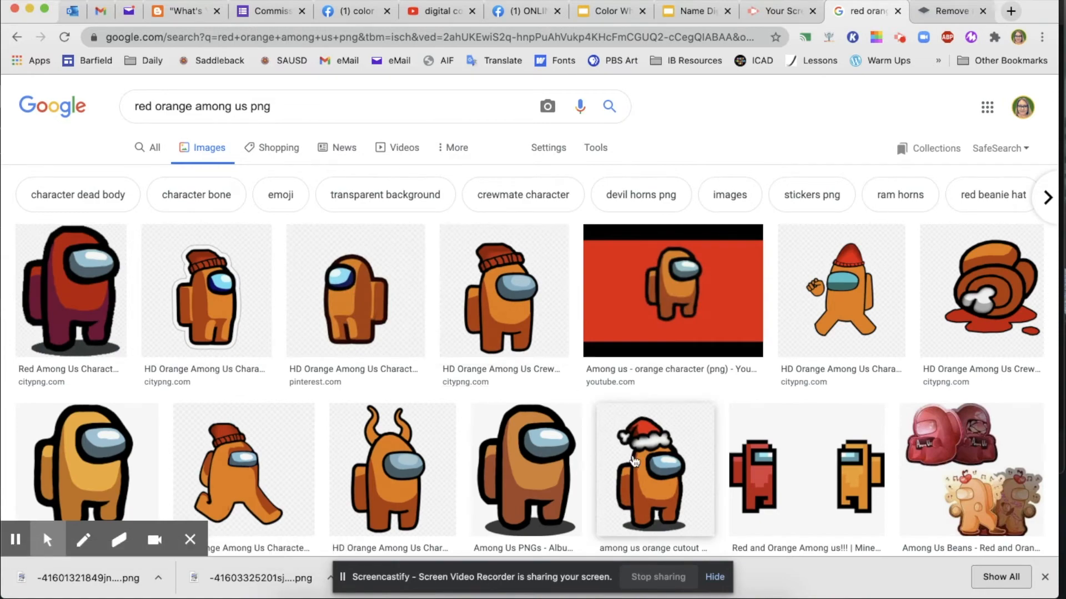
scroll("down", 3)
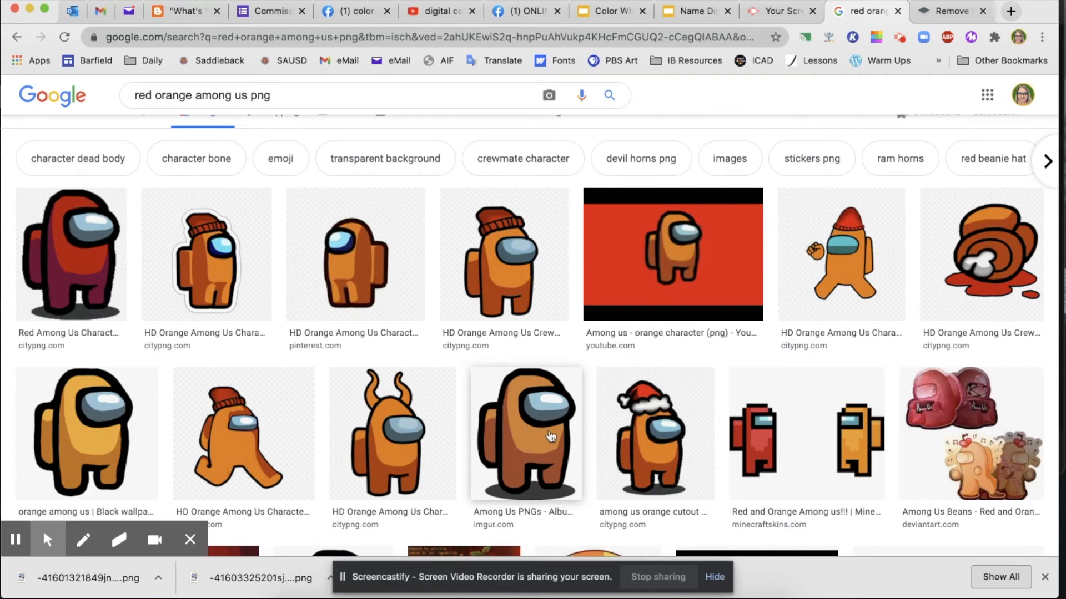
mouse_move(393, 435)
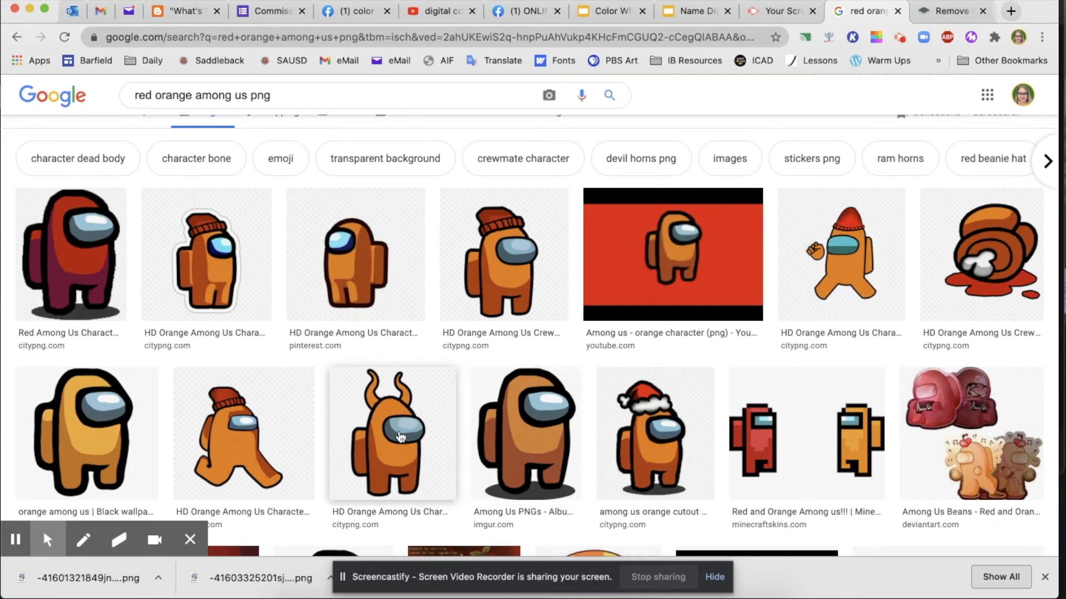
left_click(945, 11)
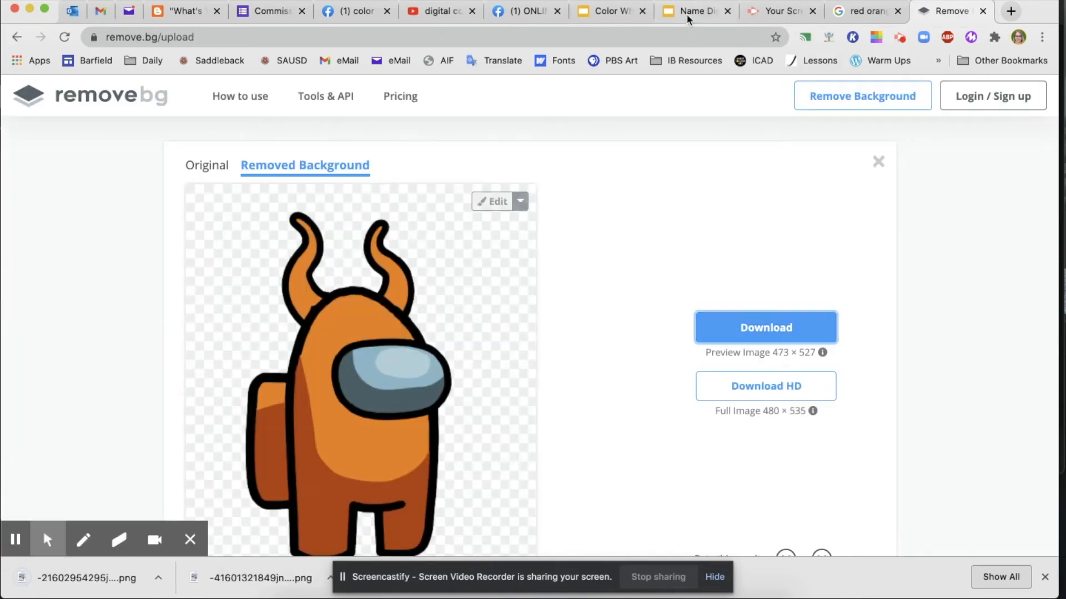
Step: Place the horned crewmate between red and orange, then search 'yellow orange among us png'
left_click(690, 11)
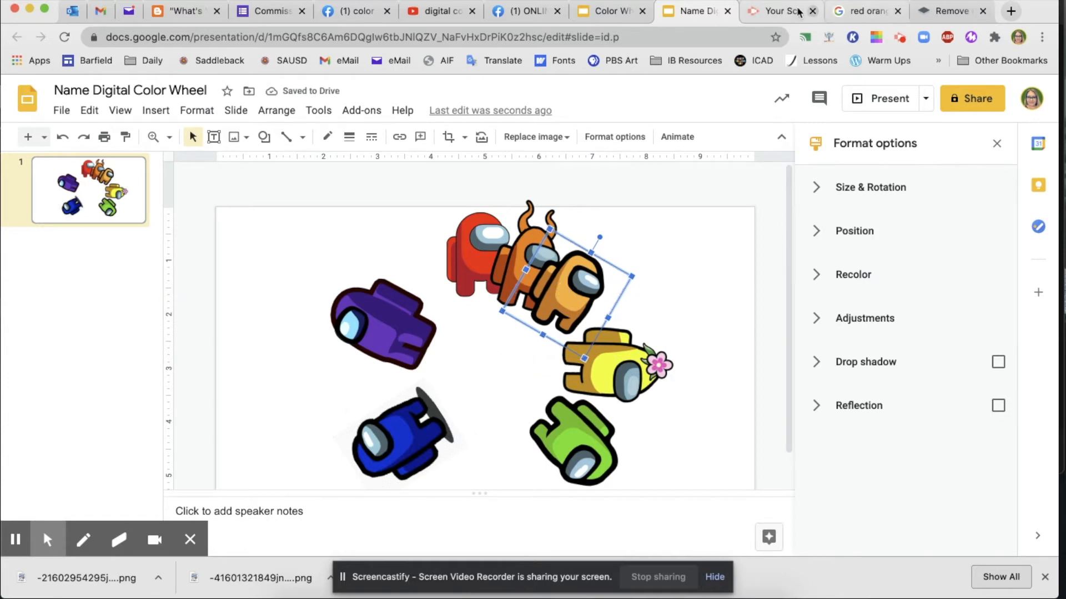
left_click(866, 11)
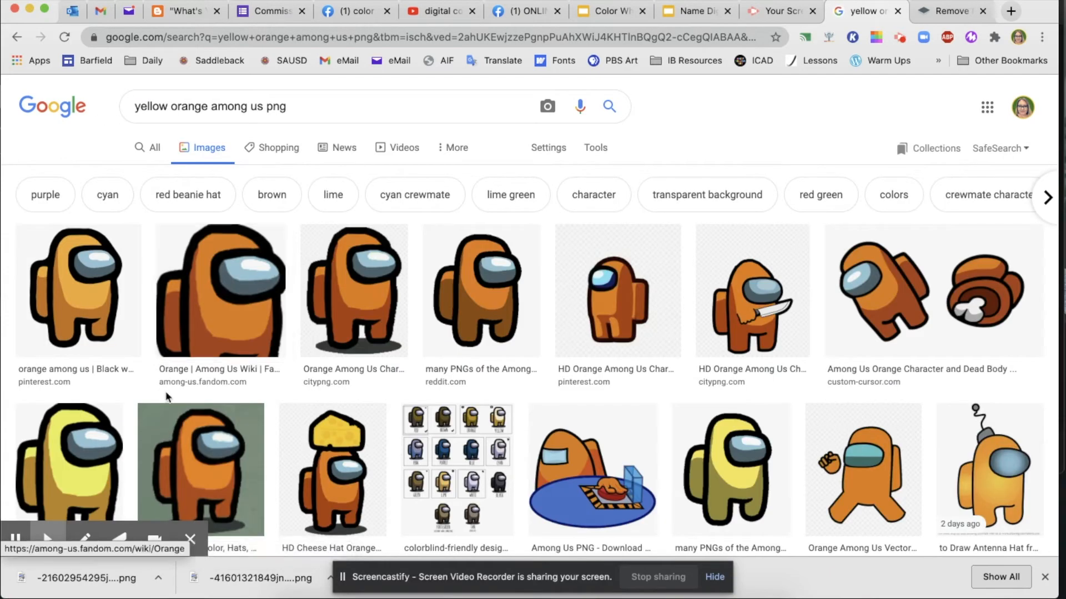
Step: Copy the large yellow-orange crewmate result from Google Images onto the color wheel slide
scroll("down", 3)
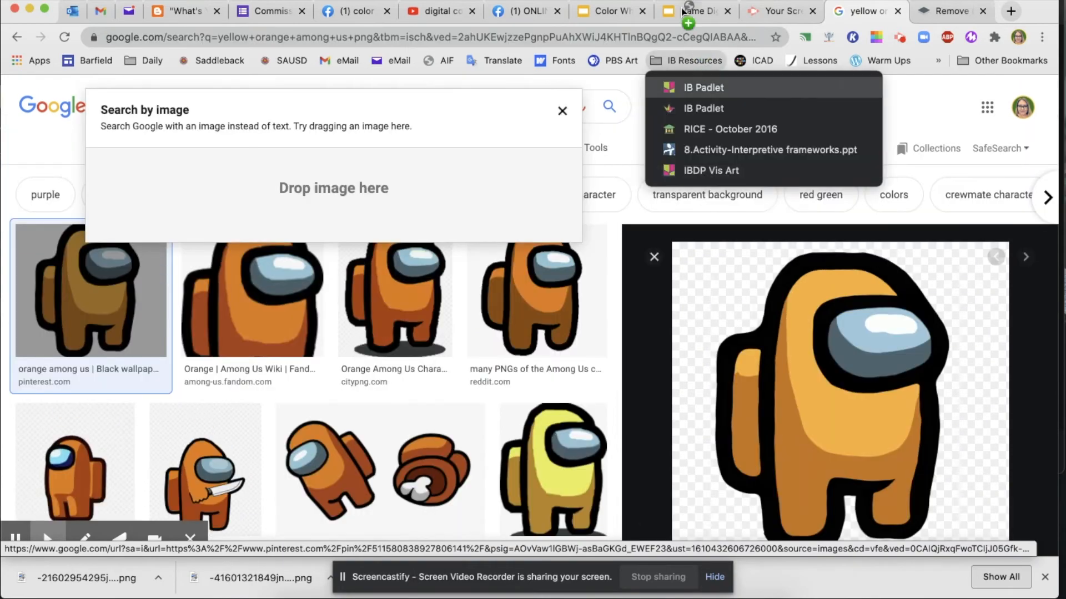
left_click(694, 11)
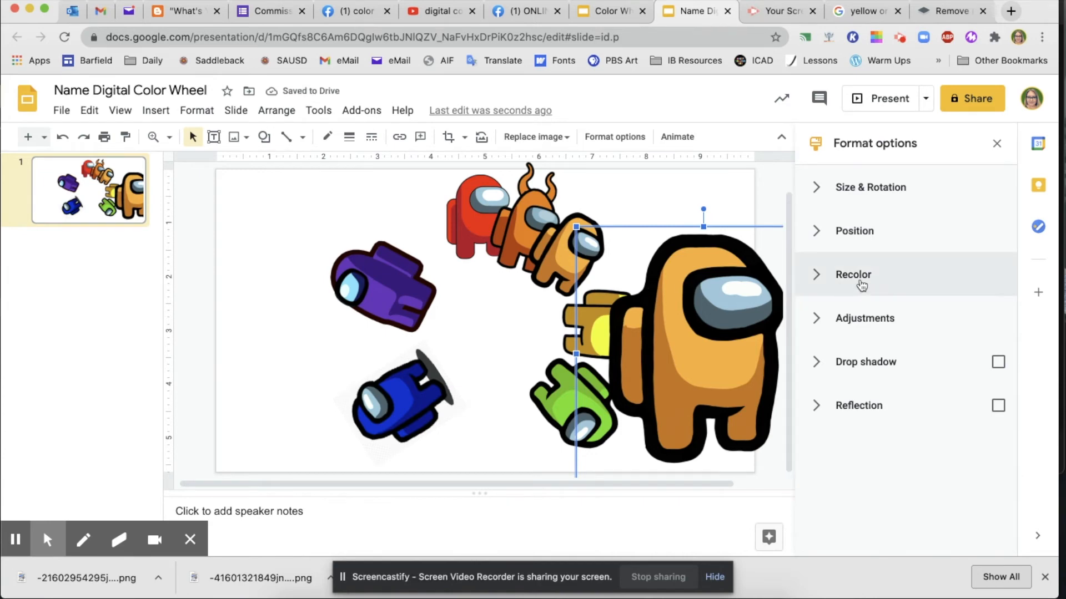
Step: Recolor the new yellow-orange crewmate with the darker Dark 6 option
left_click(853, 274)
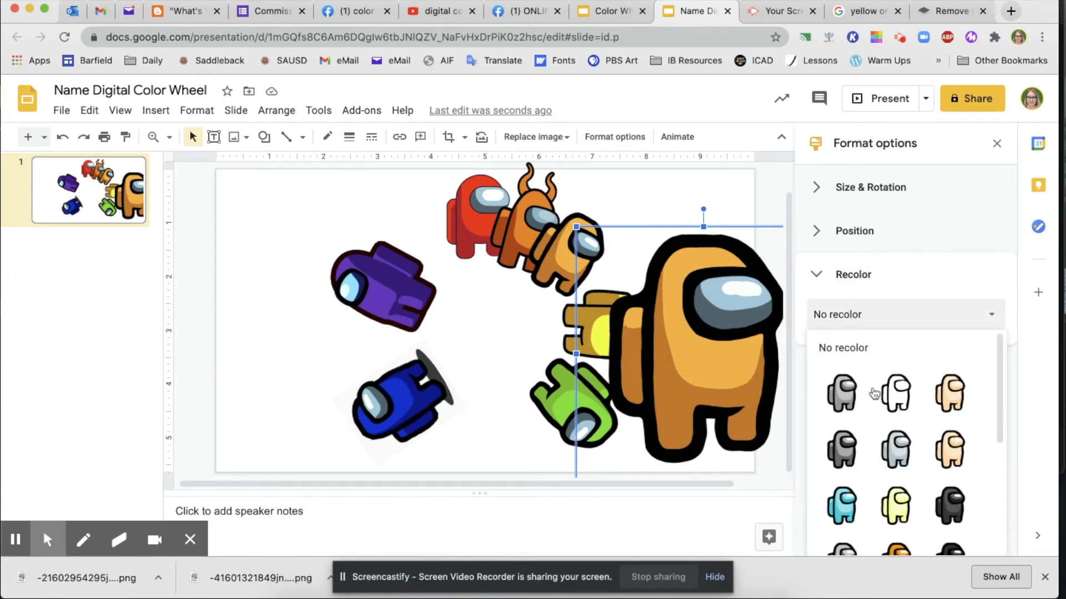
scroll("down", 3)
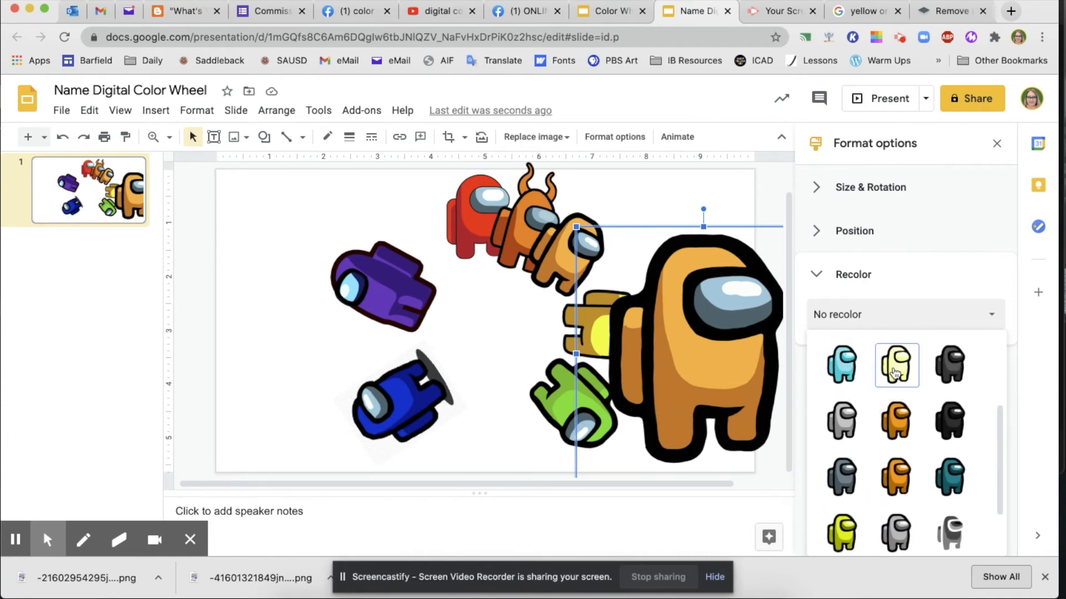
scroll("down", 3)
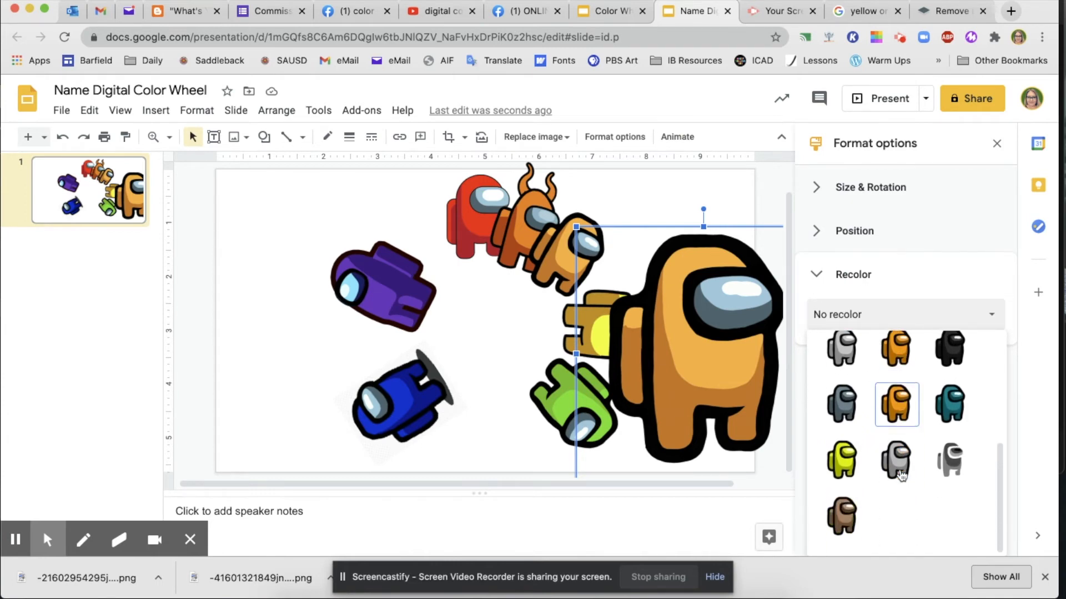
left_click(896, 405)
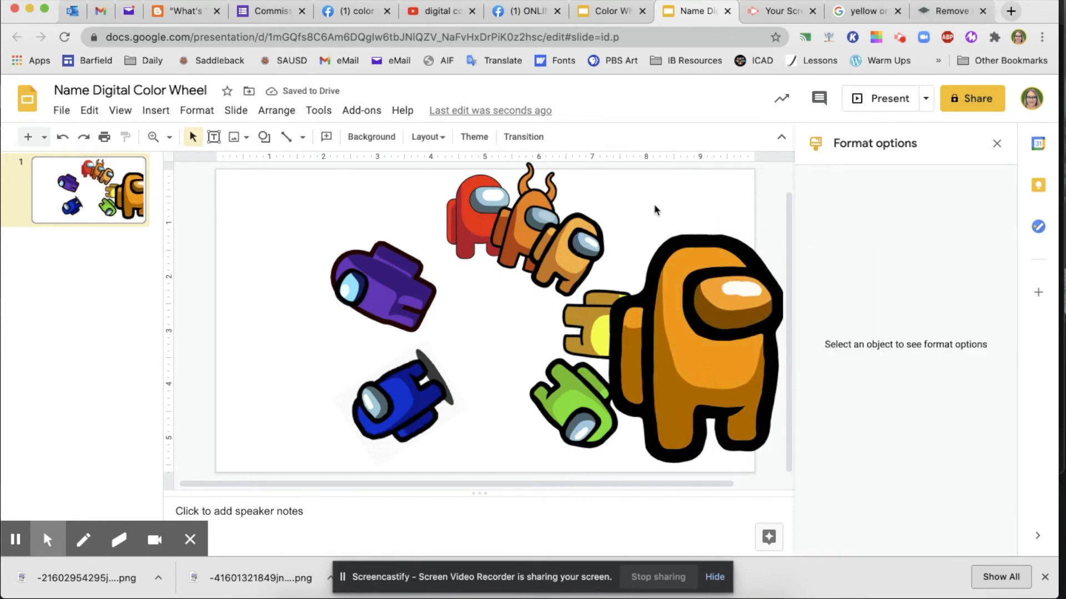
Step: Shrink, tilt and nudge the darkened crewmate into the ring between orange and yellow
left_click(666, 326)
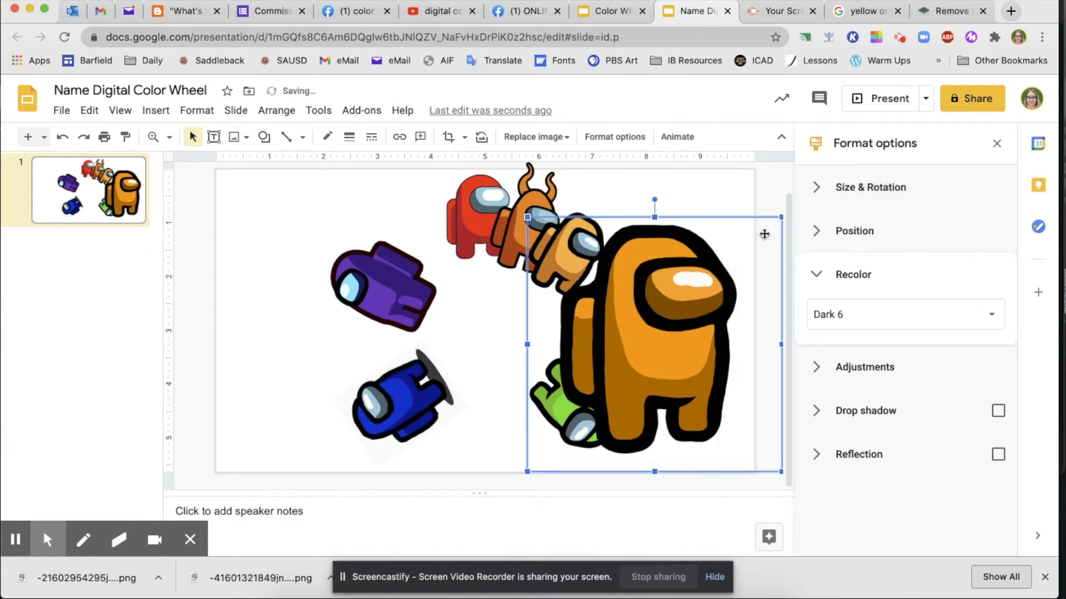
left_click(905, 314)
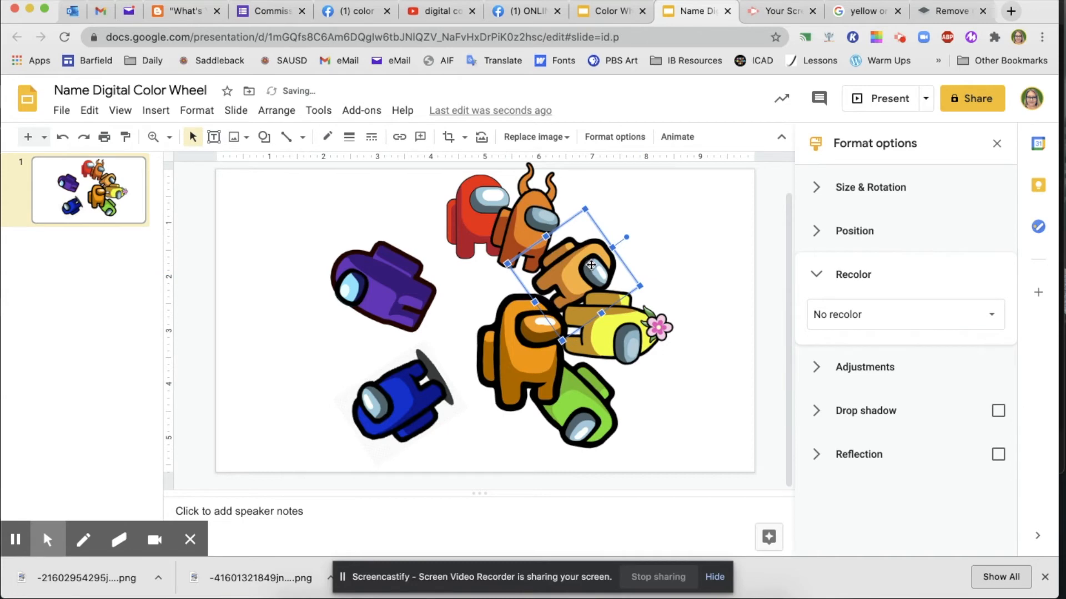
left_click_drag(591, 265, 530, 345)
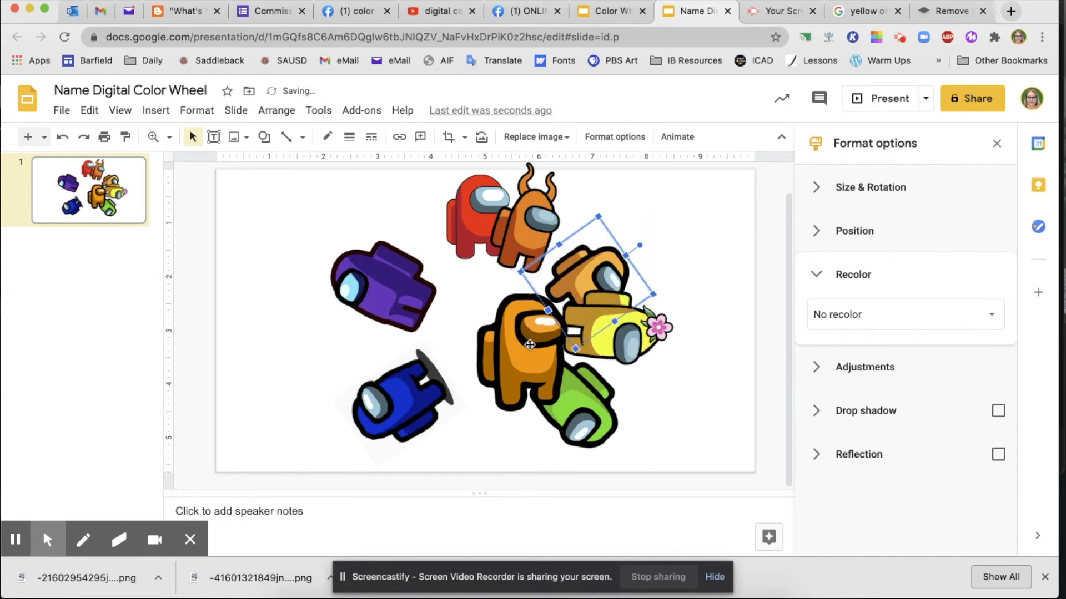
left_click(904, 314)
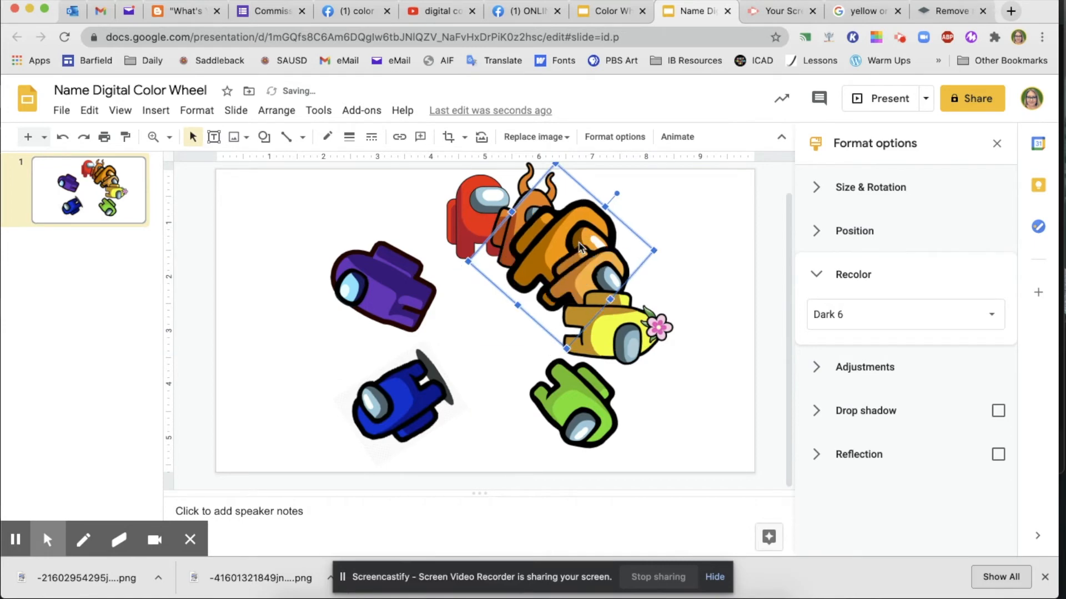
left_click(277, 110)
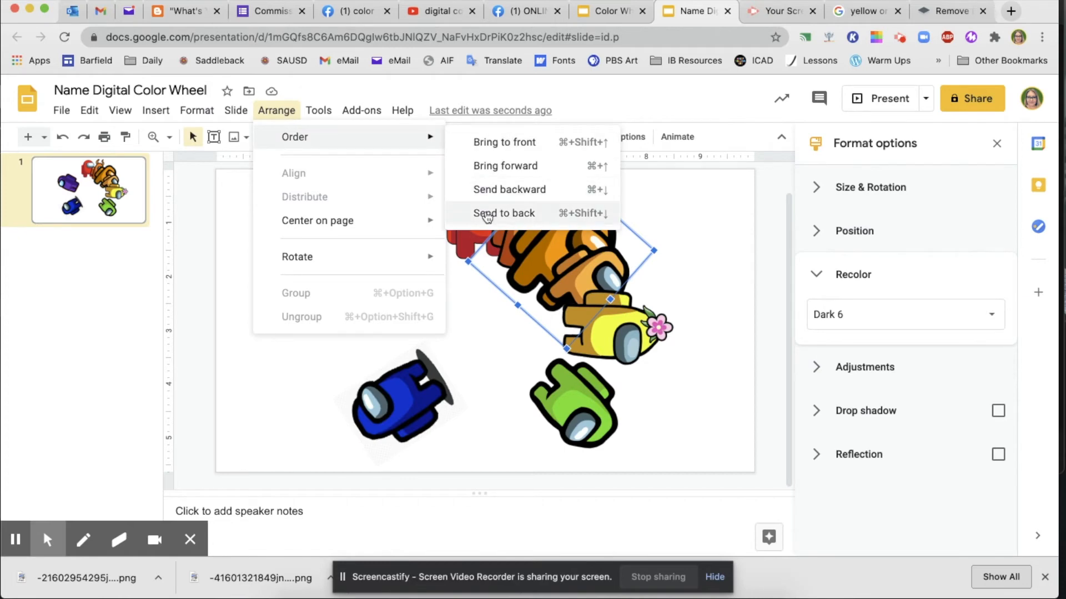
Step: Send the Dark 6 crewmate to the back and nudge it into the wheel
left_click(505, 213)
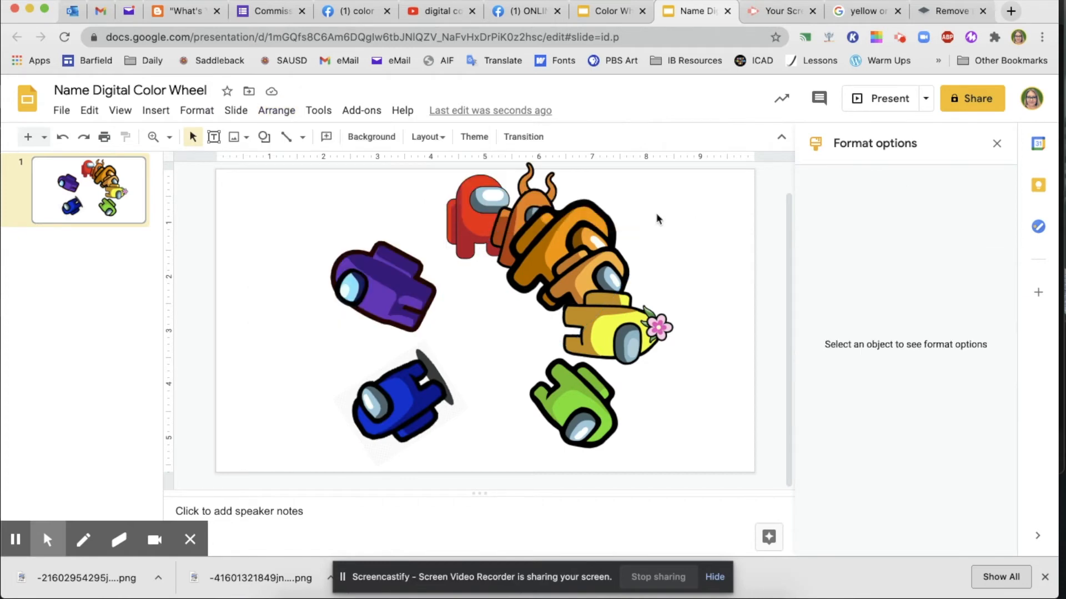
left_click(551, 251)
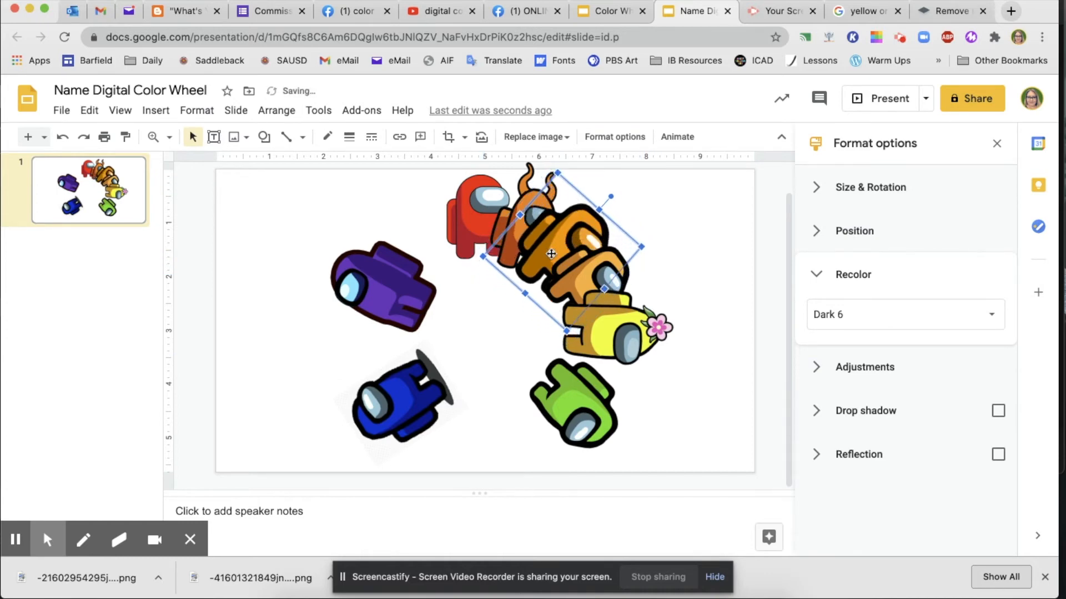
left_click_drag(556, 174, 561, 174)
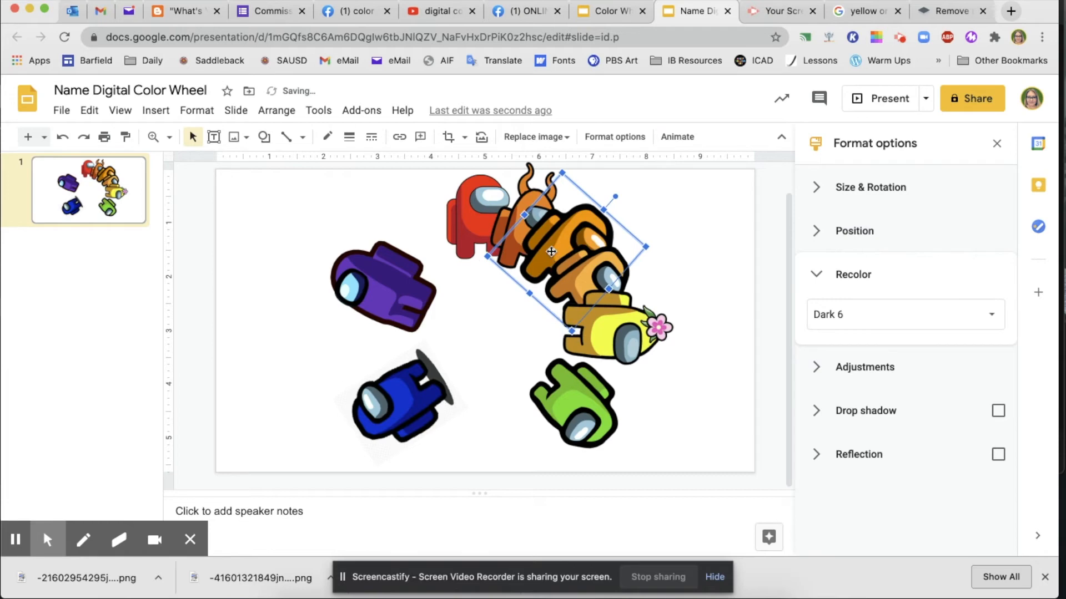
mouse_move(455, 196)
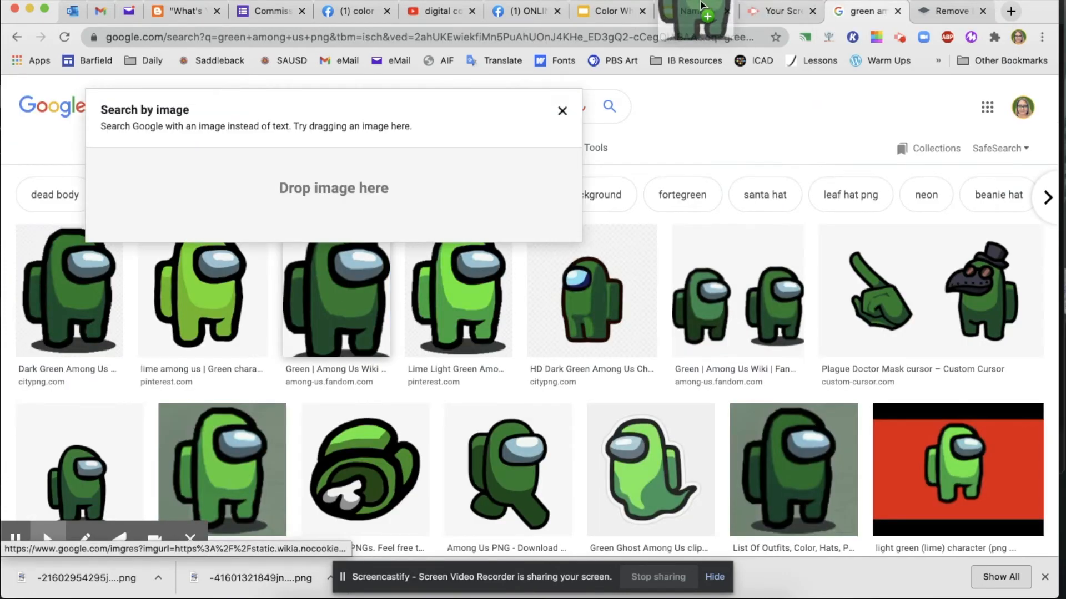
Step: Open the leaf-wearing cyan crewmate result and add the pink crewmate between purple and red
left_click(687, 11)
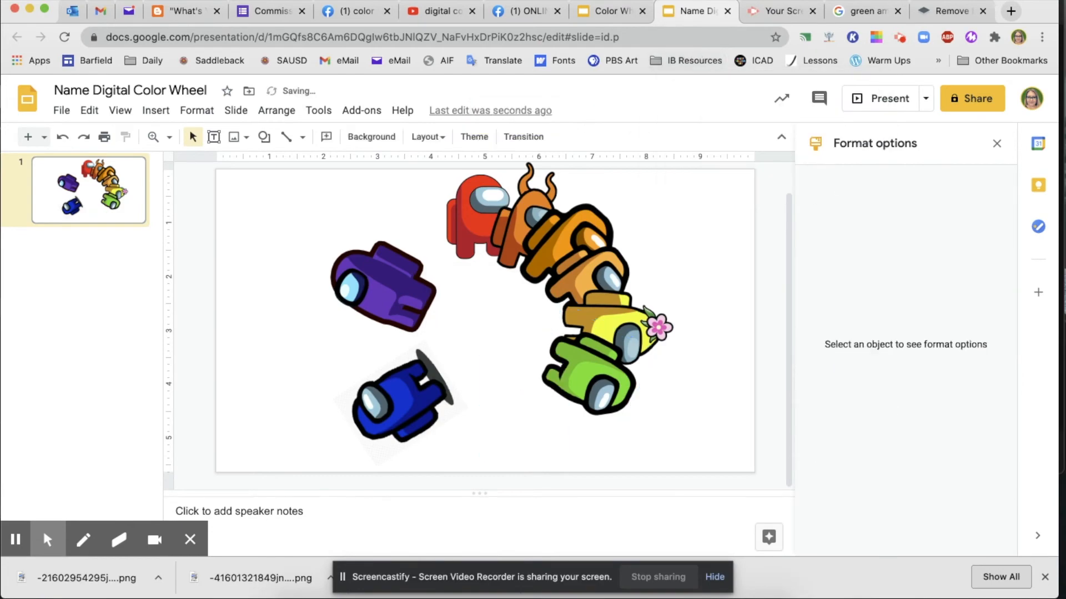
left_click(950, 11)
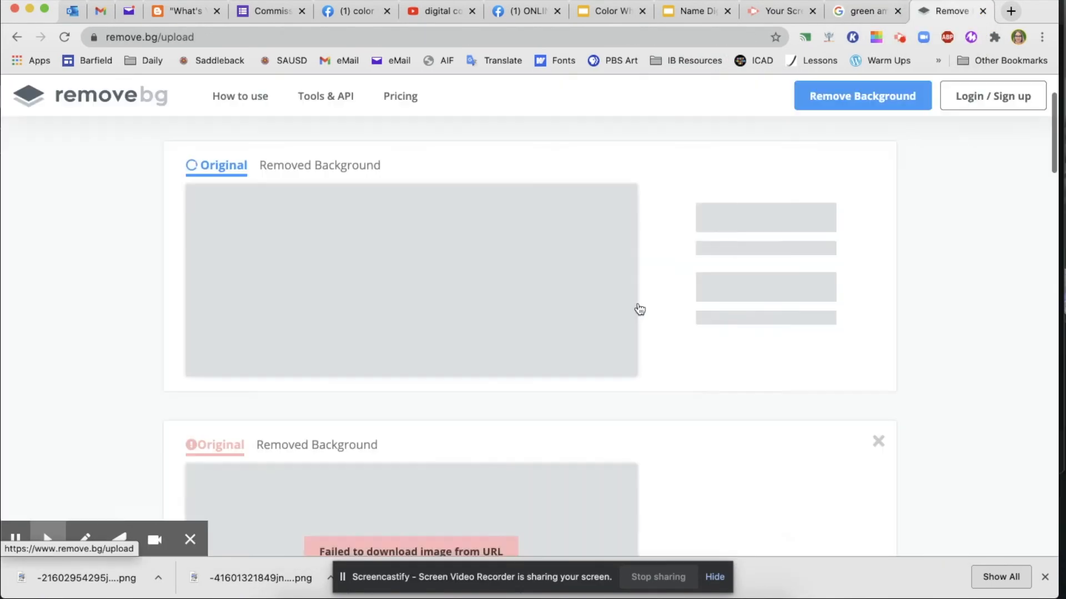
left_click(693, 12)
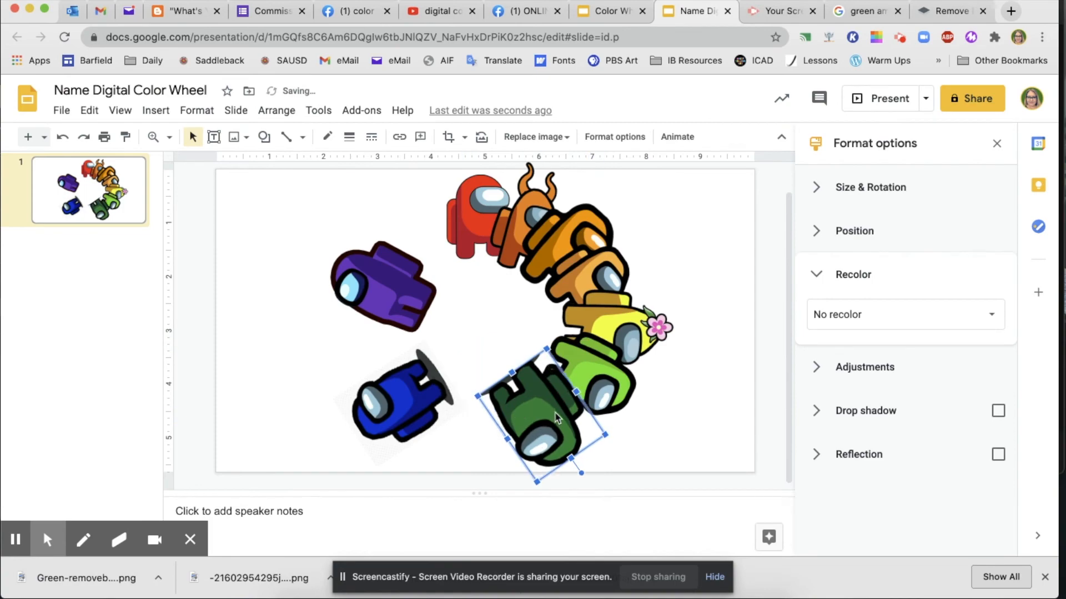
left_click(866, 11)
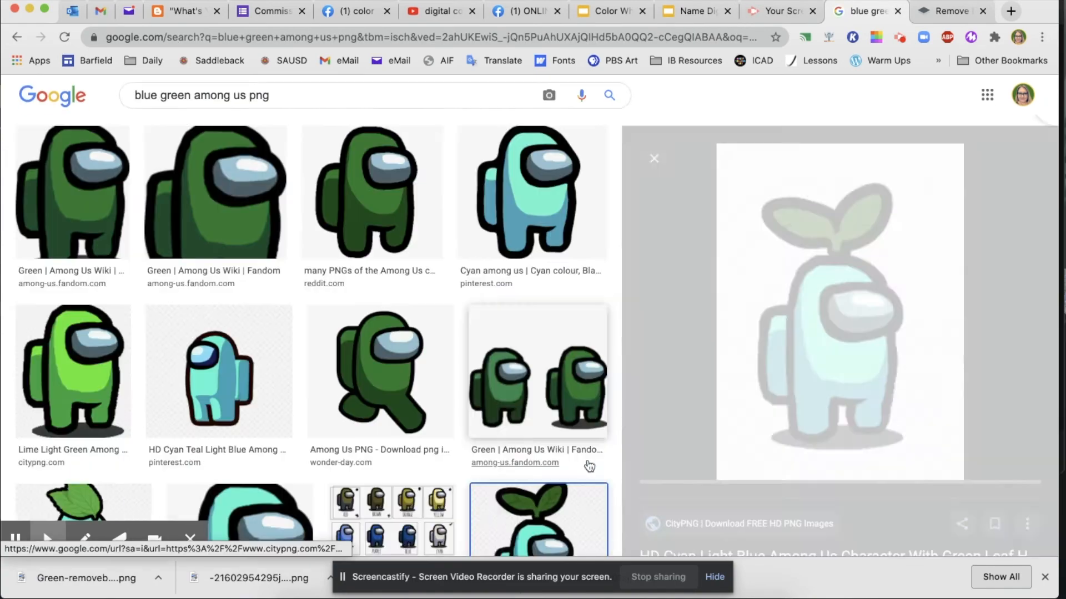
left_click(549, 95)
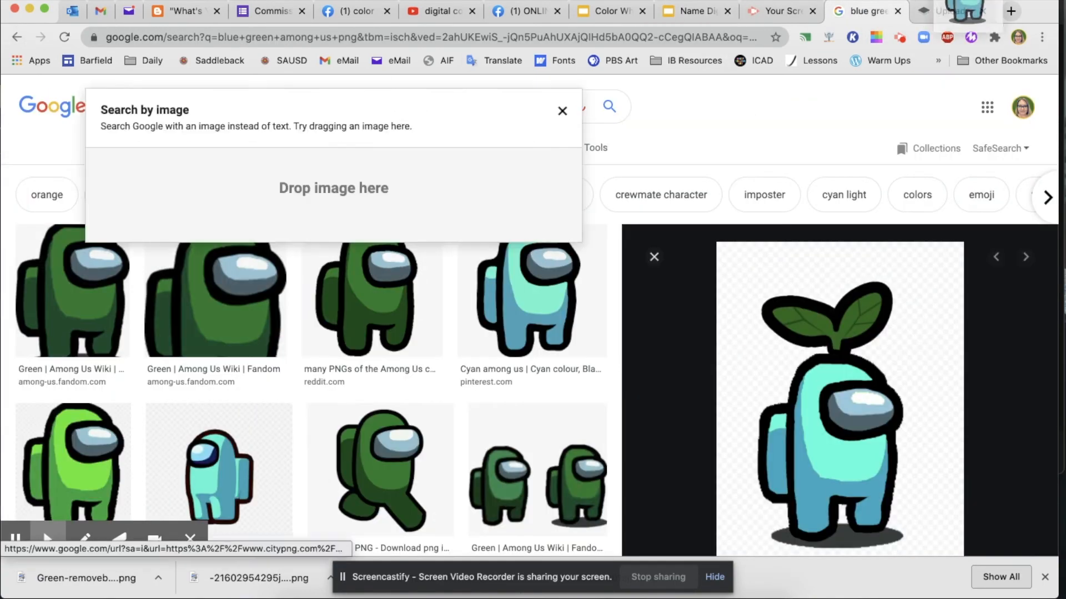
left_click(689, 11)
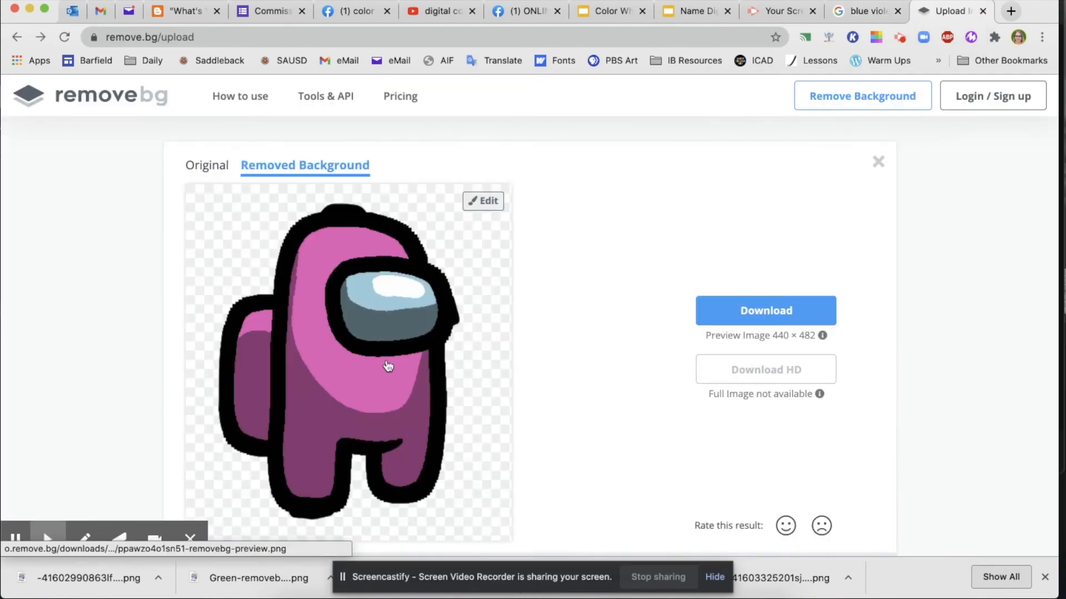
left_click(691, 12)
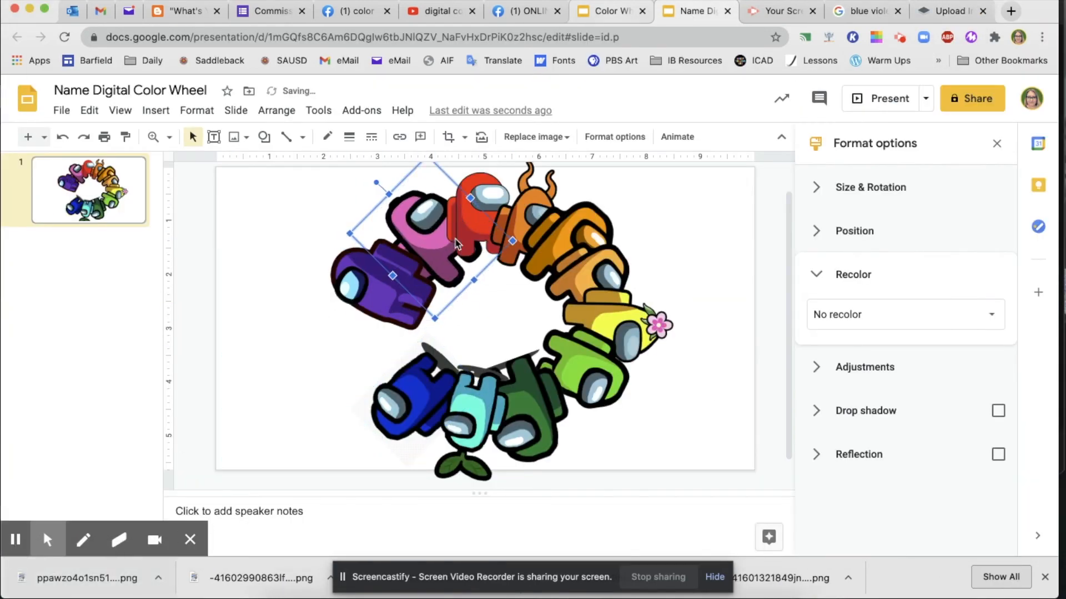
Step: Reposition the purple crewmate and scroll 'violet among us png' results for a plain one
left_click(860, 11)
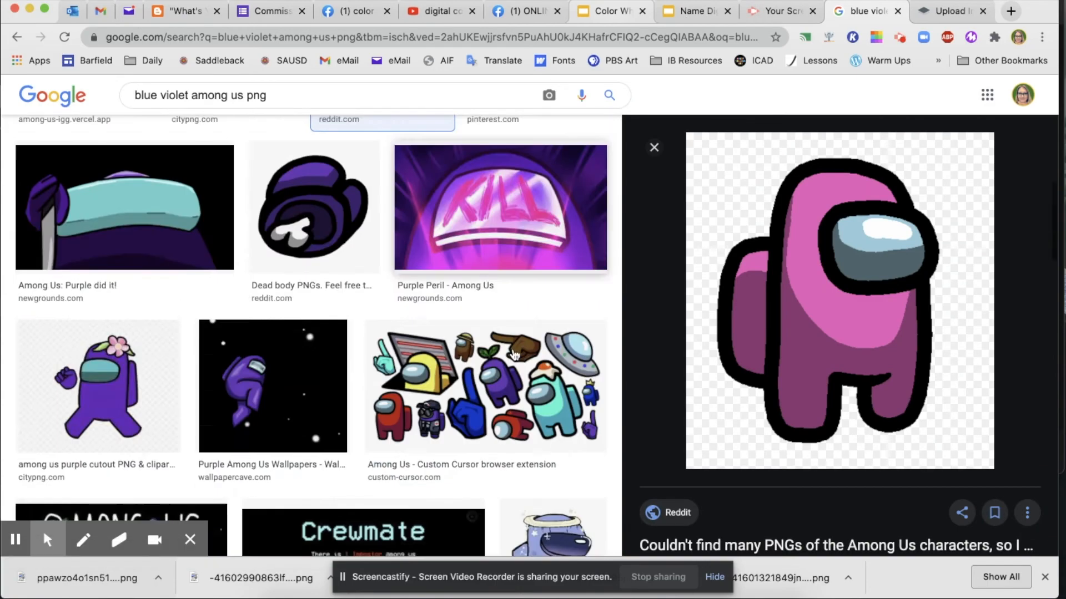
left_click(689, 11)
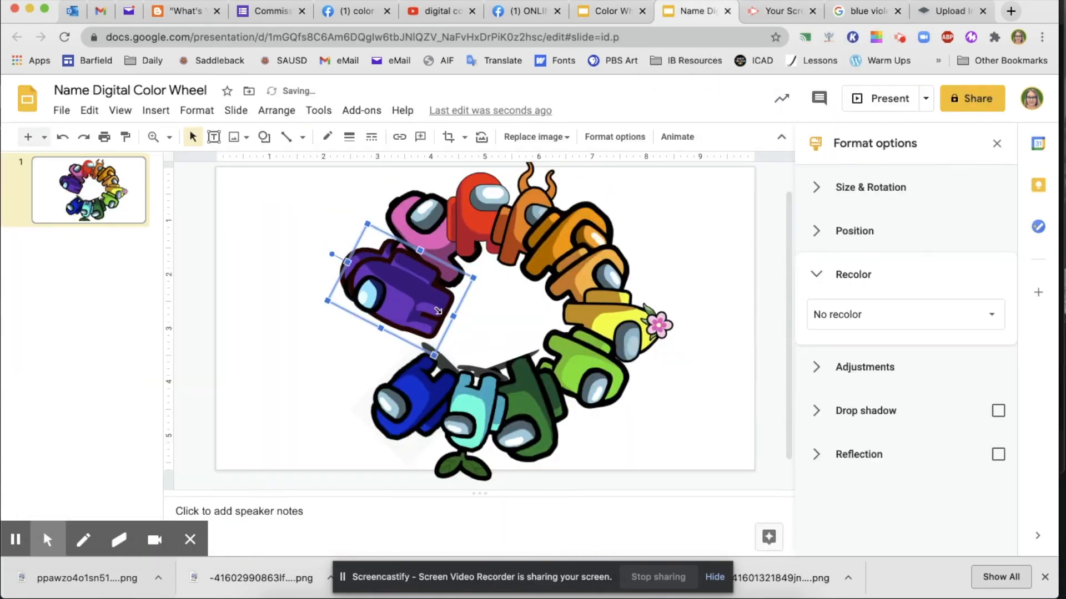
left_click(904, 314)
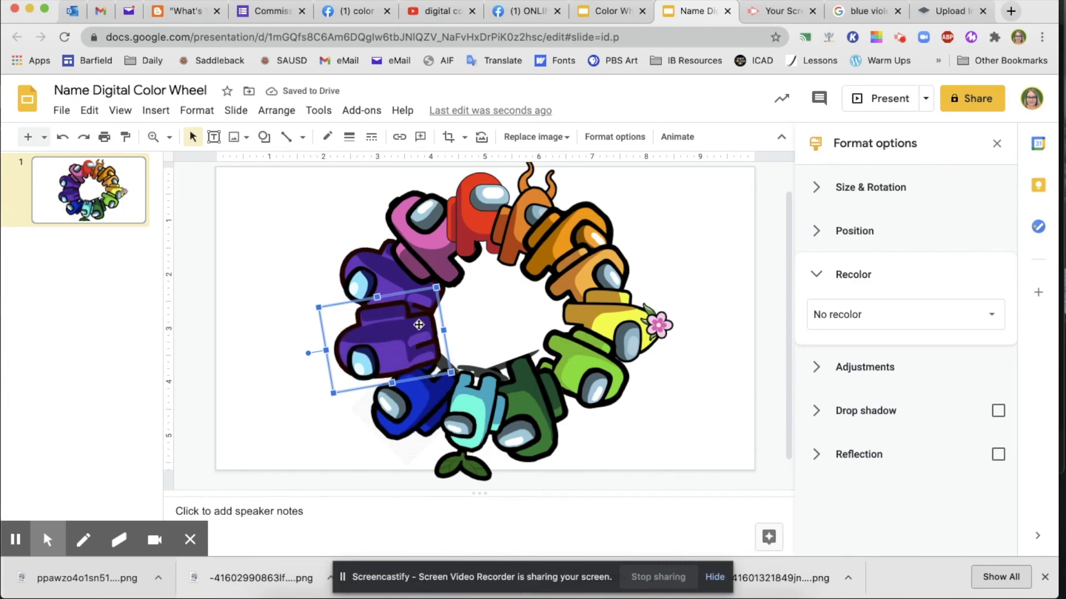
left_click(862, 11)
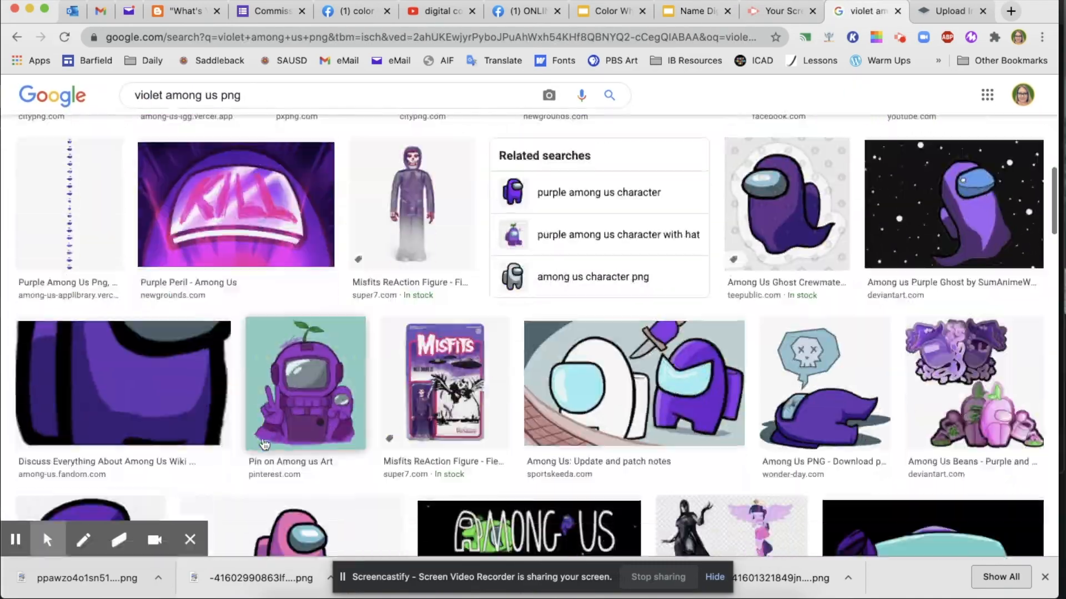
scroll("down", 3)
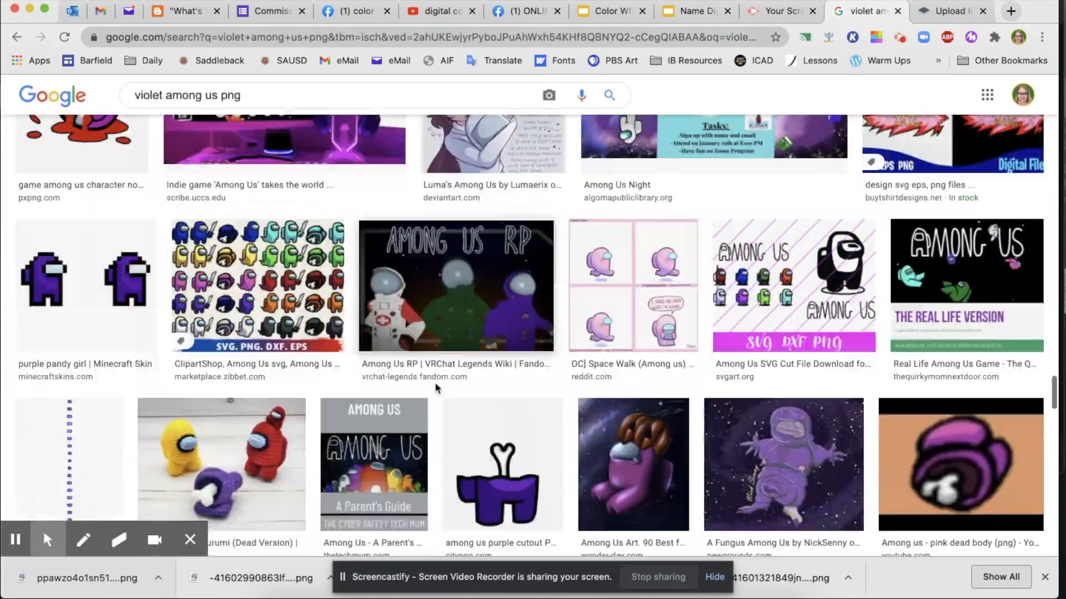
scroll("down", 3)
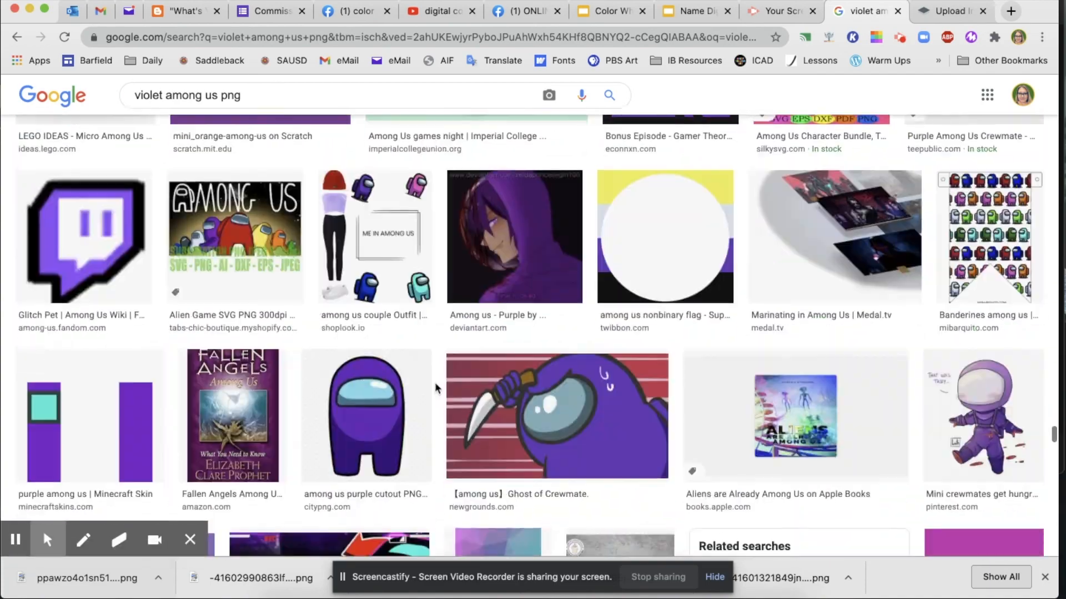
left_click(689, 11)
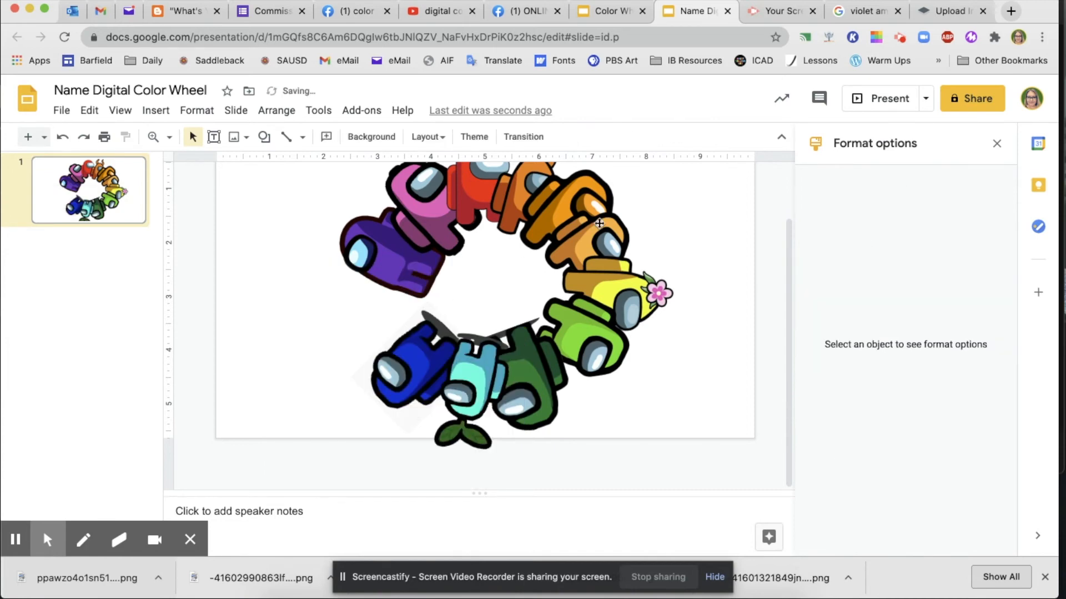
Step: Pick the plain purple crewmate and download its background-removed PNG from remove.bg
left_click(863, 12)
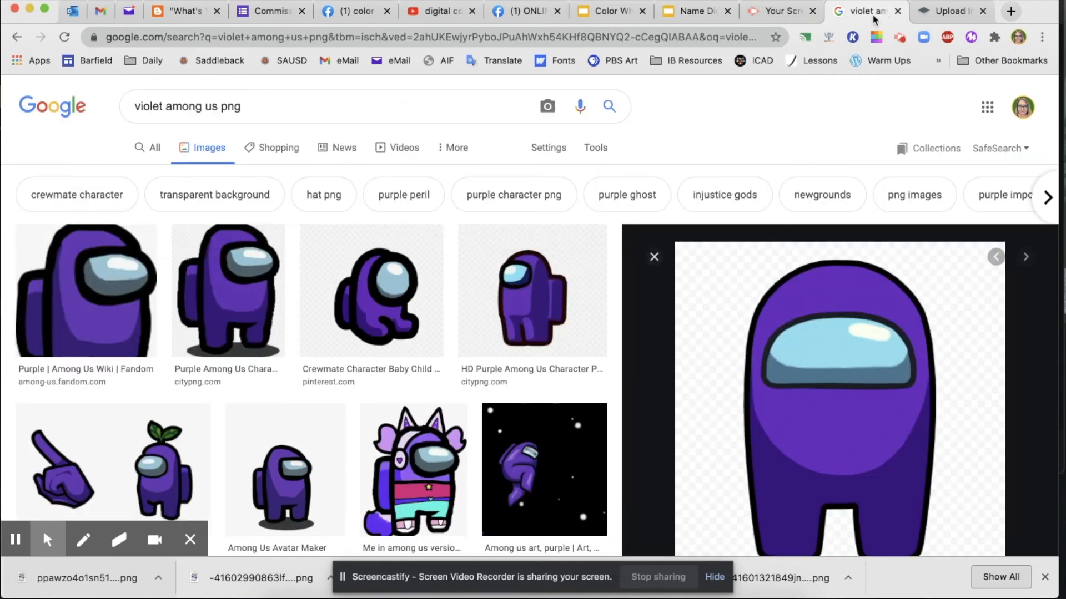
left_click(548, 106)
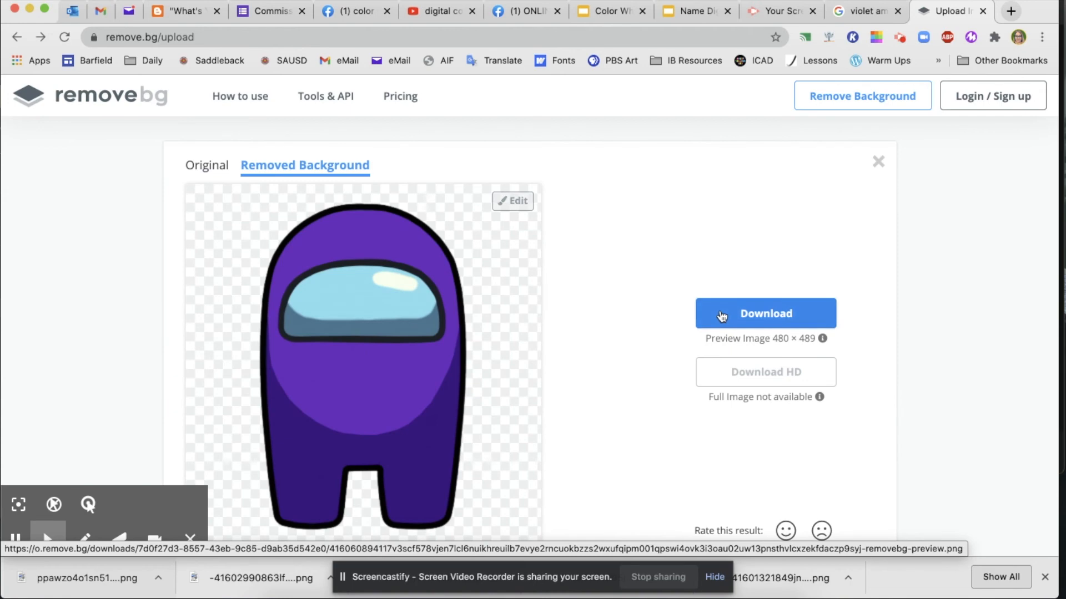
left_click(765, 313)
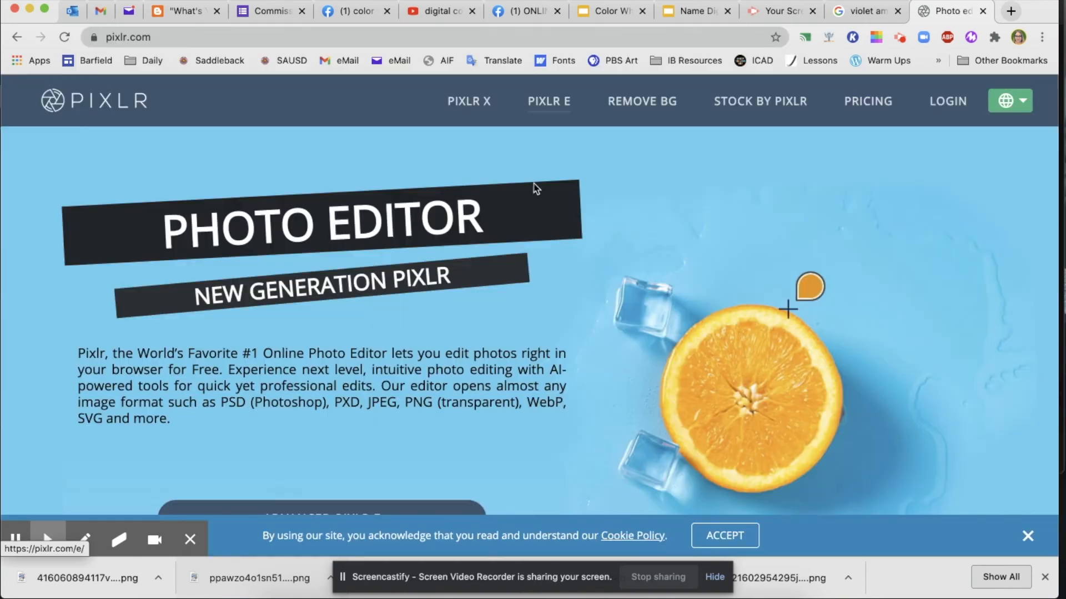
mouse_move(465, 259)
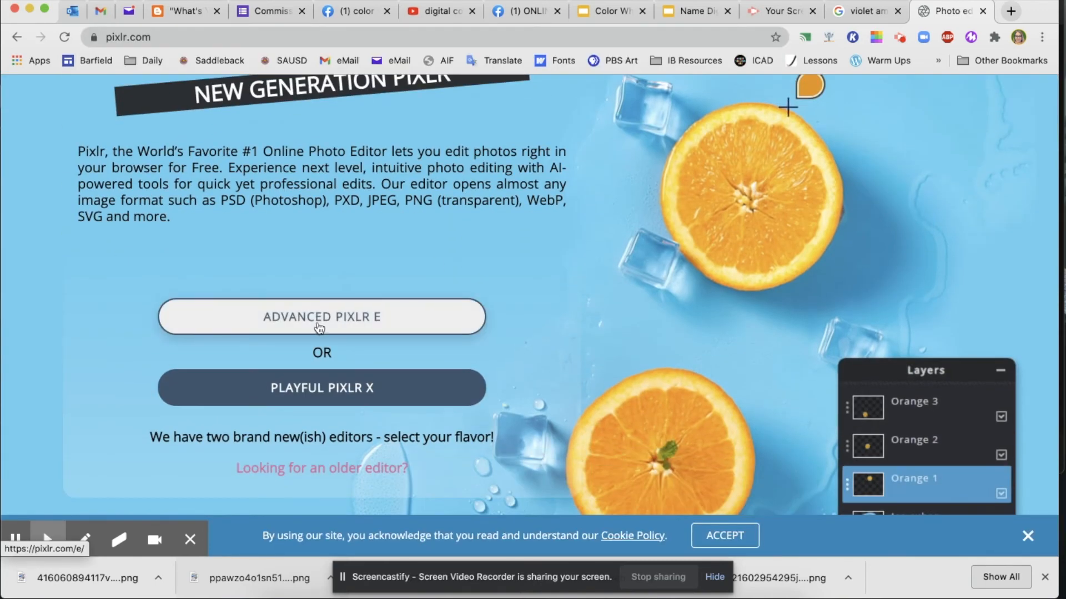
Step: Launch Pixlr E and load the downloaded background-free violet crewmate PNG
left_click(320, 316)
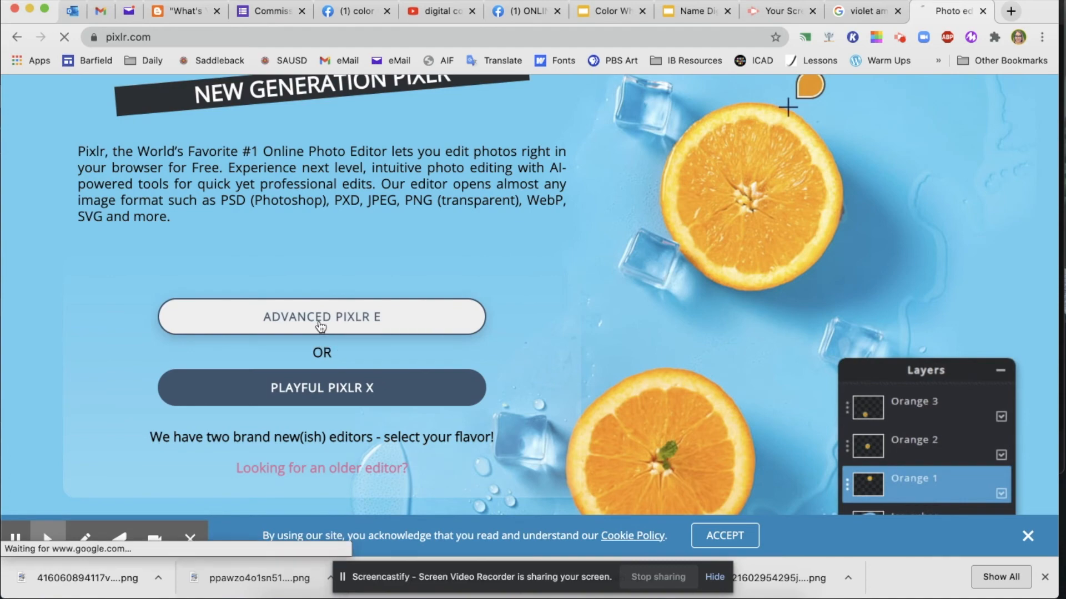
left_click(320, 317)
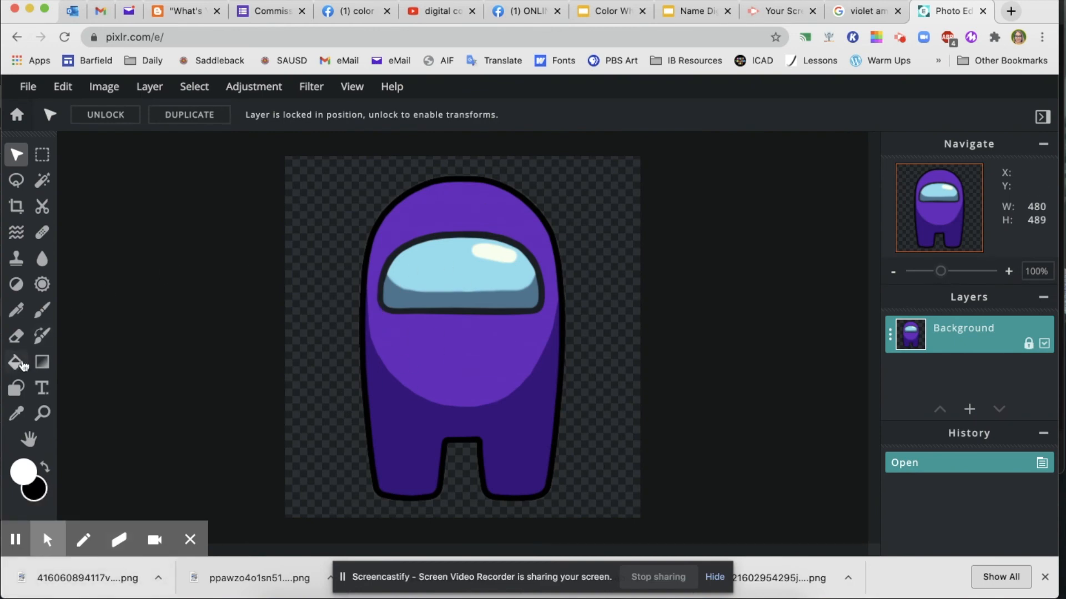
Step: Sample the crewmate's purple and shift the fill colour's hue toward blue-violet
left_click(16, 362)
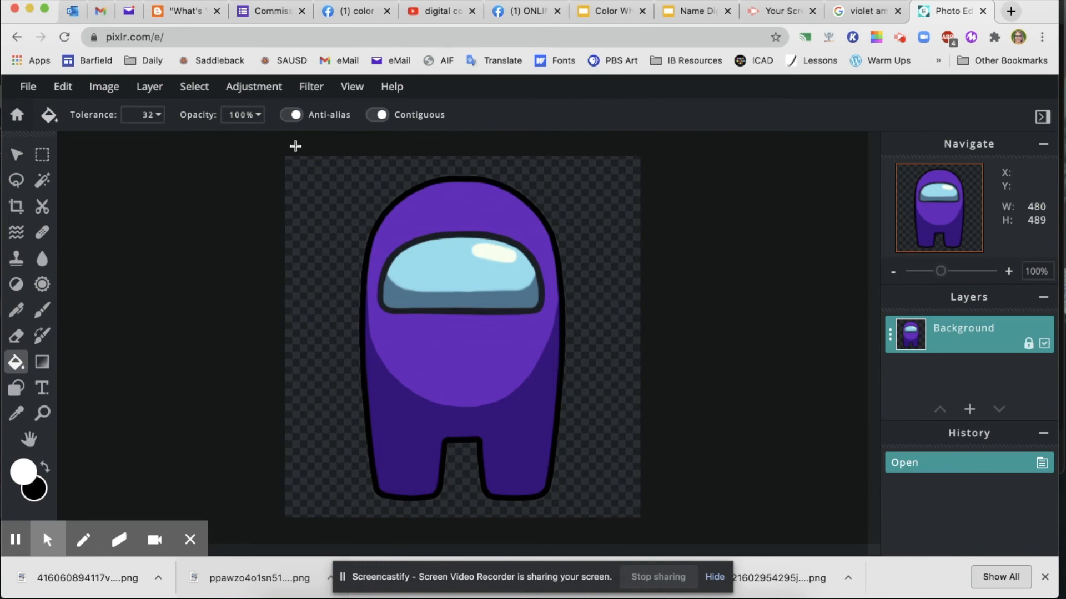
mouse_move(442, 161)
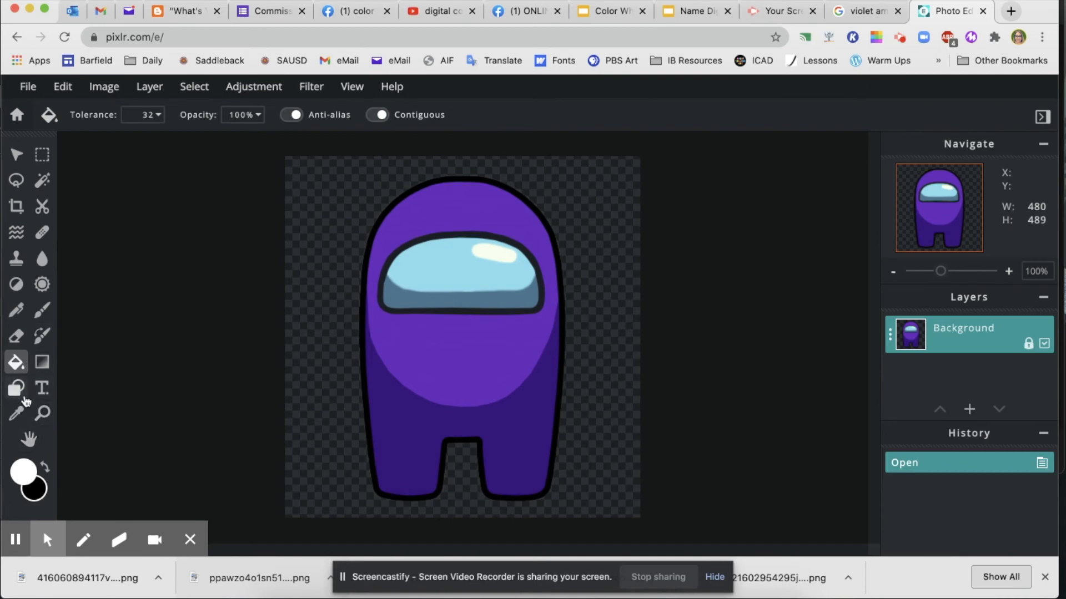
left_click(16, 413)
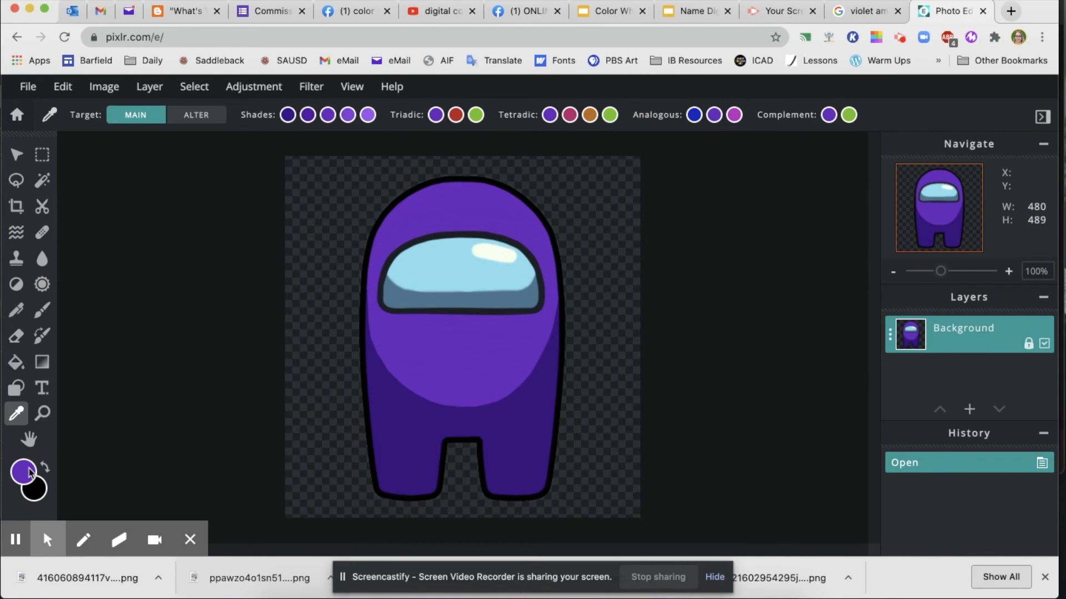
left_click(22, 471)
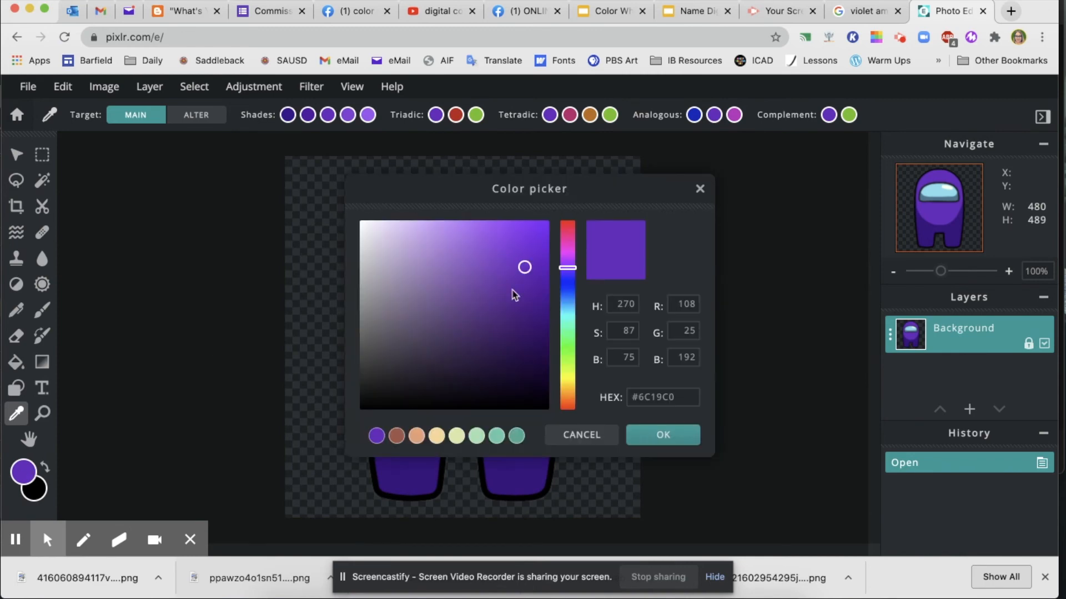
mouse_move(582, 273)
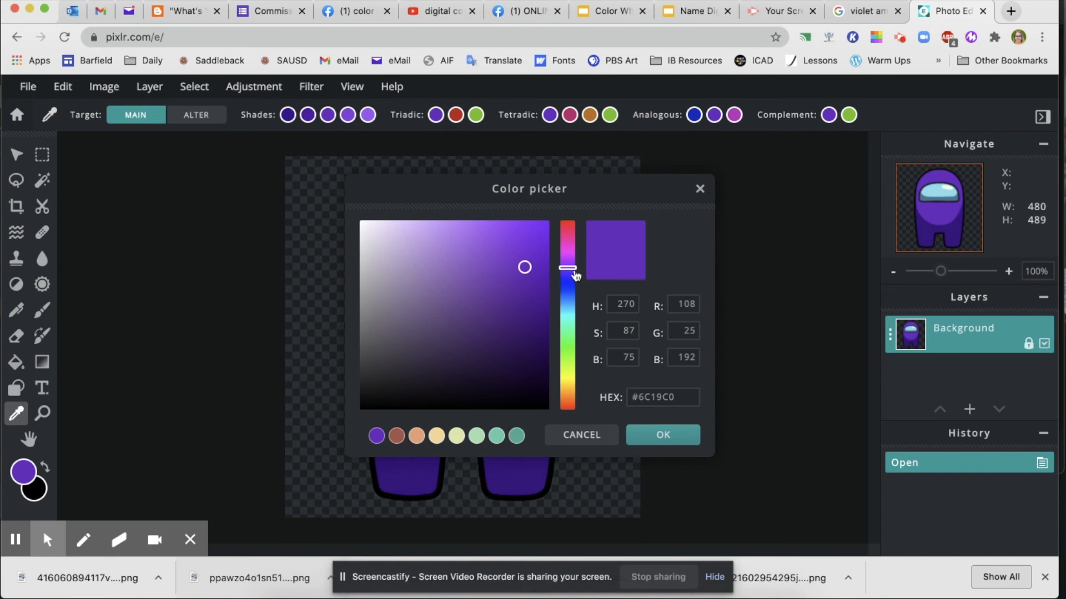
left_click_drag(568, 270, 568, 270)
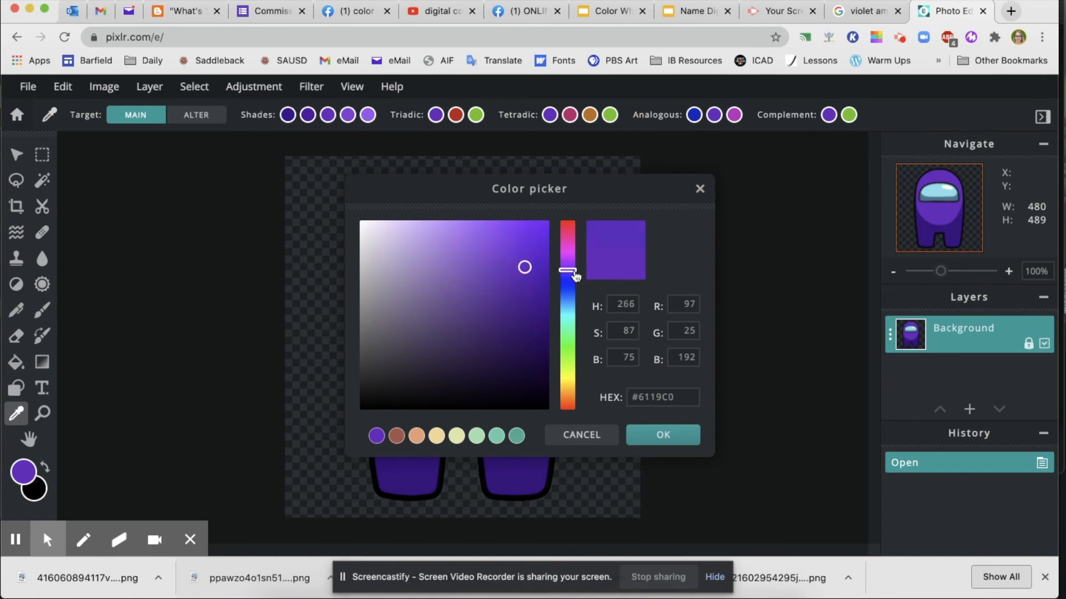
left_click_drag(568, 275, 568, 278)
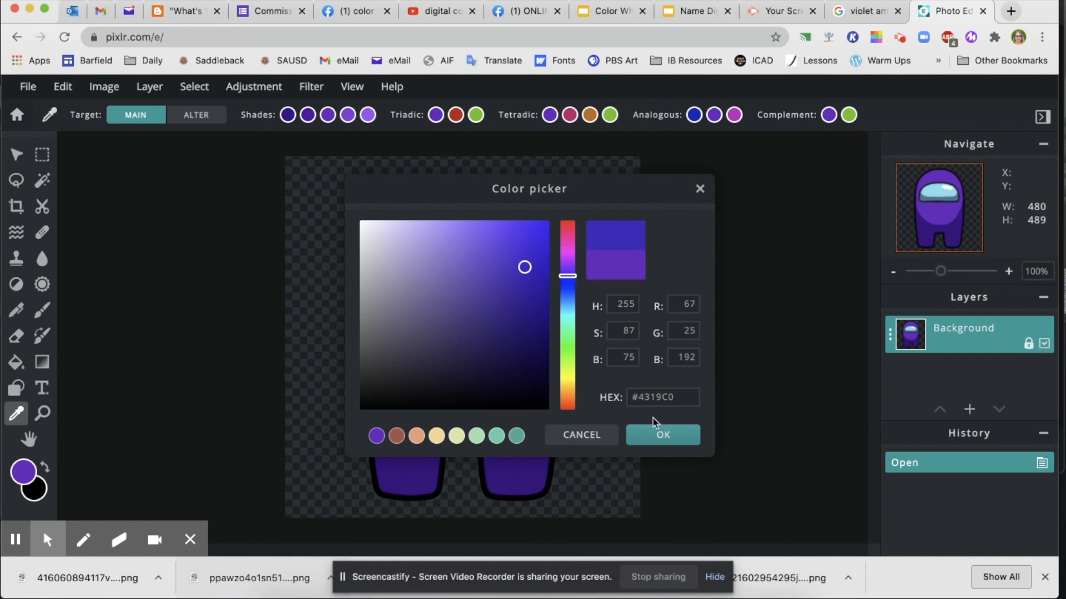
left_click(661, 435)
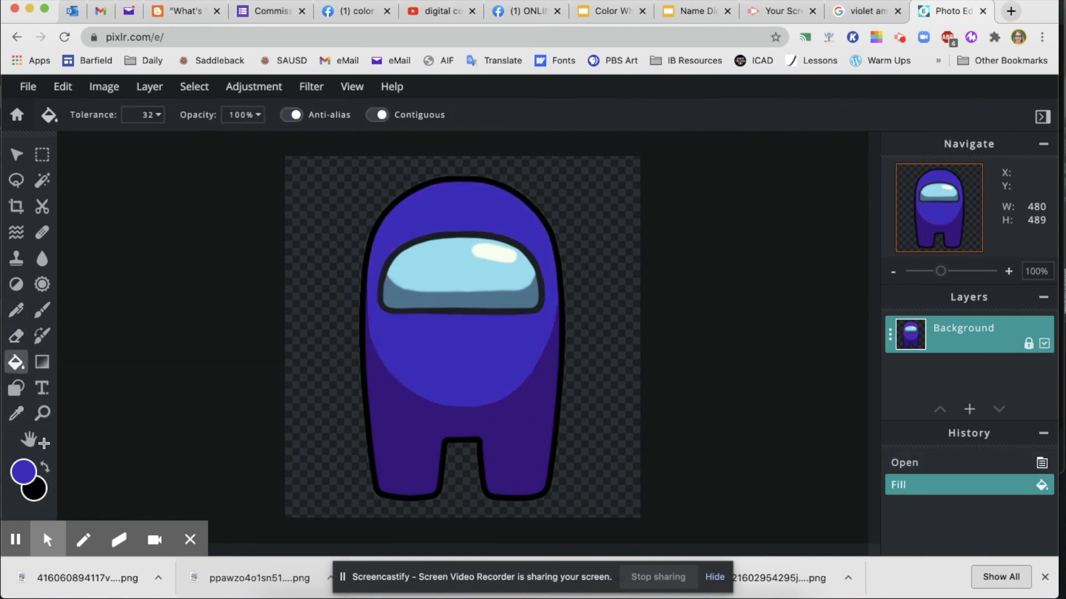
Step: Fill the crewmate's lower body with a darker blue-violet shade
left_click(23, 473)
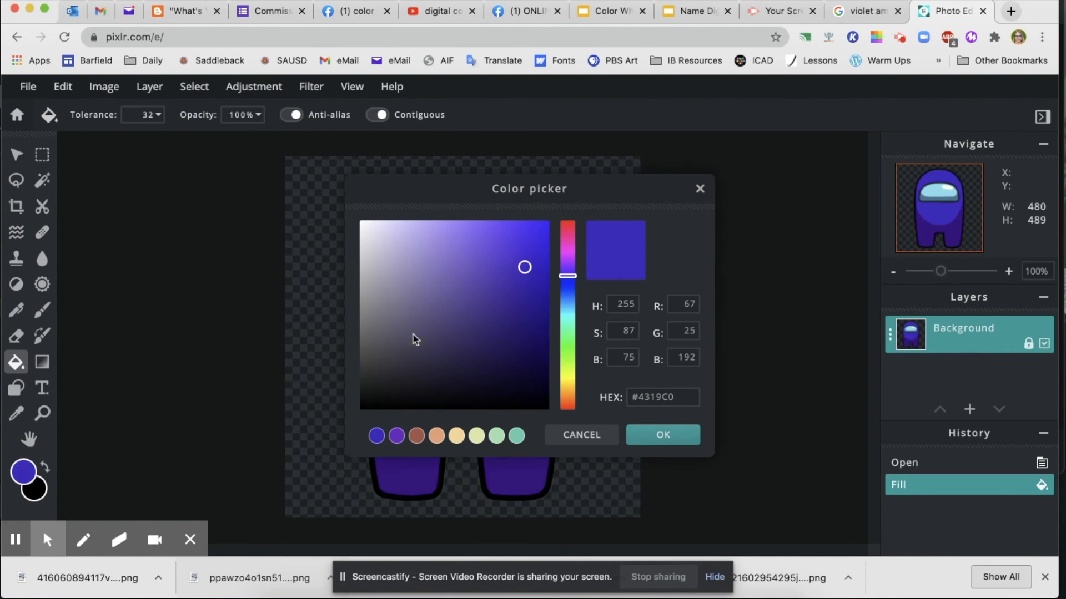
left_click(523, 332)
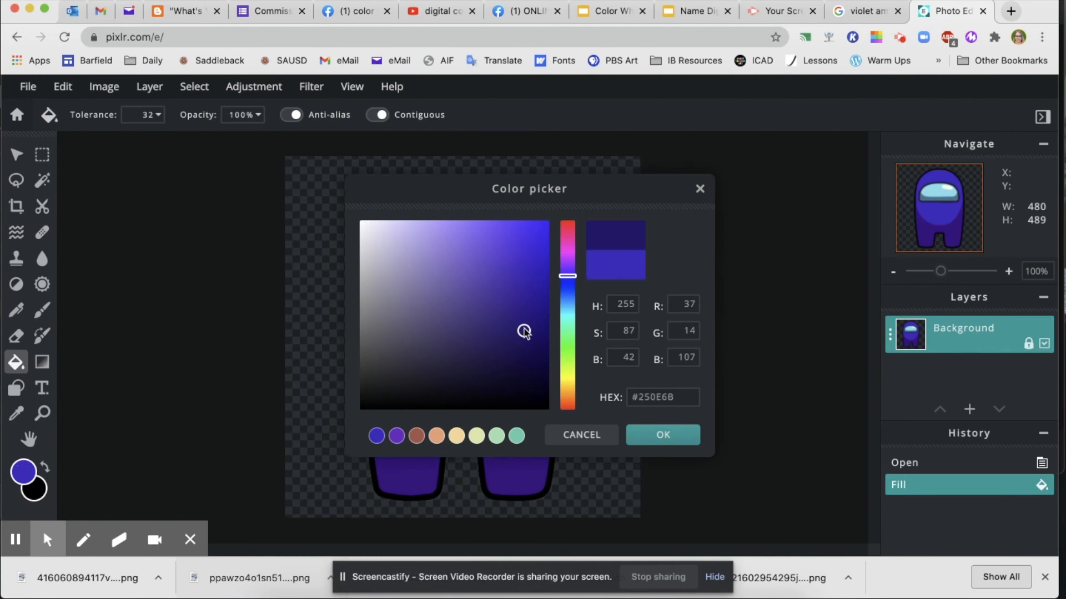
left_click(661, 435)
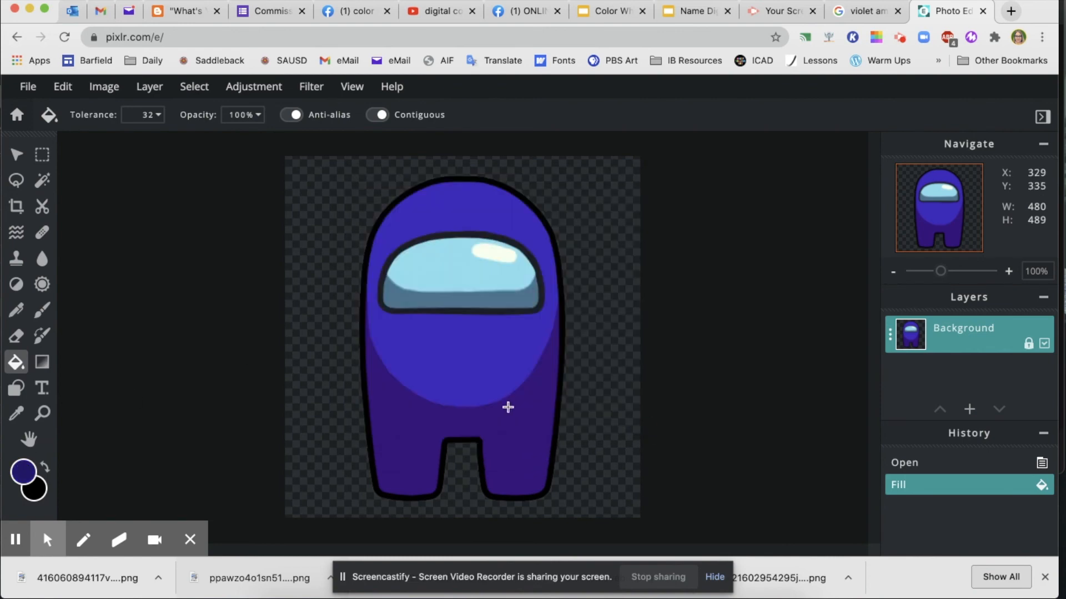
left_click(514, 415)
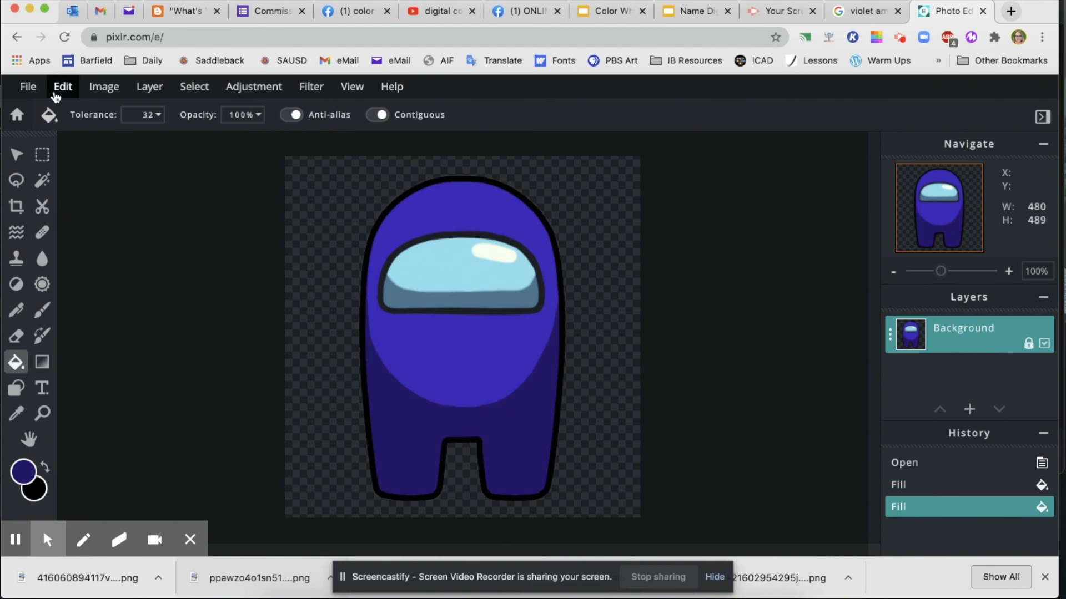
left_click(28, 87)
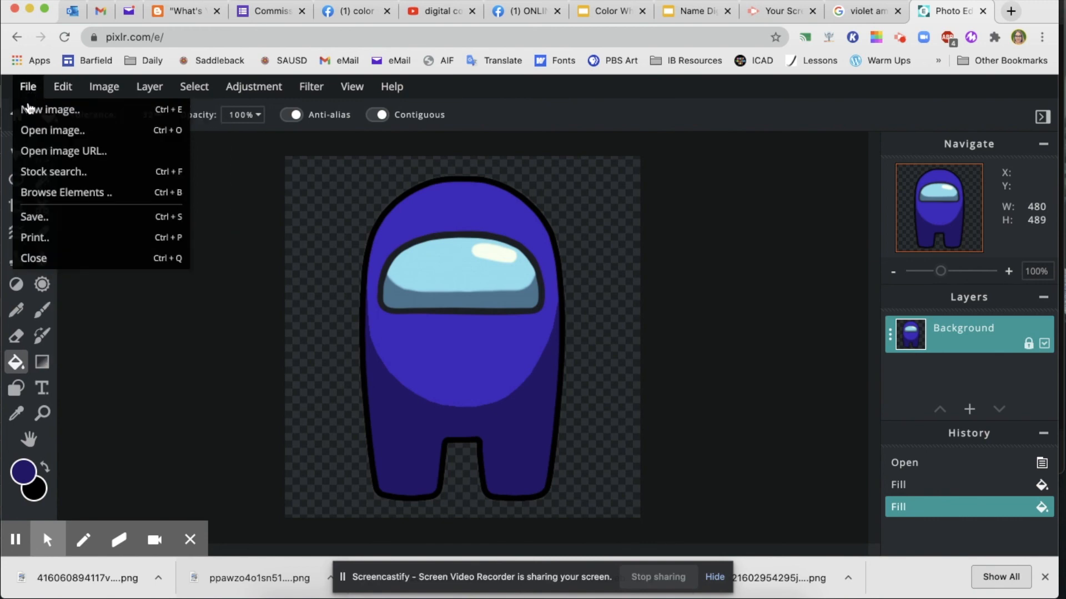
Step: Download the edited crewmate from Pixlr E as the PNG 'bv among us'
left_click(34, 217)
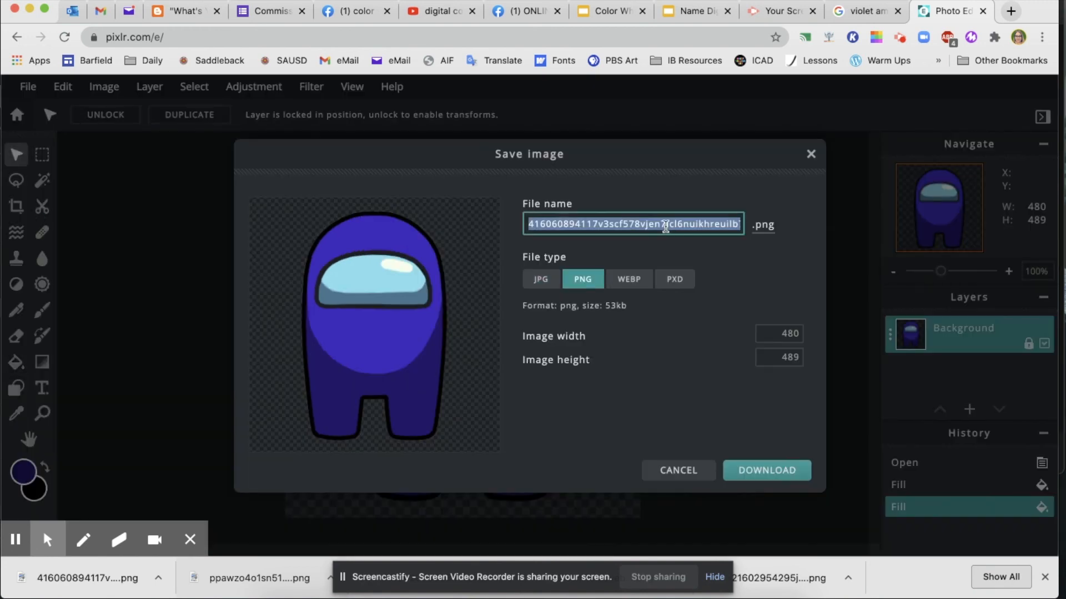
type("bv")
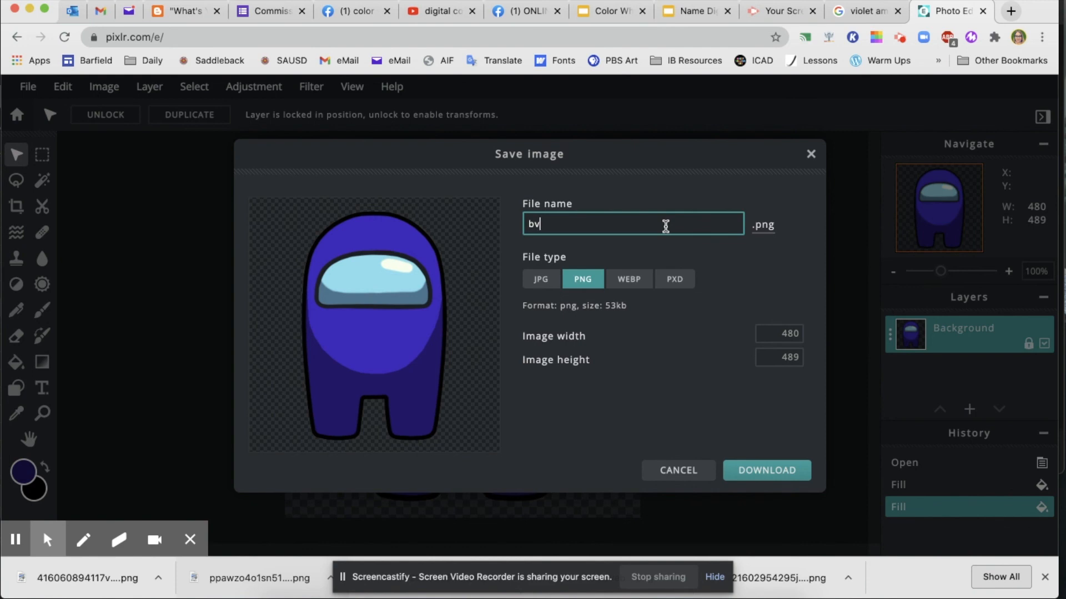
type("among u")
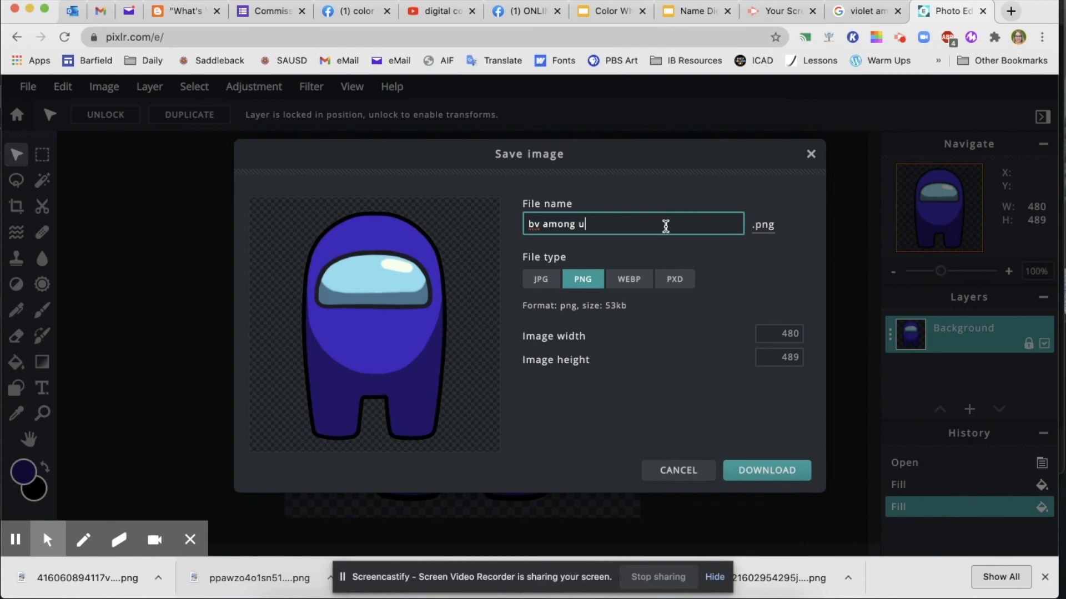
type("s")
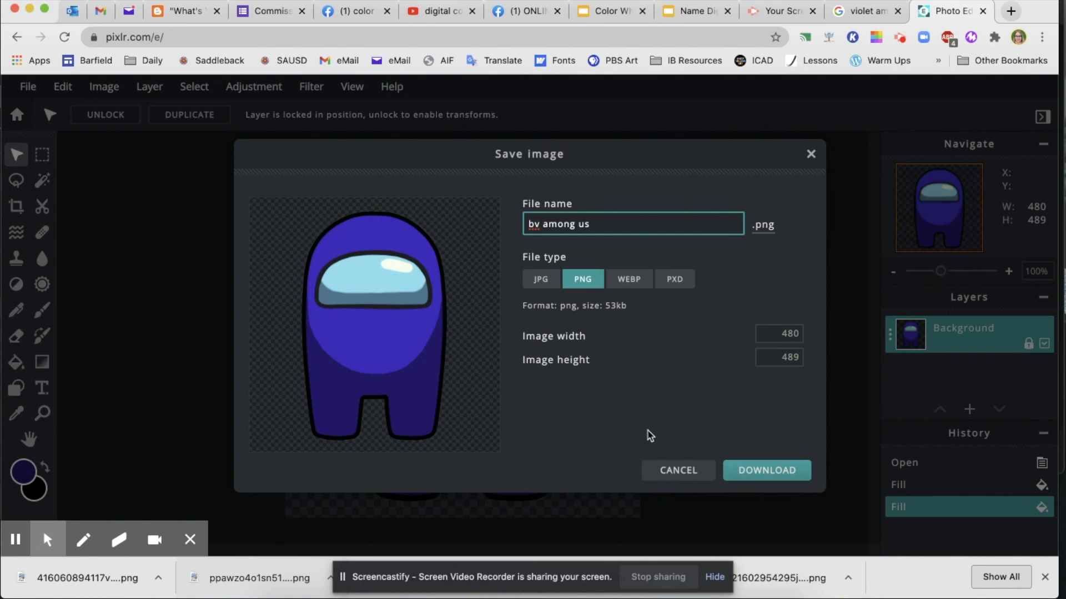
left_click(765, 470)
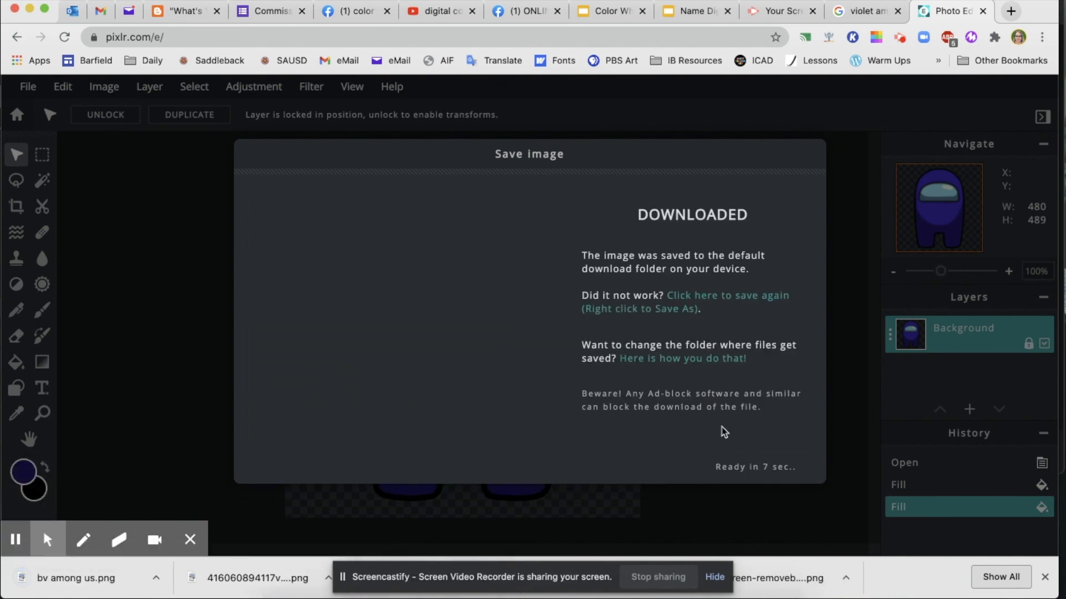
left_click(690, 11)
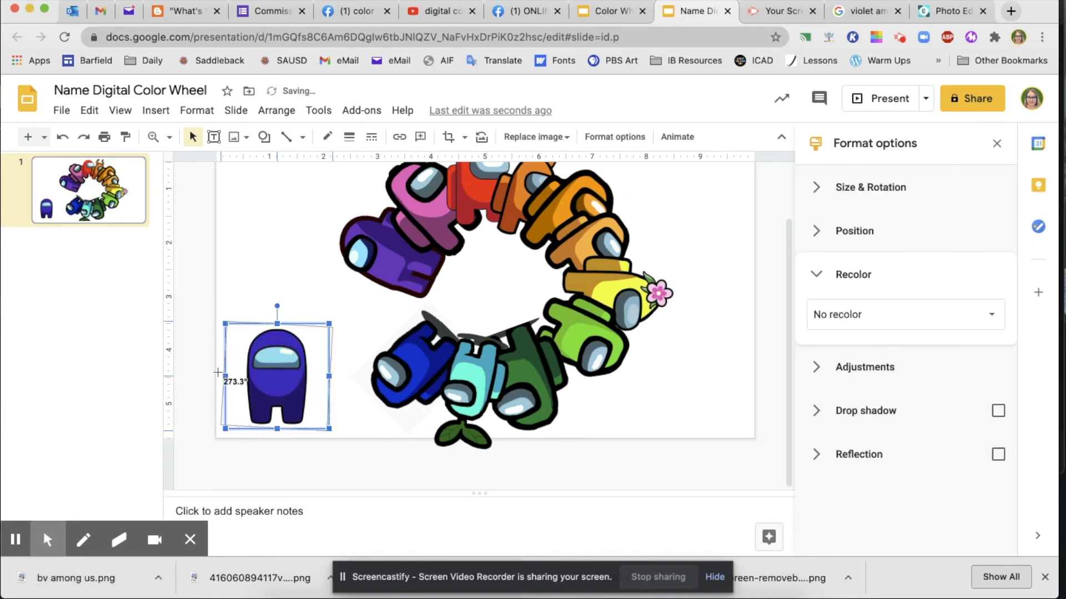
Step: Rotate the blue-violet crewmate to follow the wheel between the violet and blue crewmates
left_click_drag(276, 373, 385, 315)
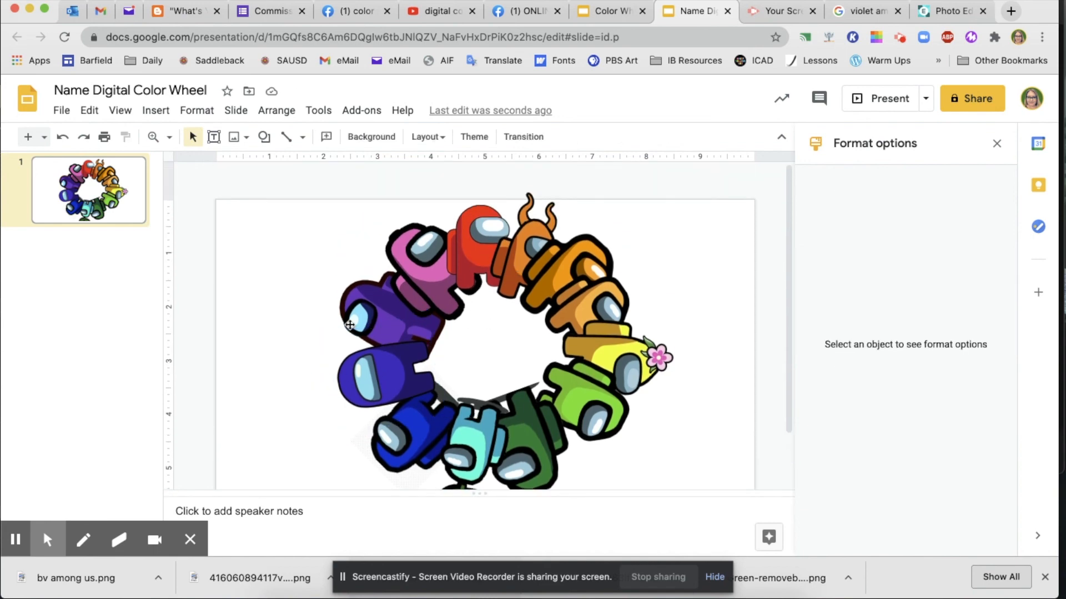
mouse_move(321, 378)
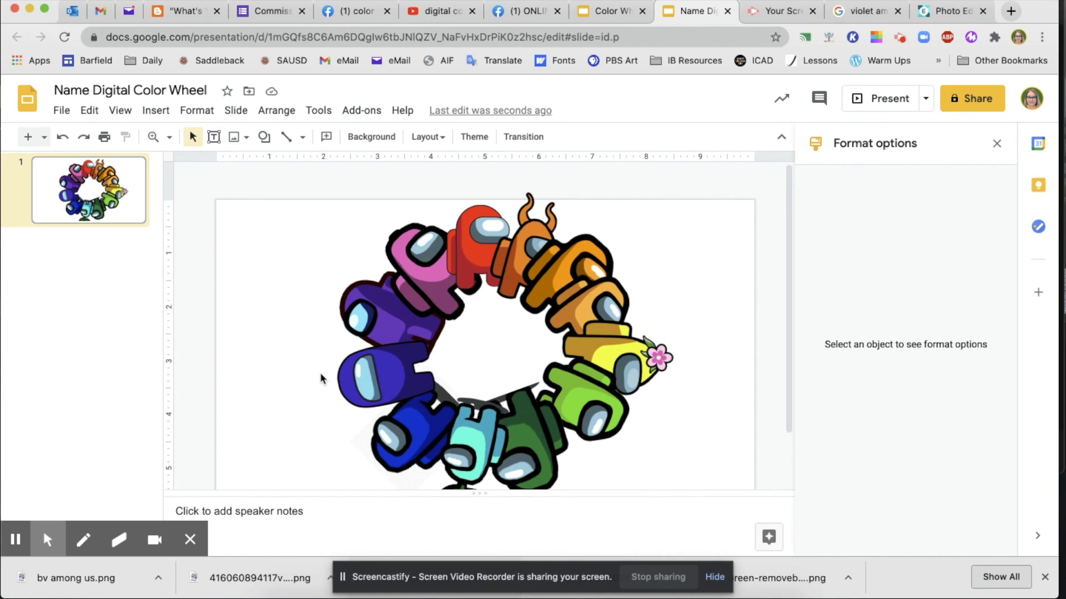
mouse_move(496, 579)
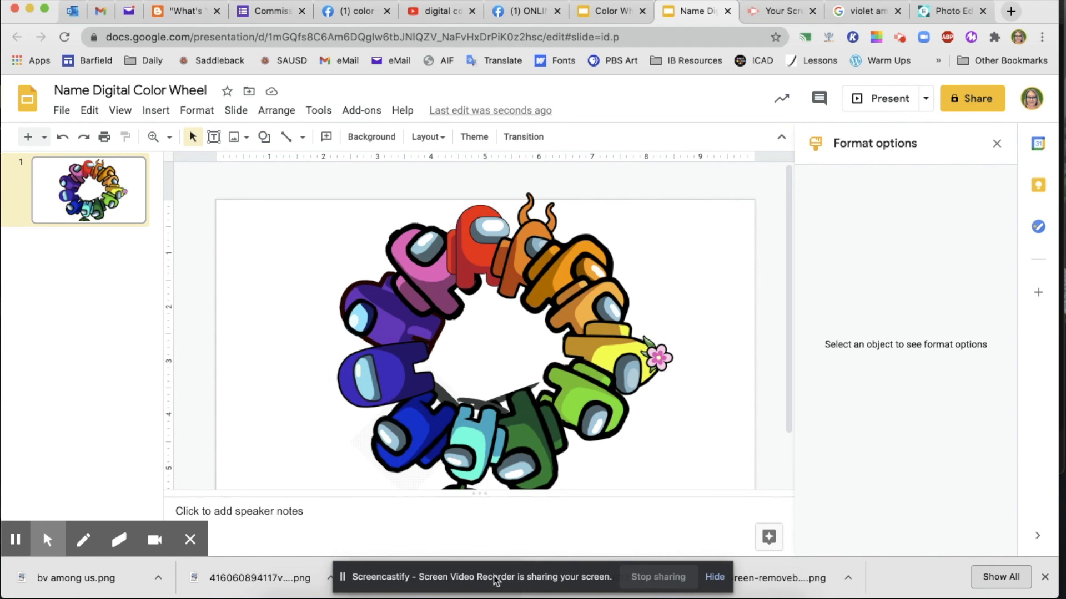